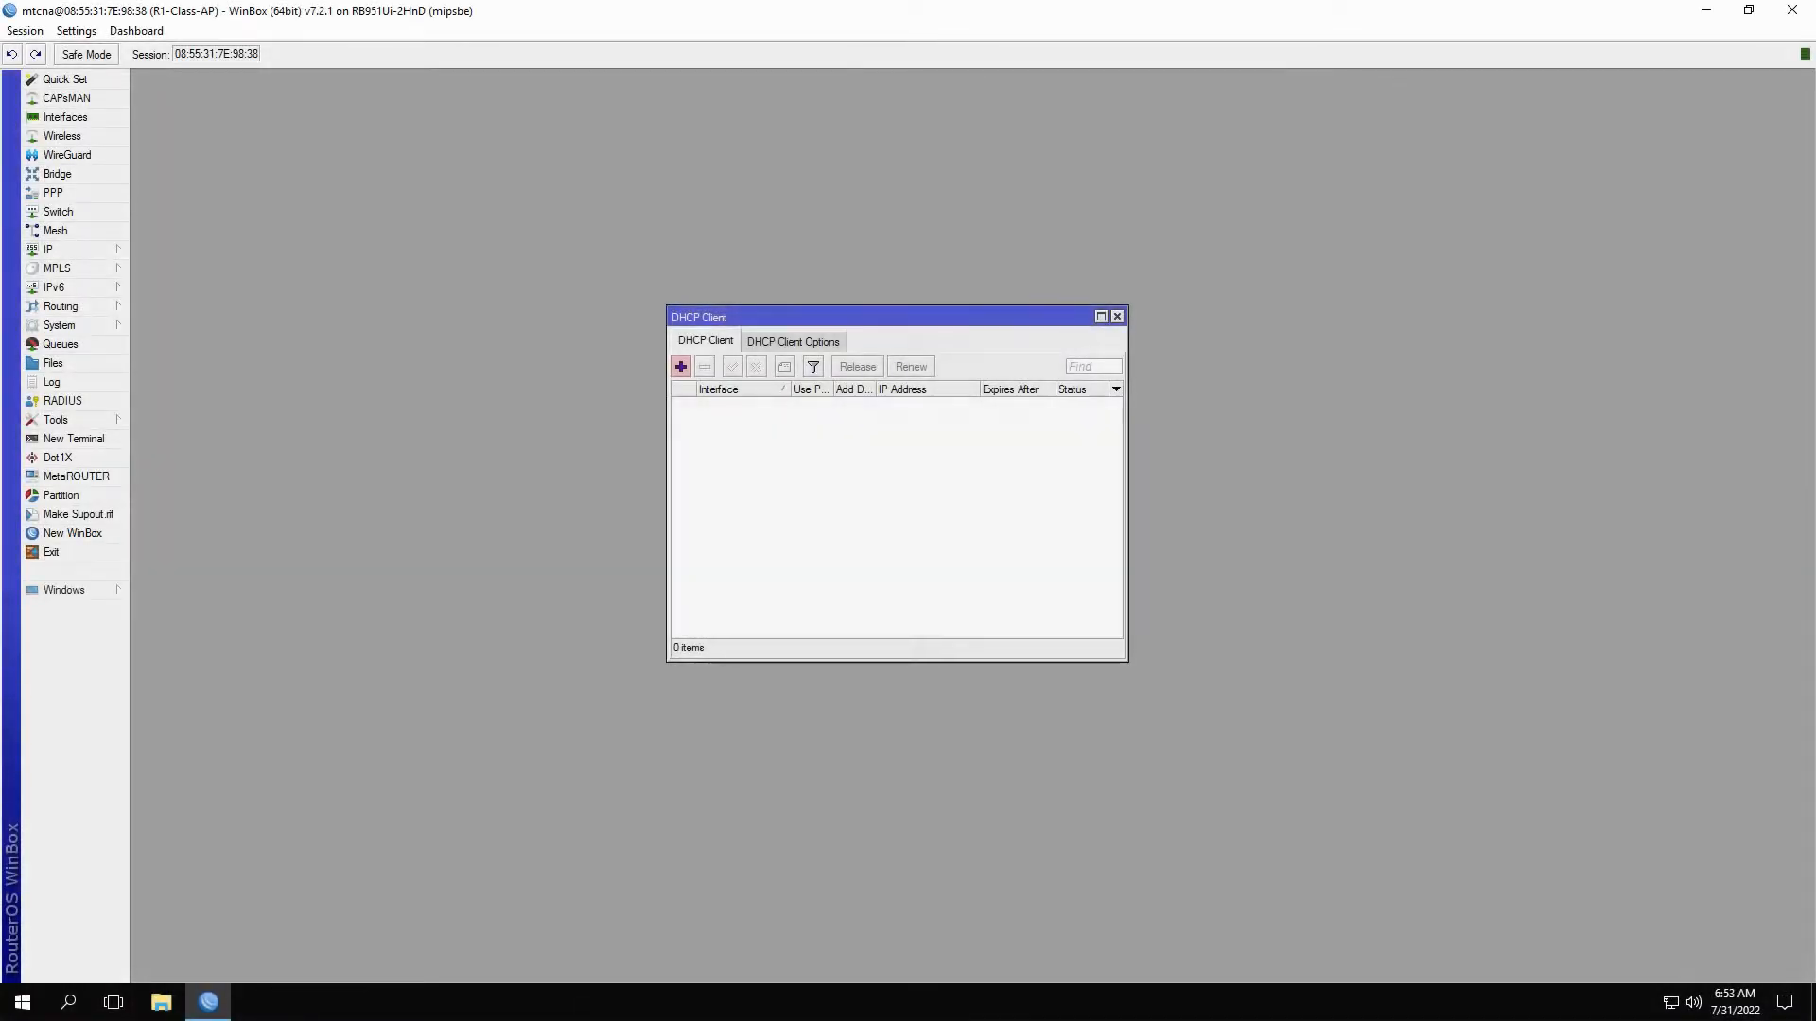
Step: Add a DHCP client on ether1-to-internet, which binds with 172.31.252.100/24
left_click(681, 367)
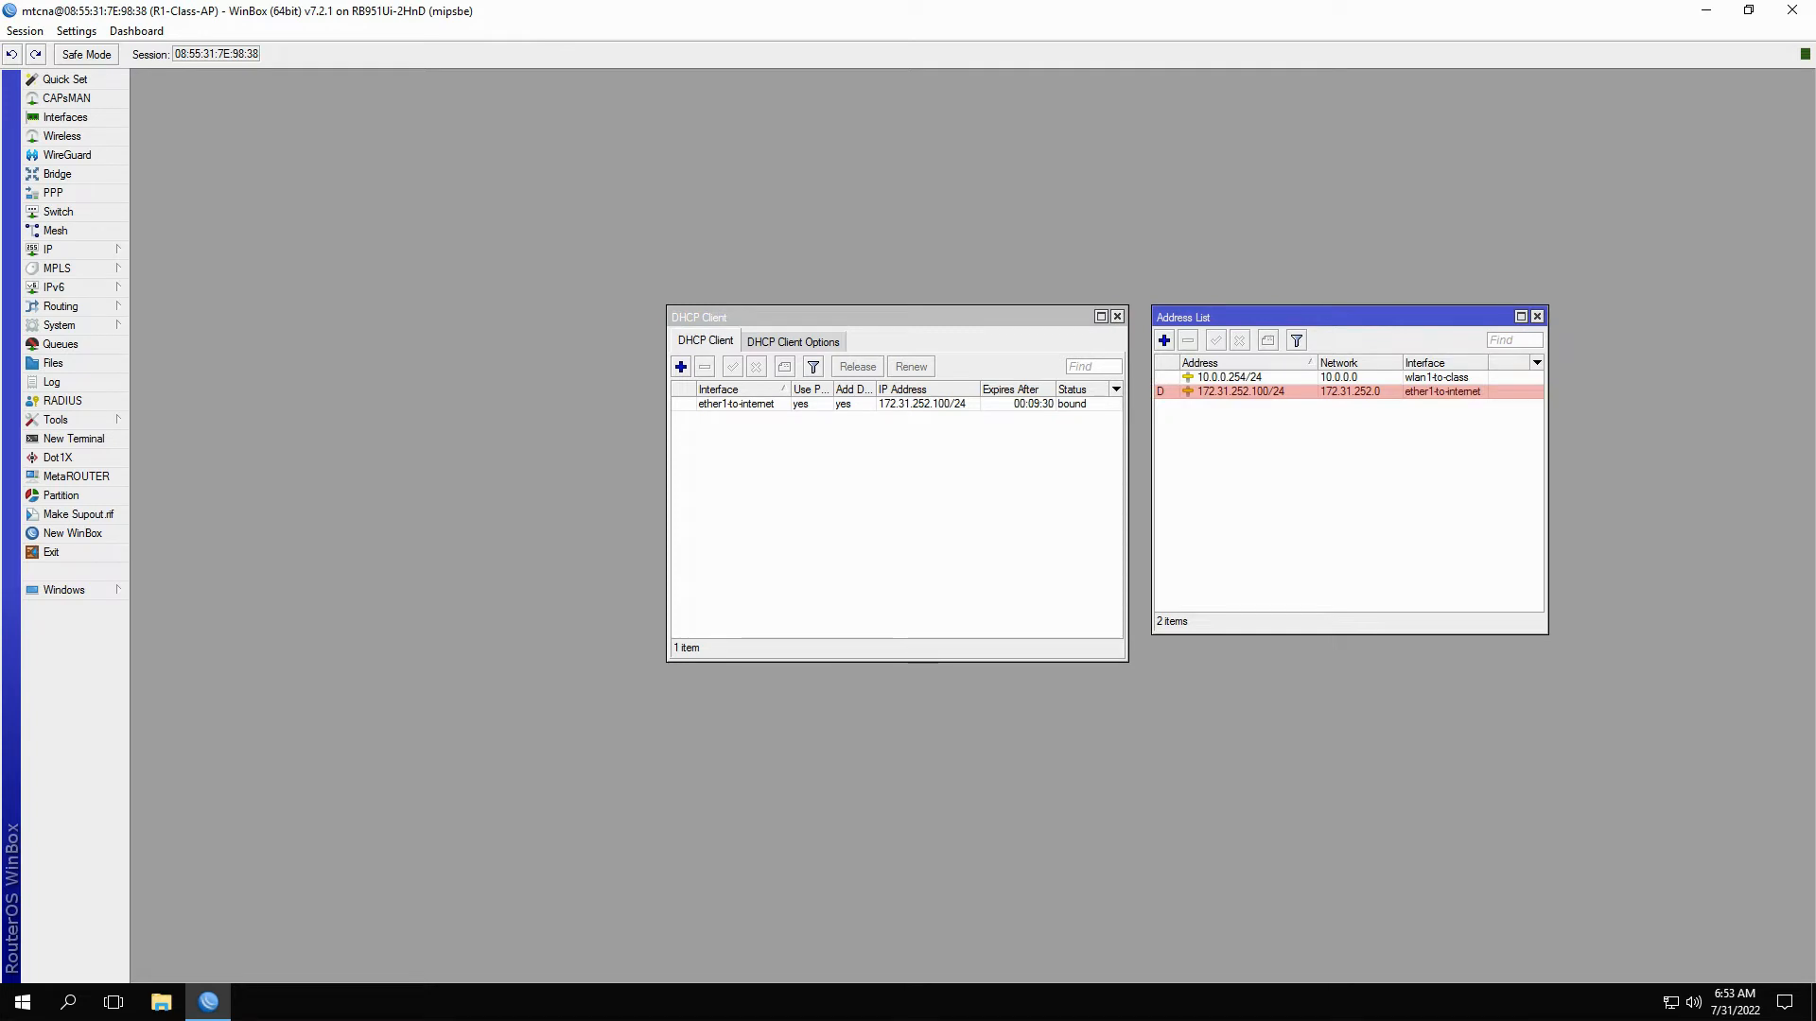
Step: Set the ether1-to-internet DHCP client's Default Route Distance to 10 on the Advanced page
double_click(735, 403)
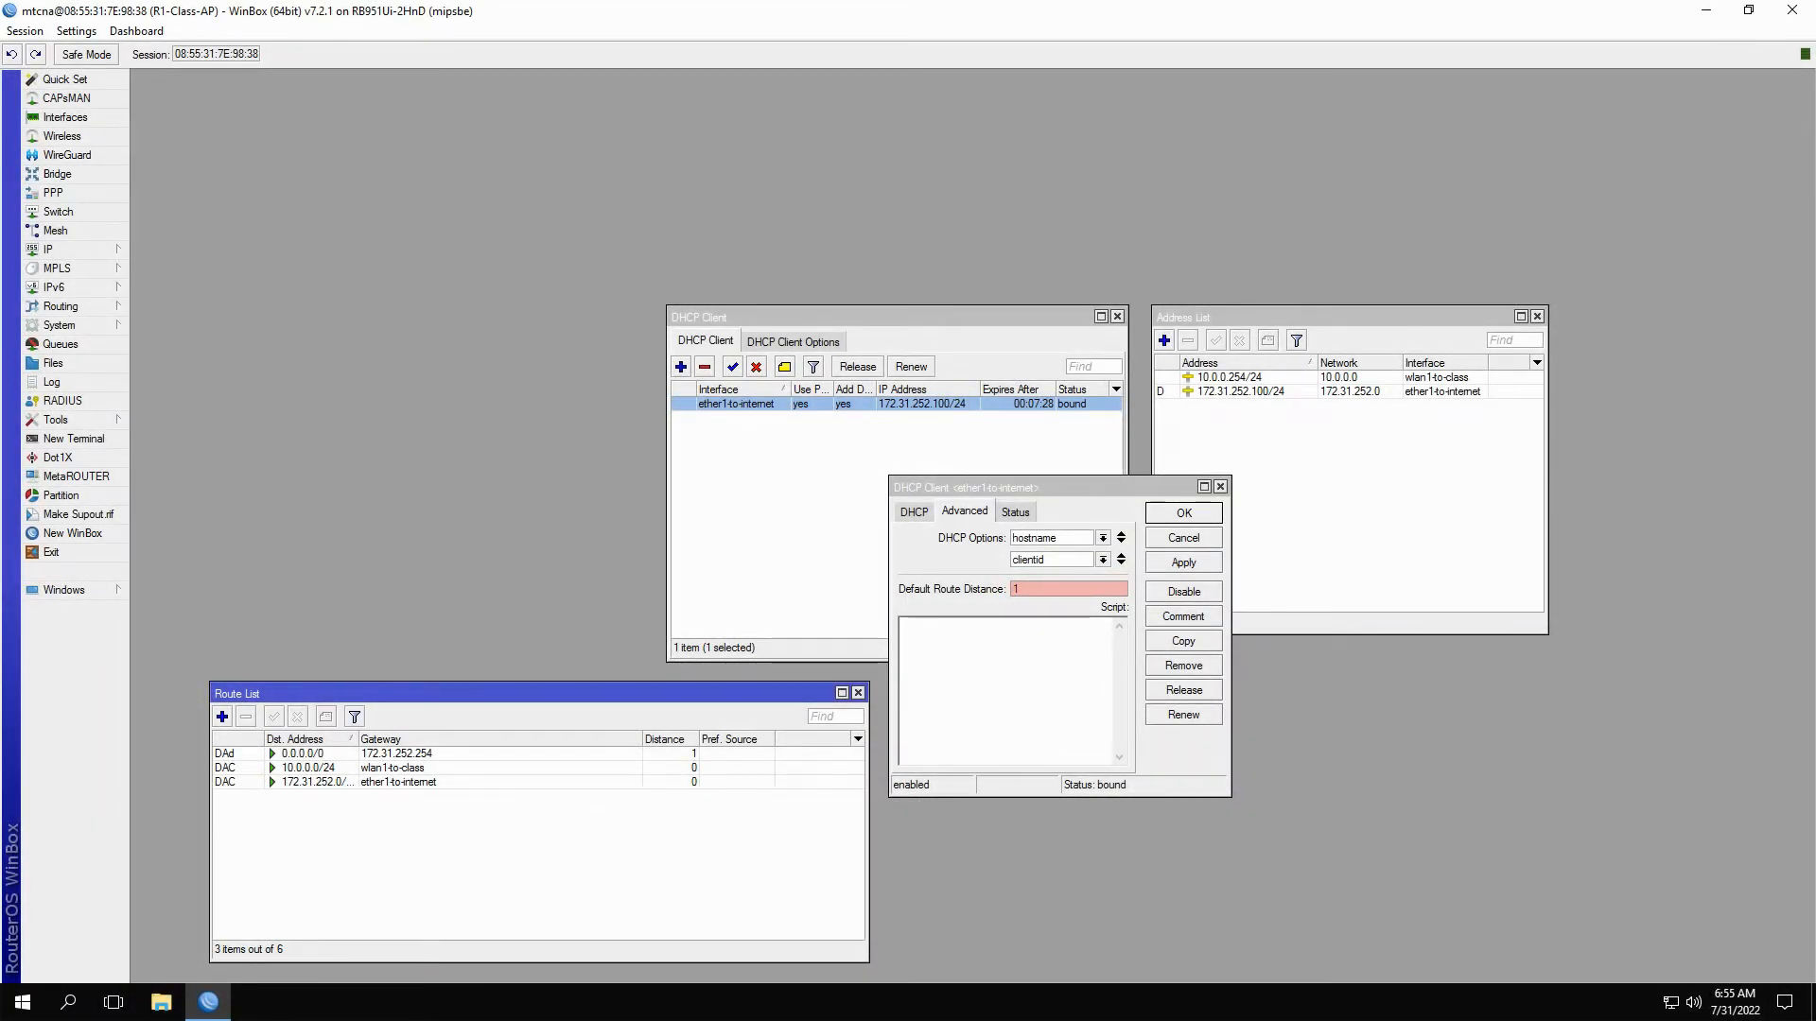
type("0")
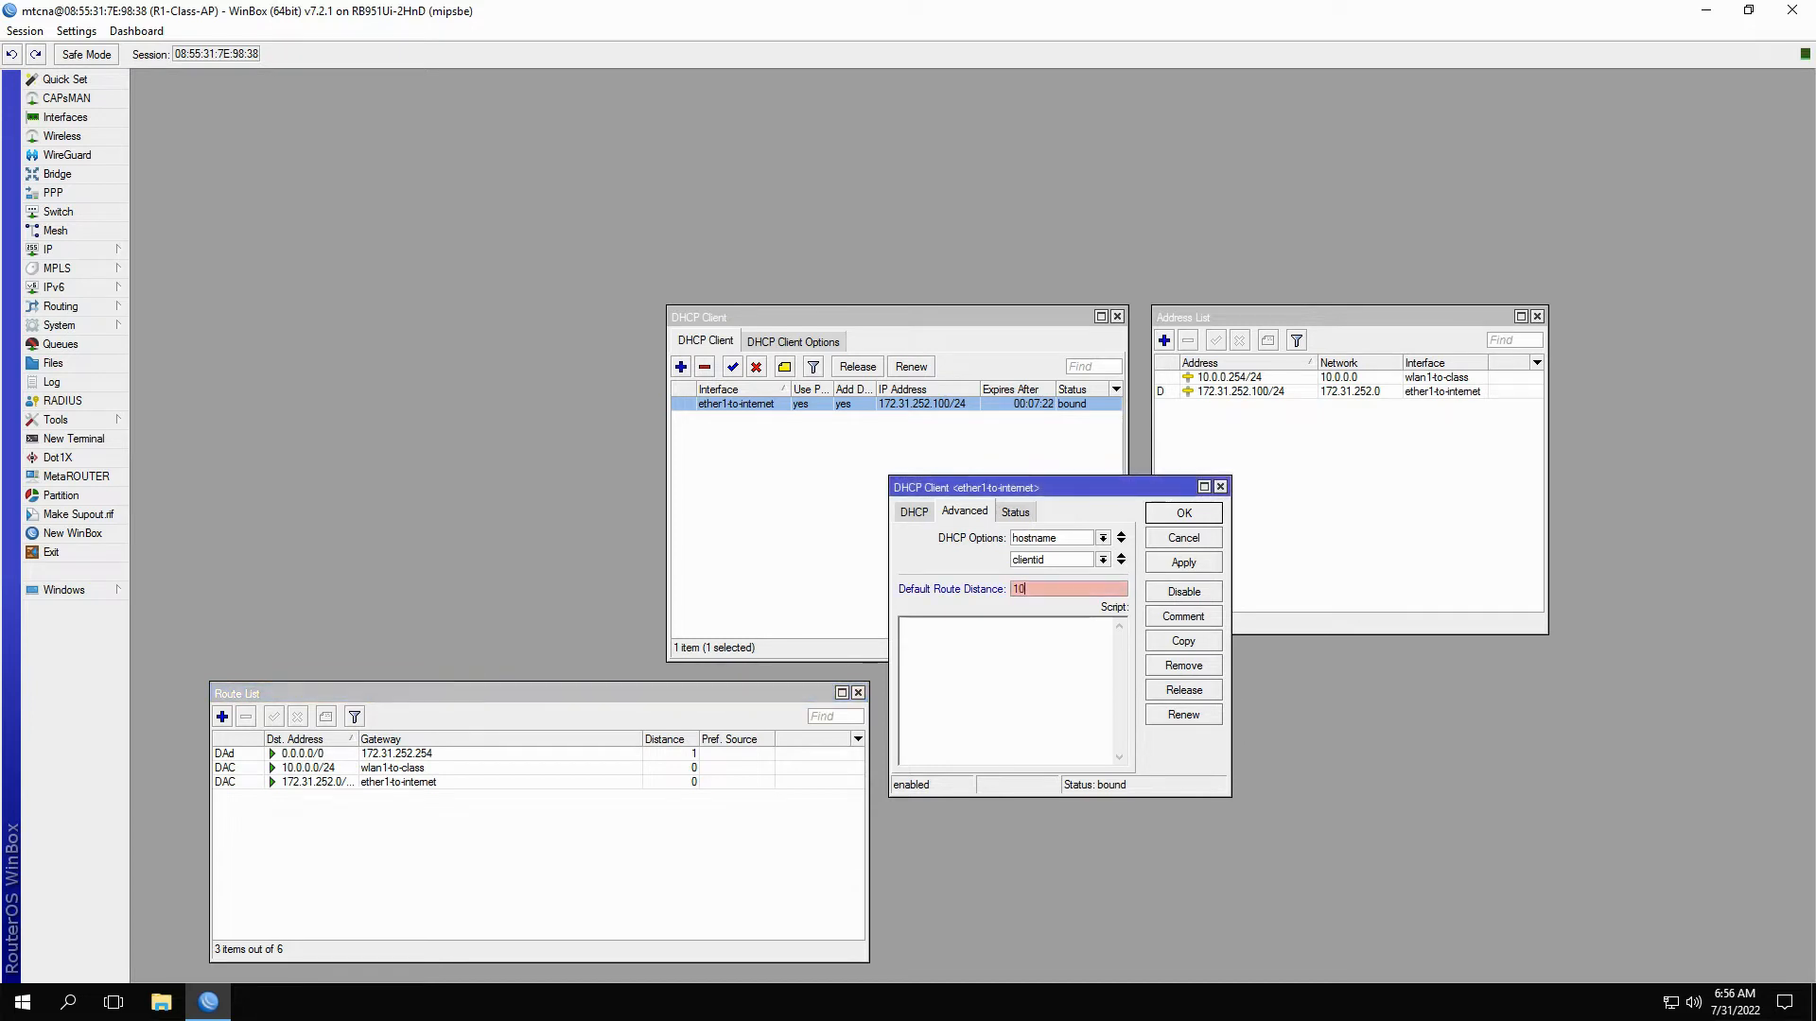
left_click(1182, 564)
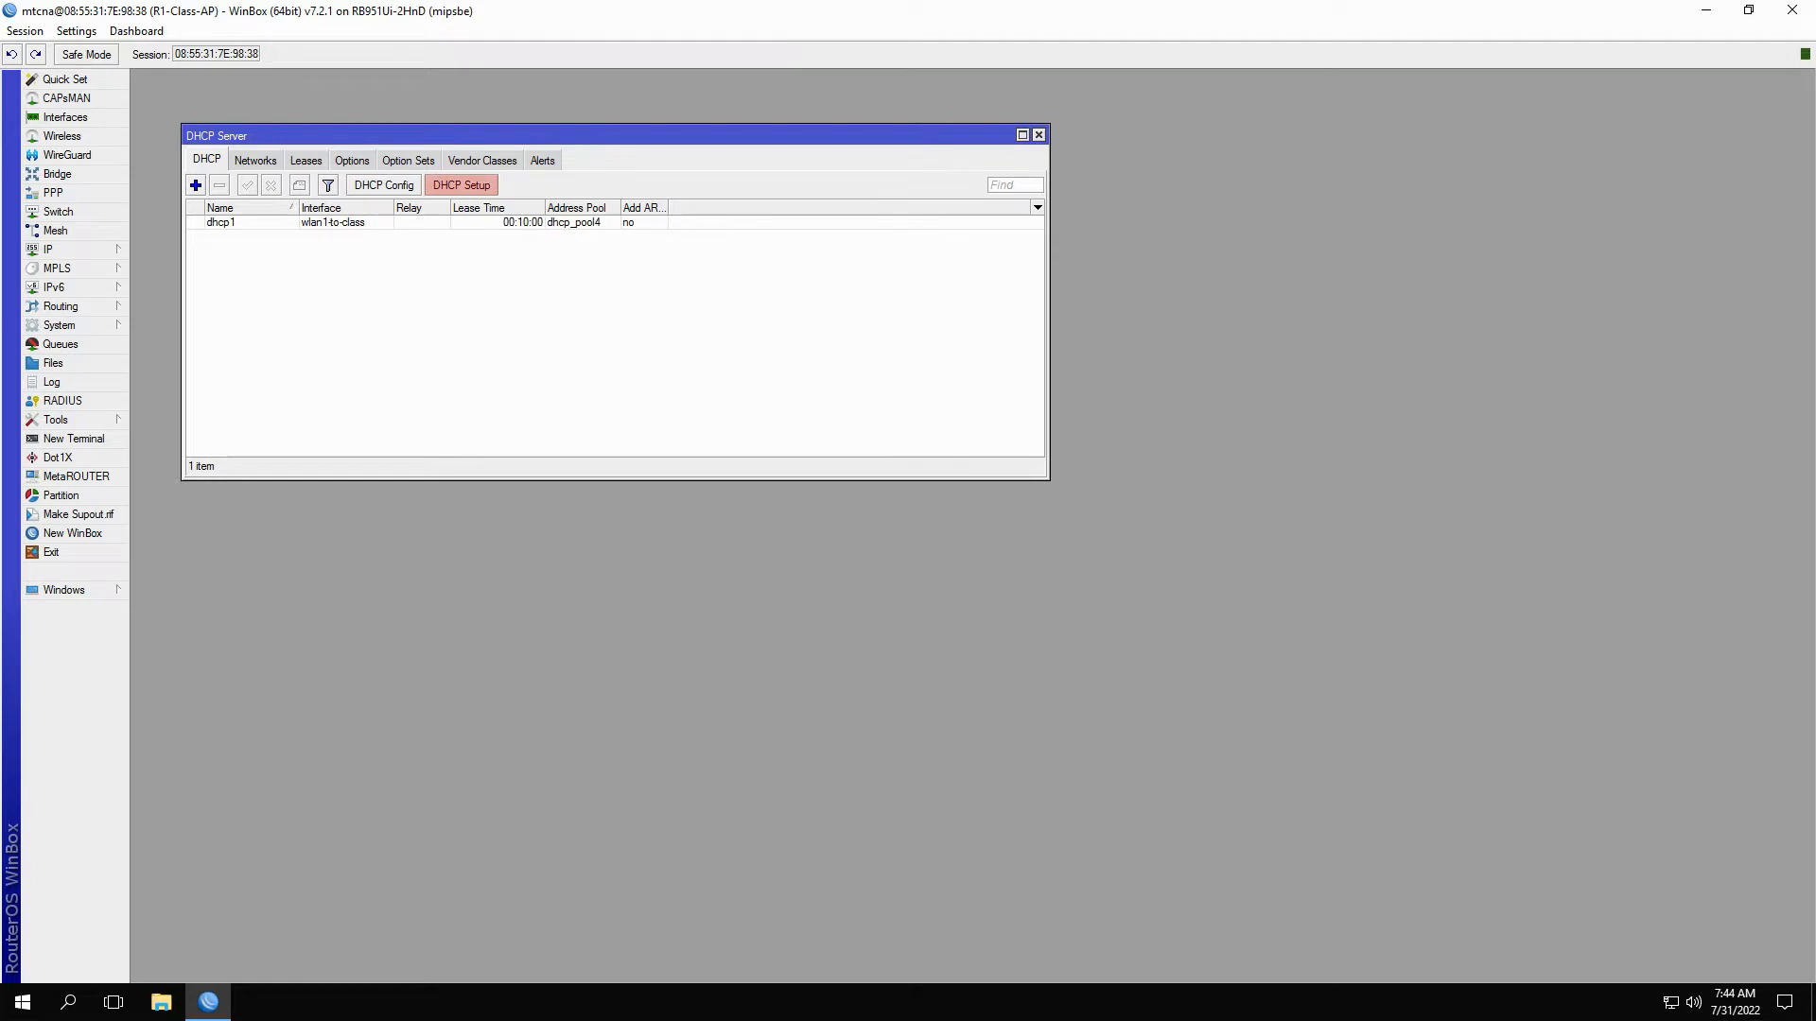
Step: Start the DHCP Setup wizard for wlan1-to-class, then cancel it
left_click(459, 186)
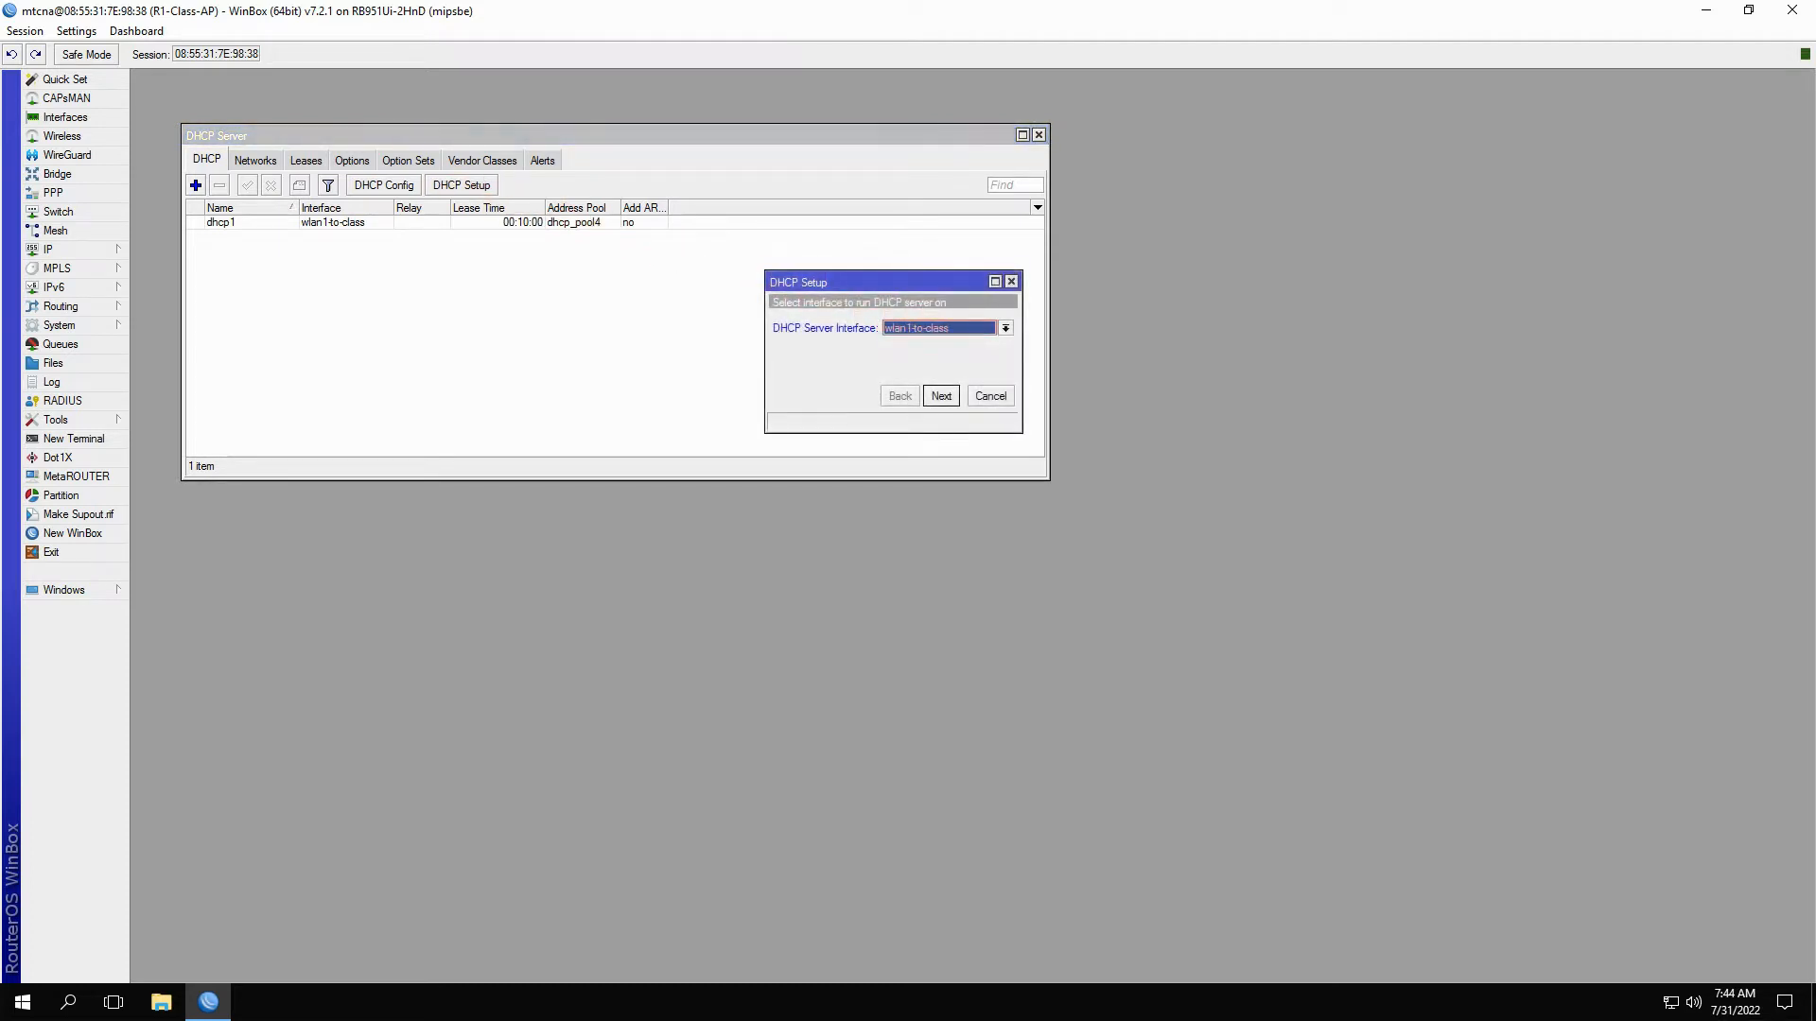
left_click(942, 395)
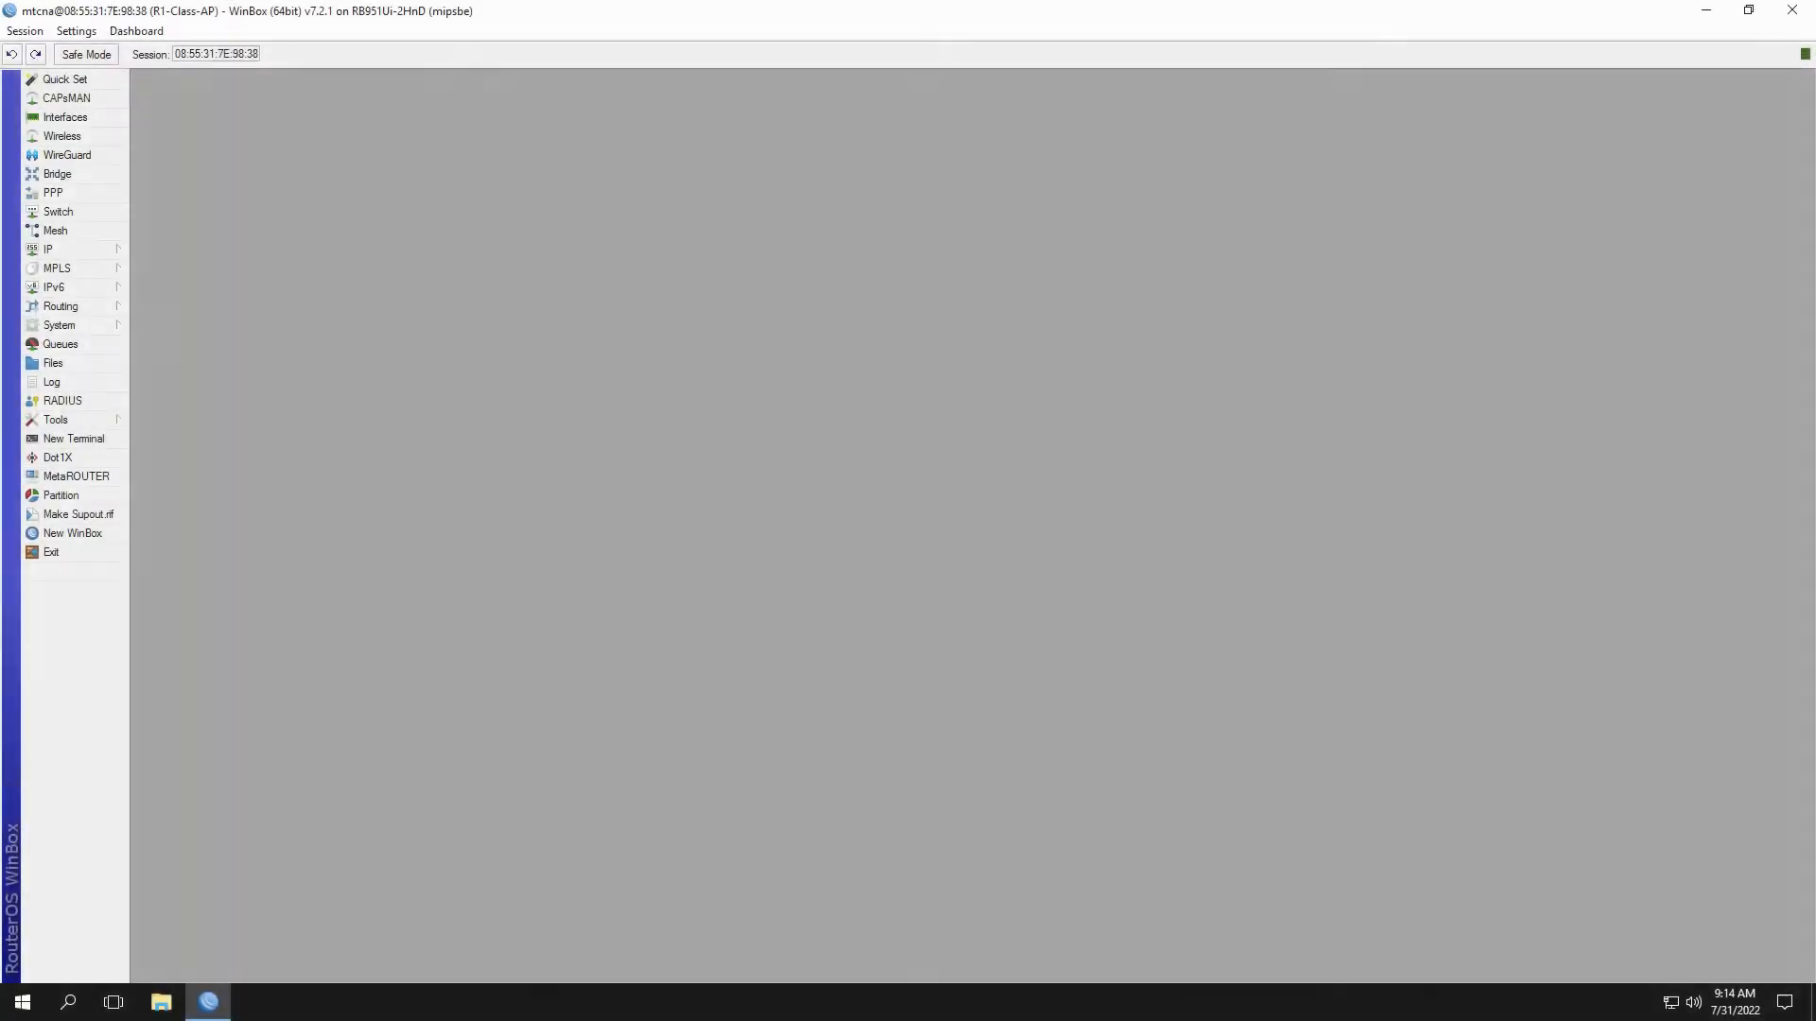
Step: Show the empty DHCP server list via IP > DHCP Server, then the interface list
left_click(45, 250)
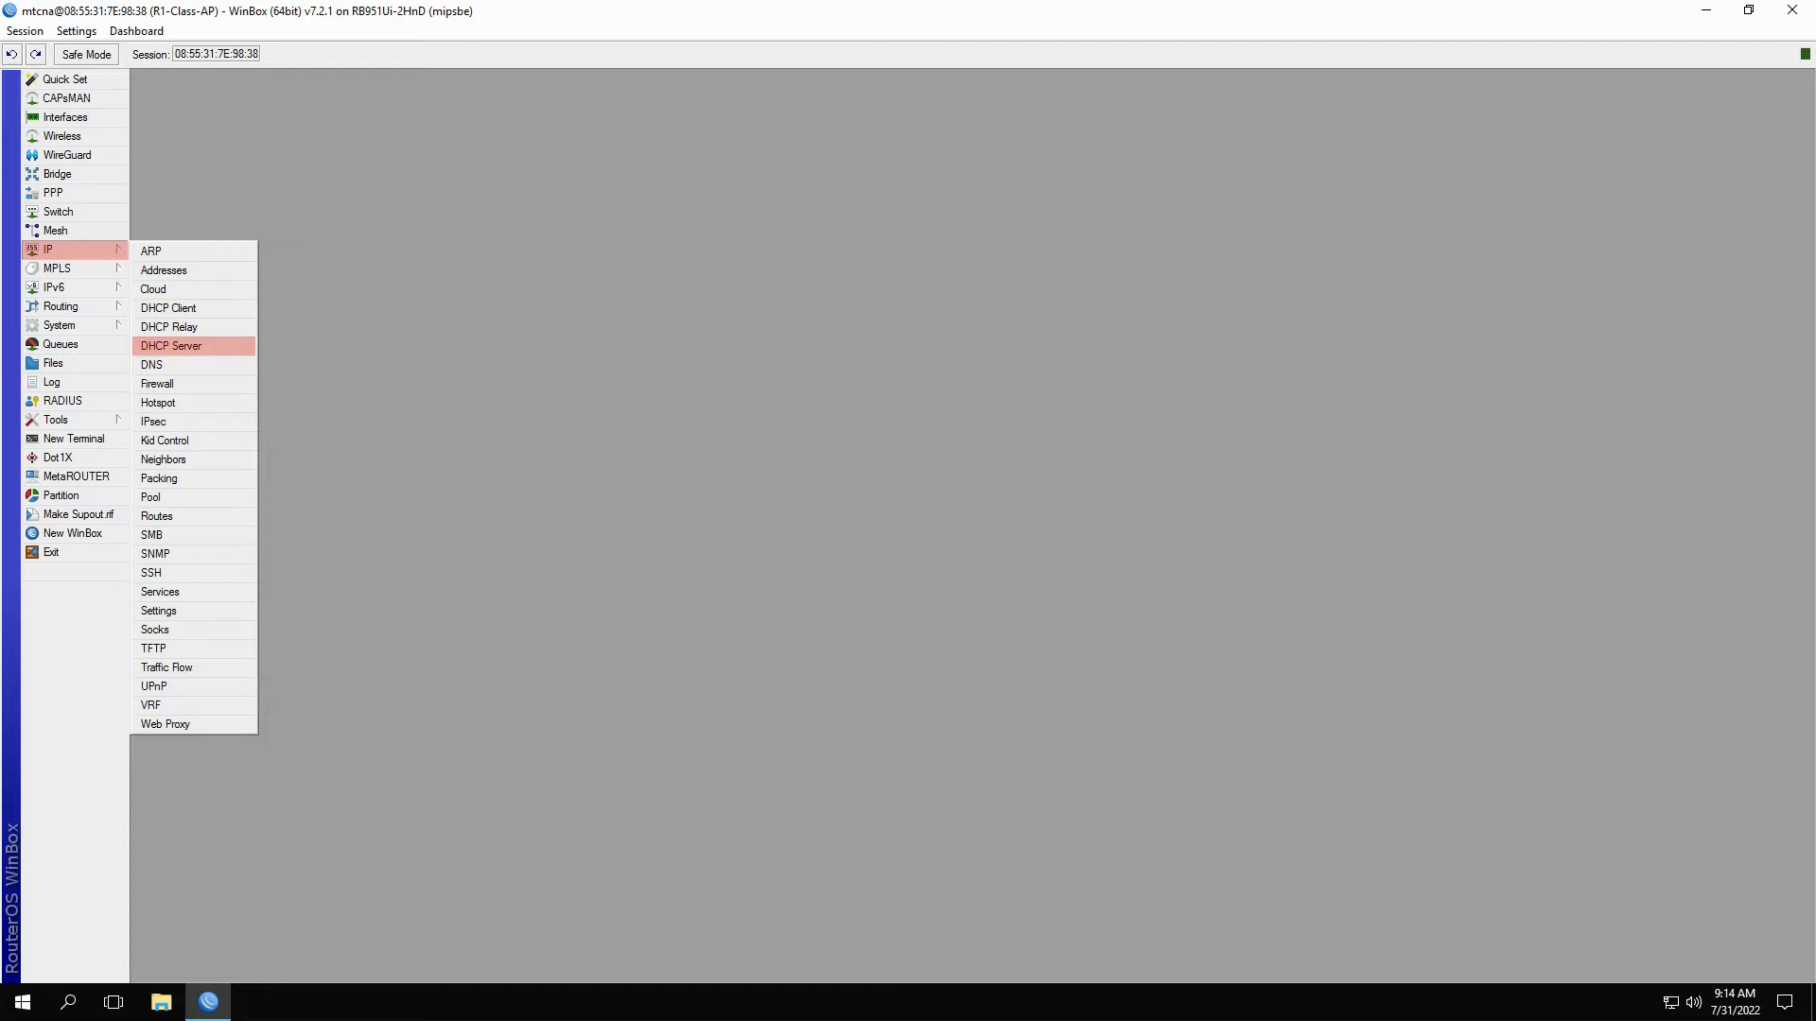
left_click(170, 344)
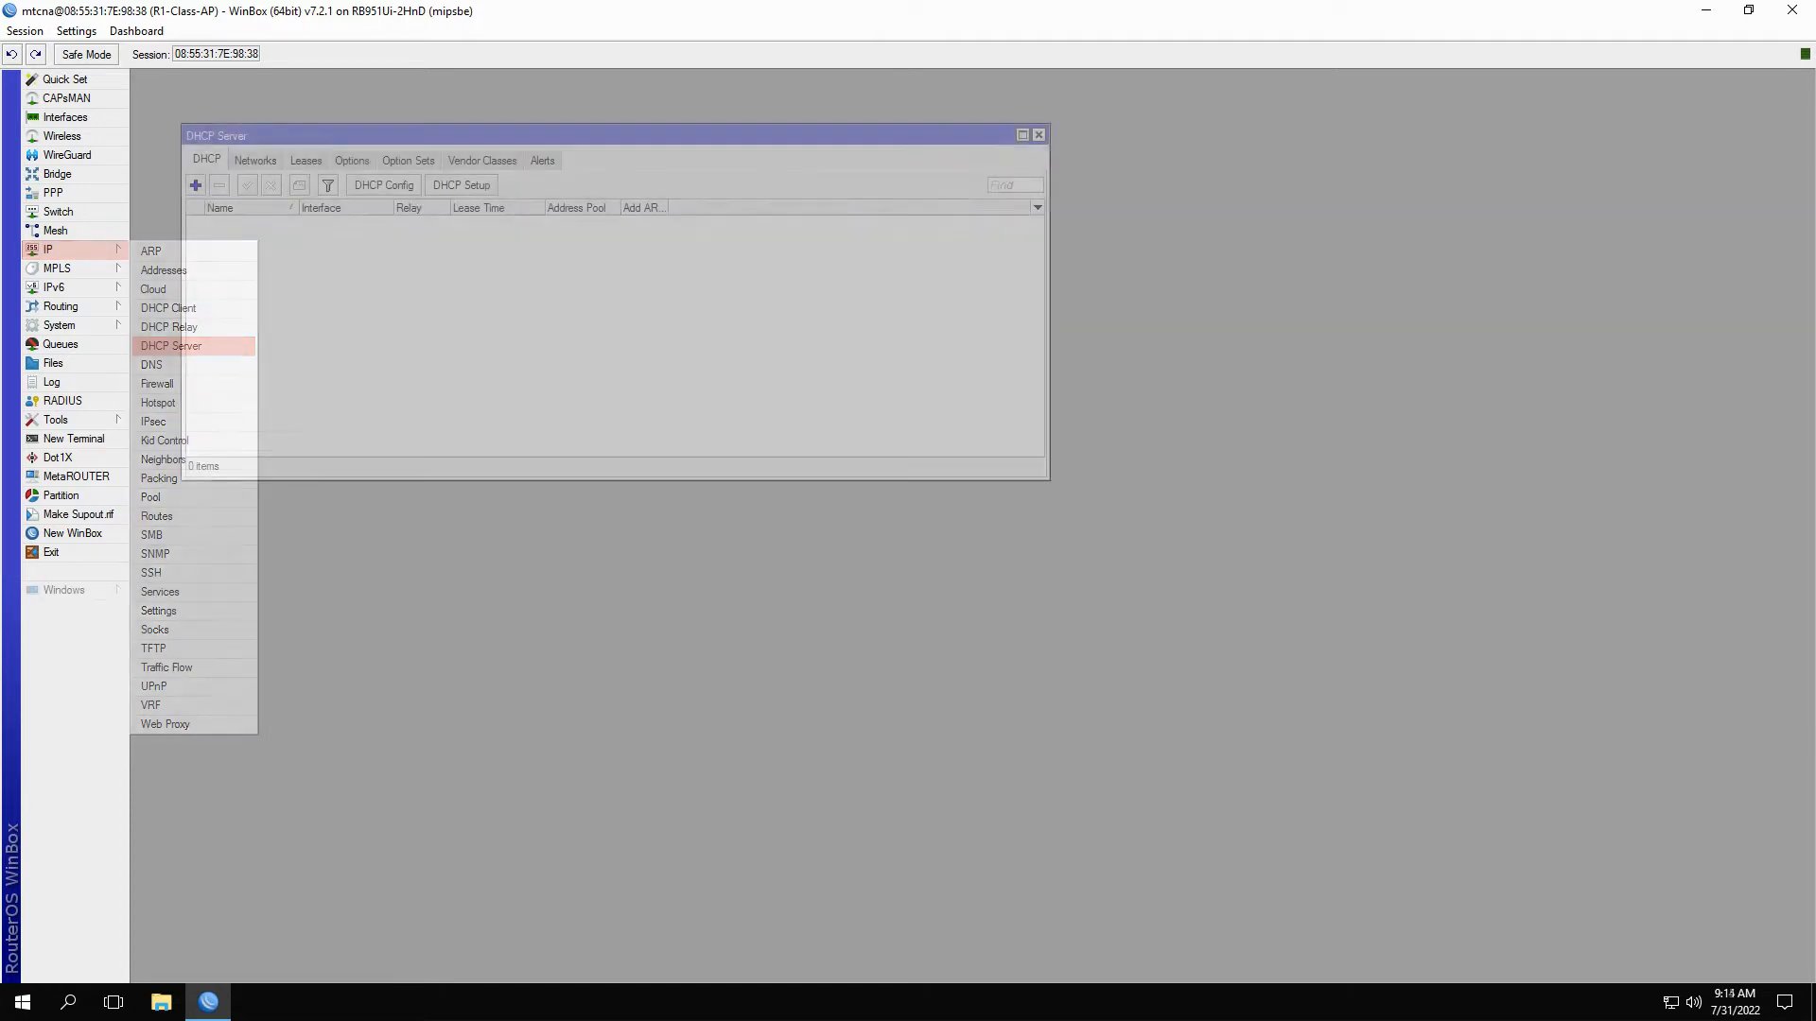
left_click(170, 344)
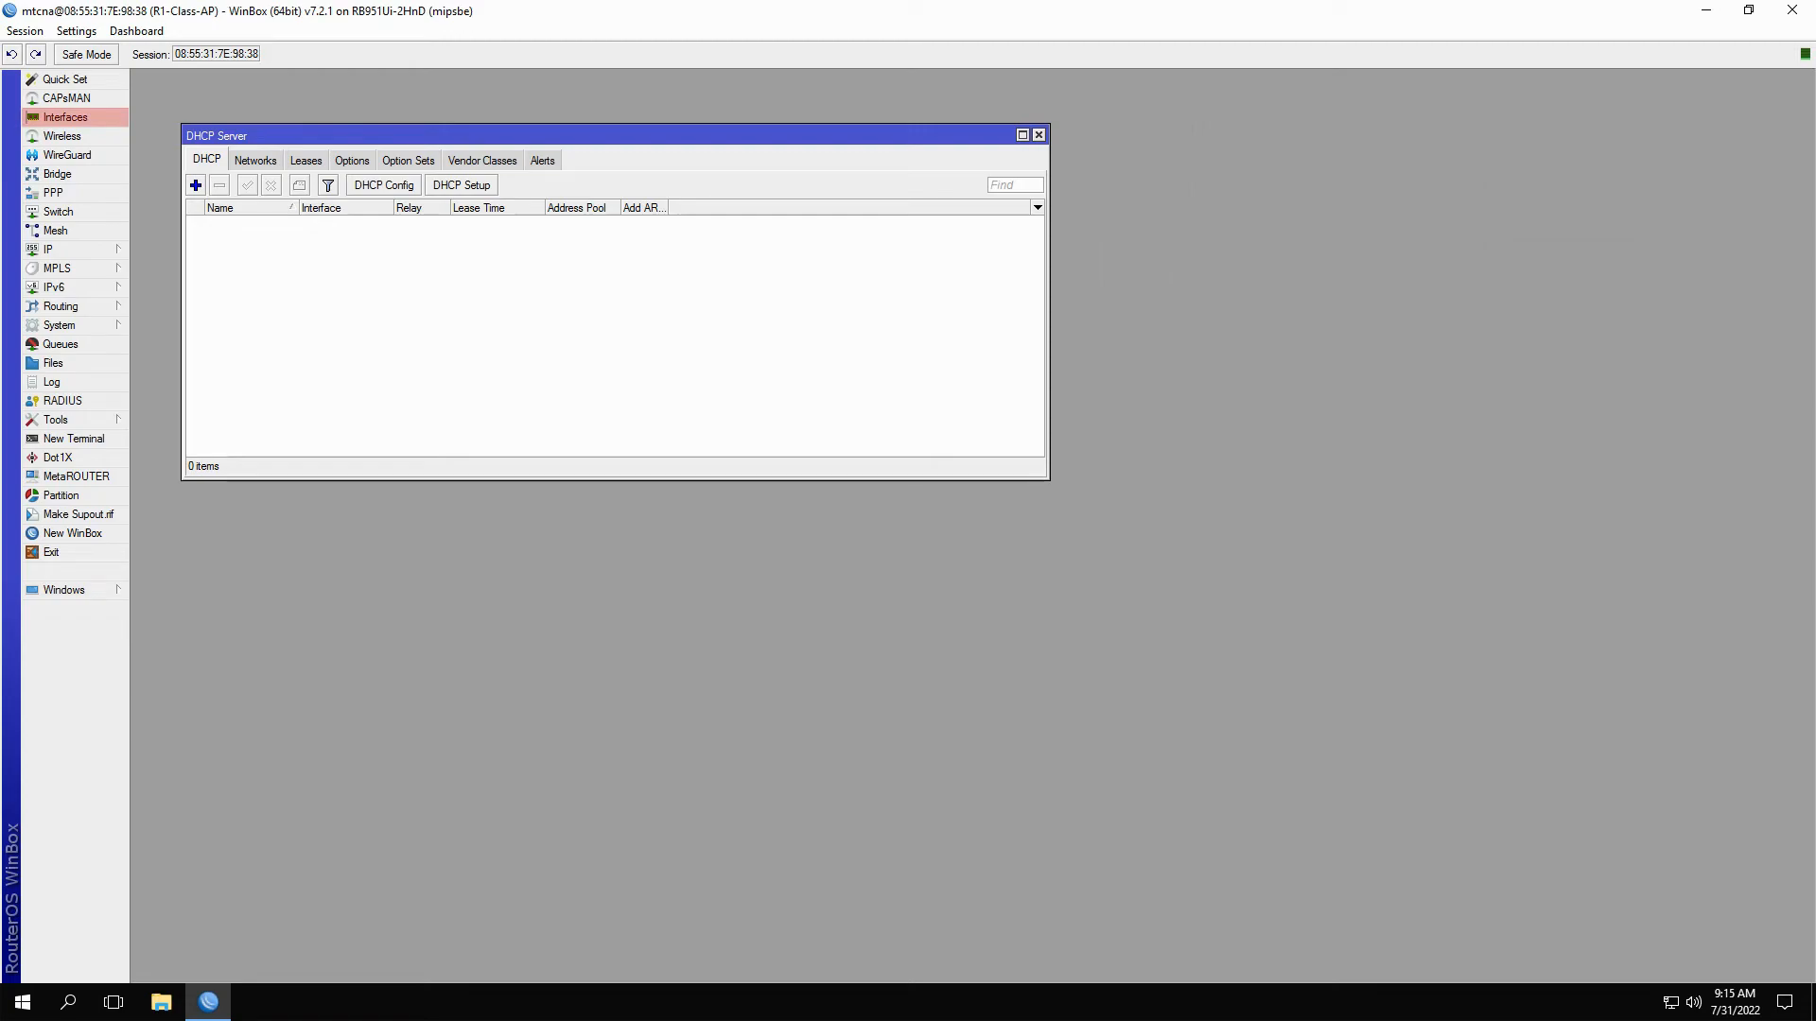
left_click(66, 118)
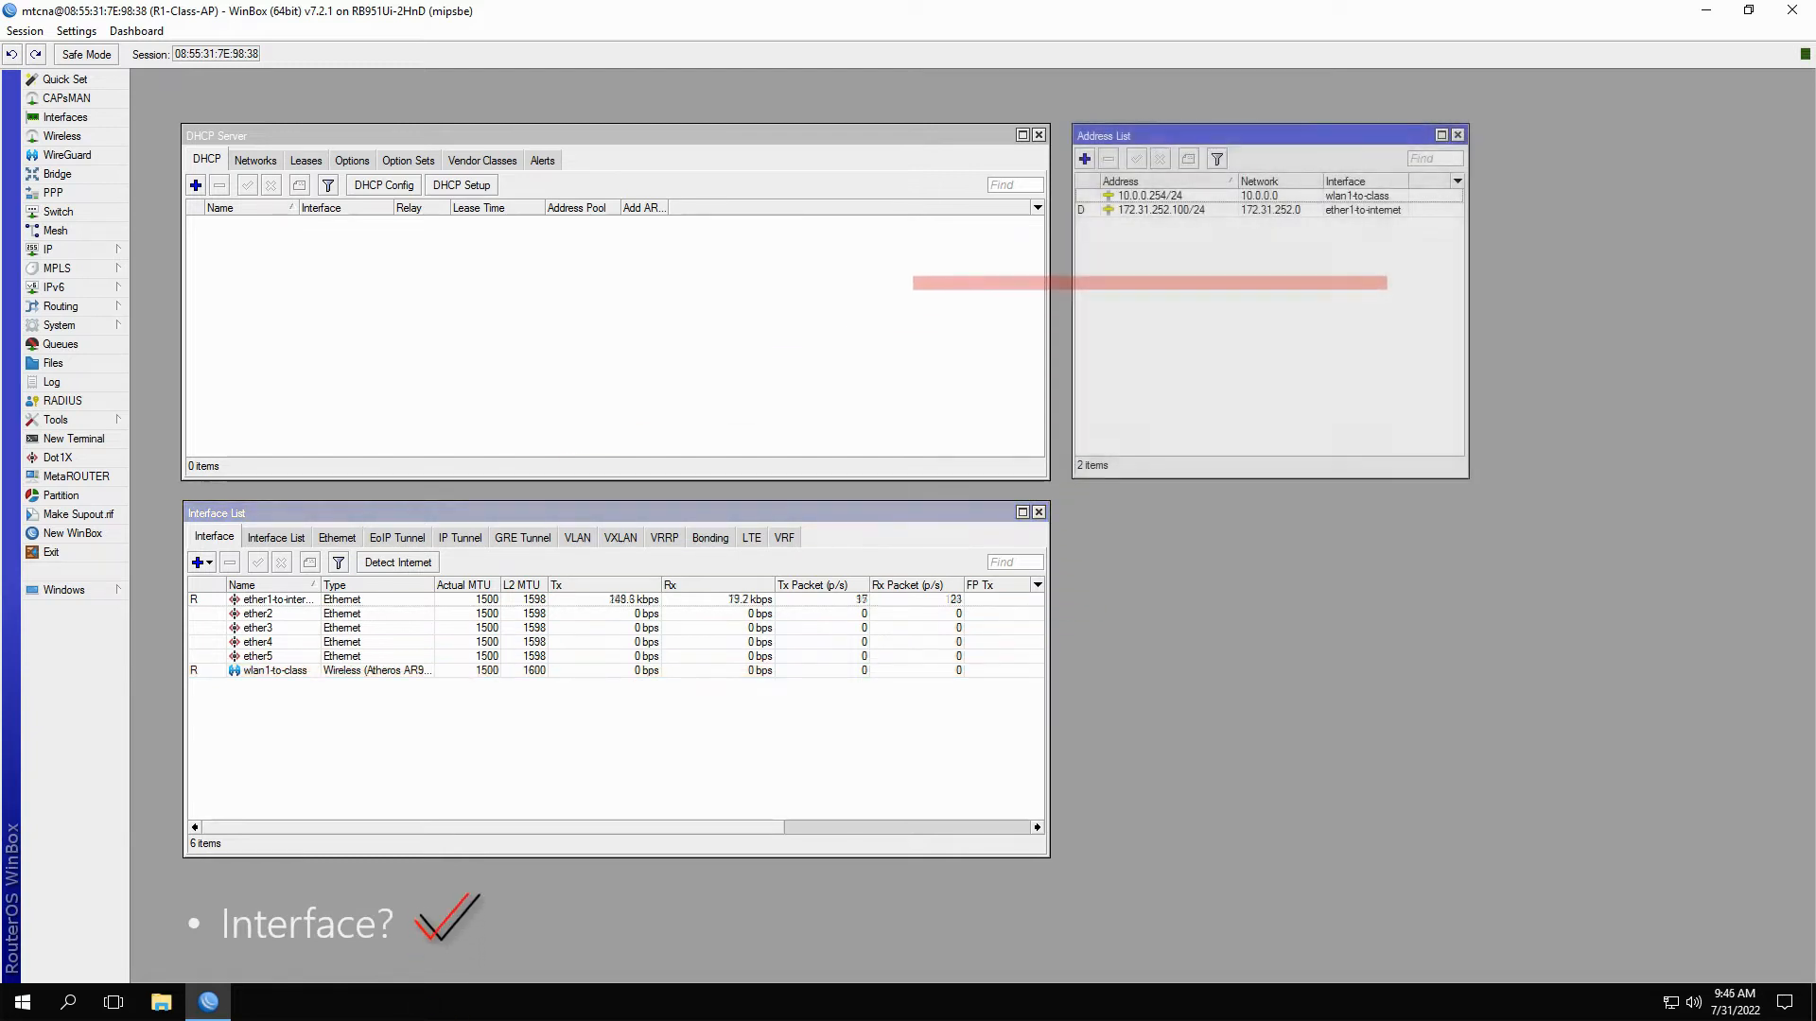
Step: Bring up the address list and an empty Bridge list beside the other windows
left_click(1157, 194)
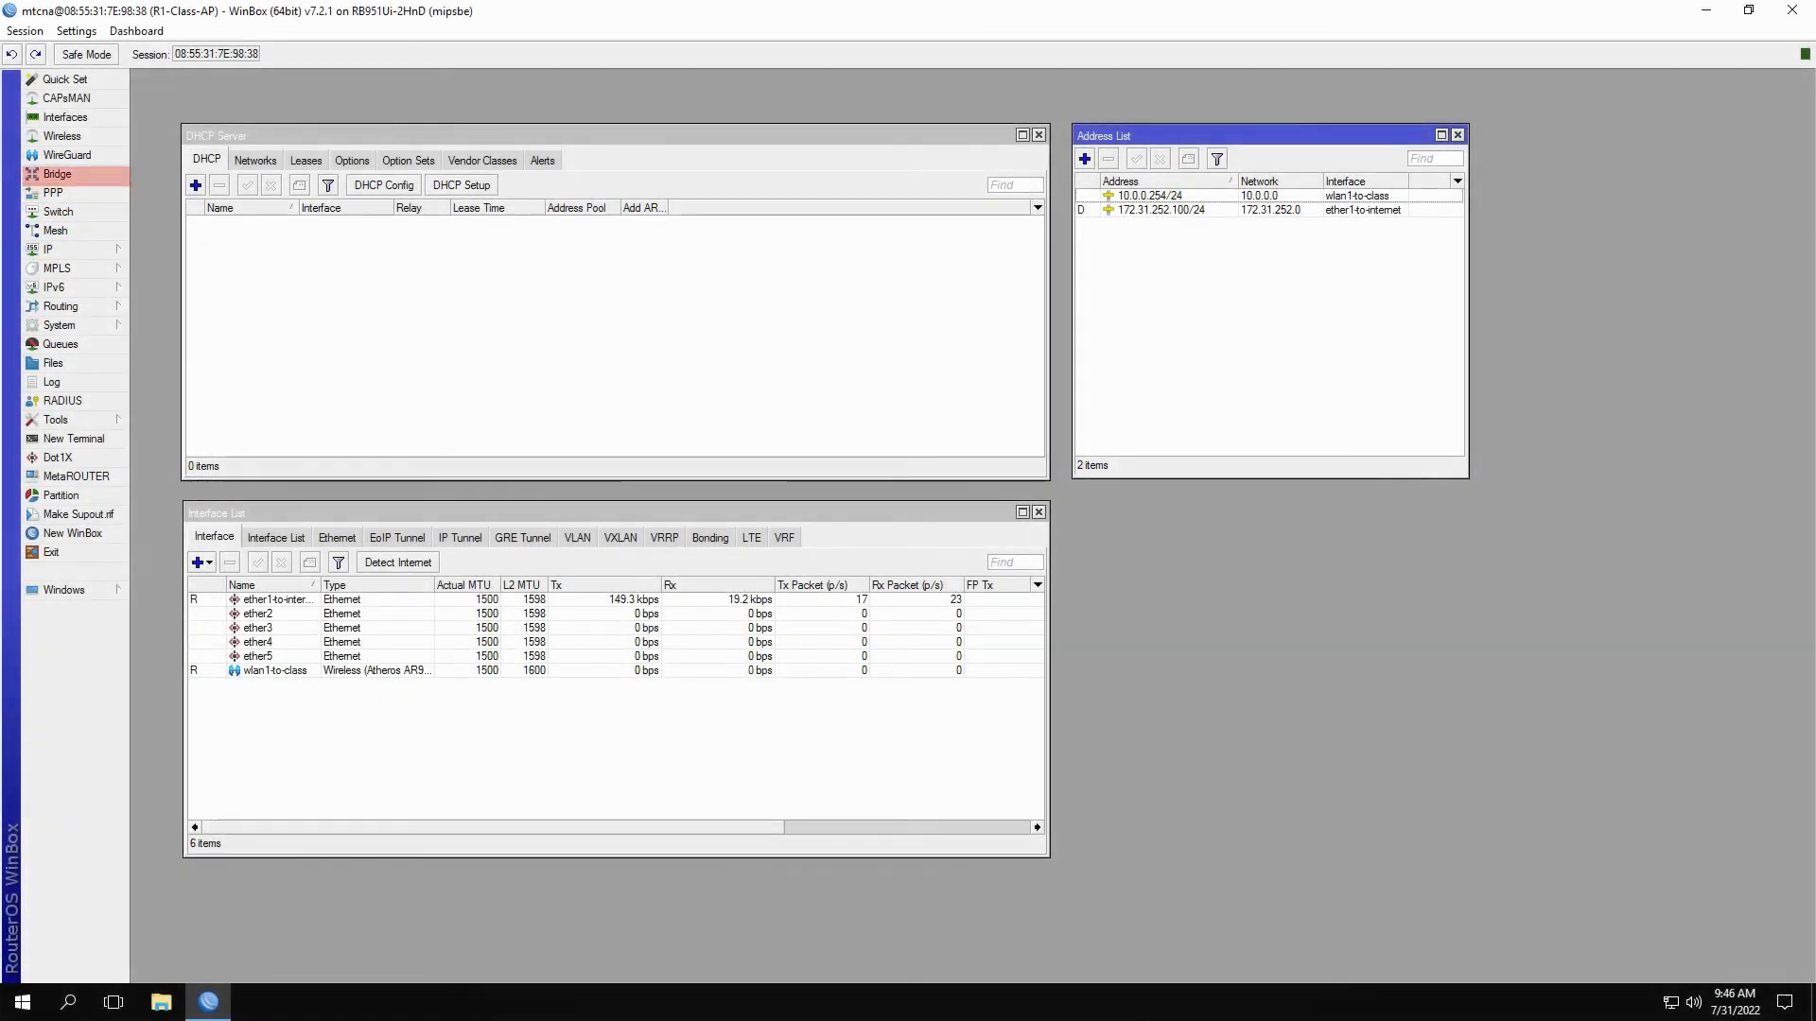
left_click(45, 174)
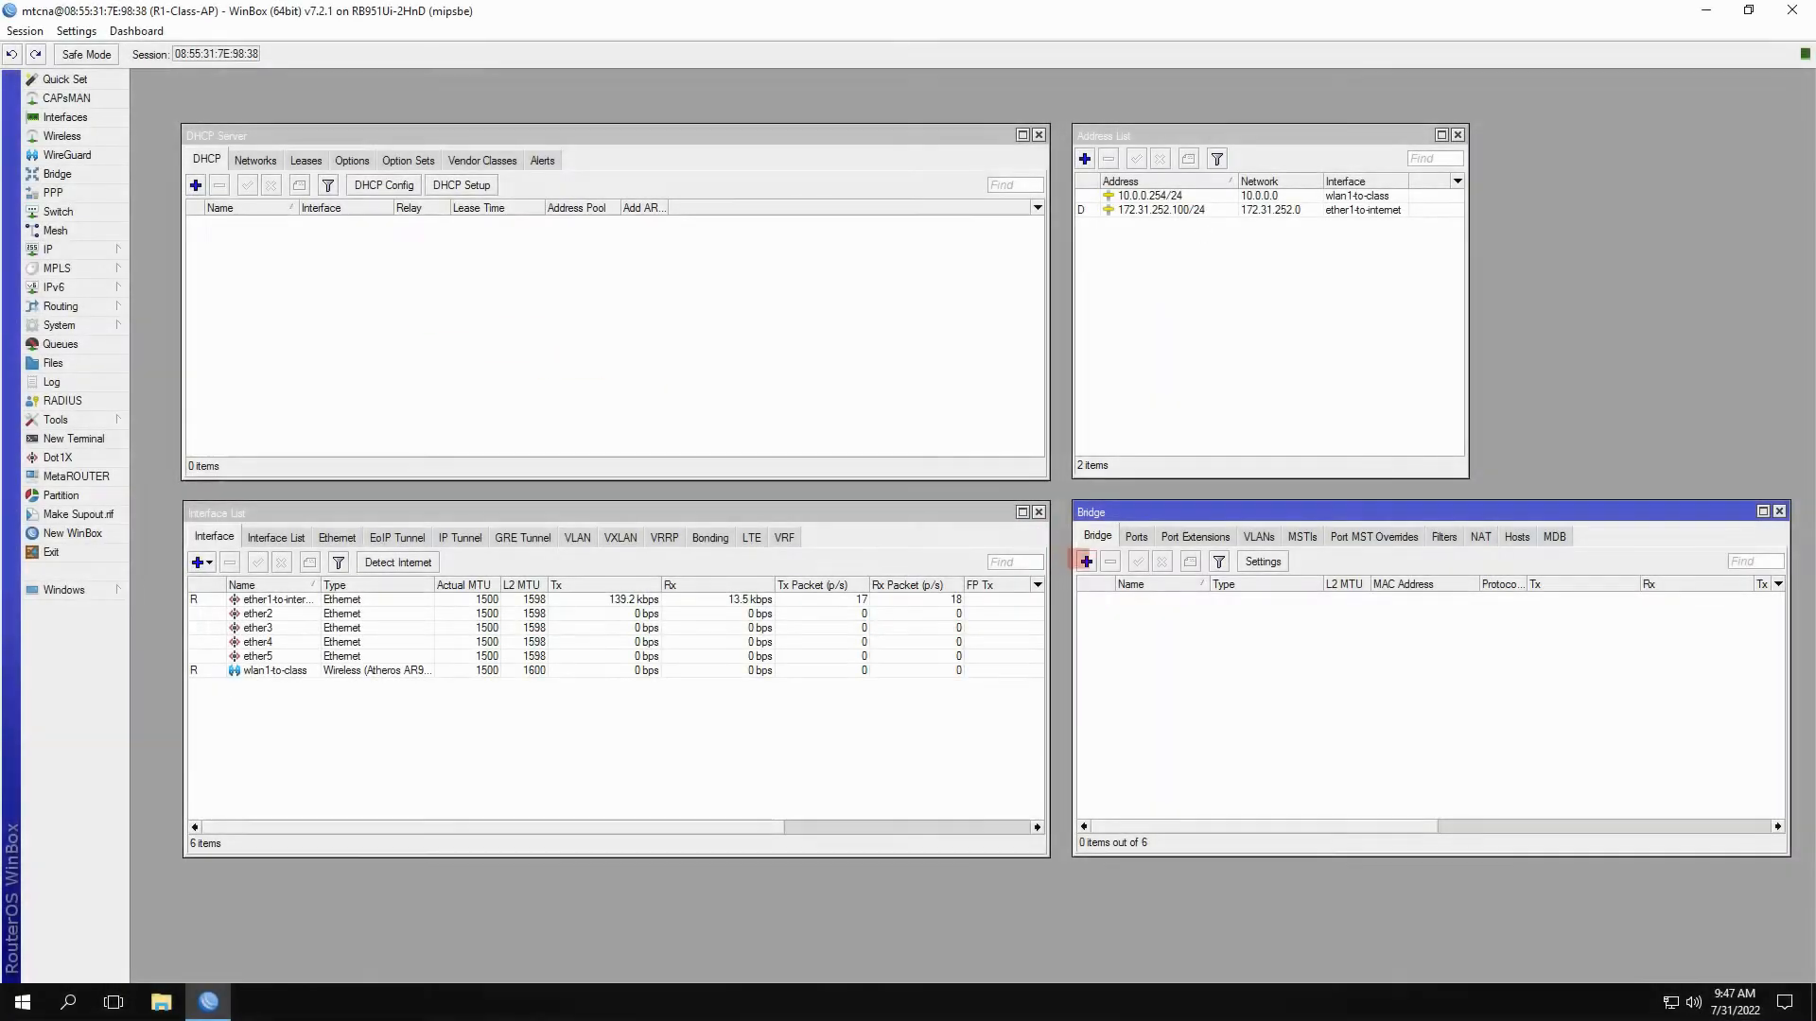
Step: Create bridge1 and start a new bridge port pairing wlan1-to-class with bridge1
left_click(1086, 559)
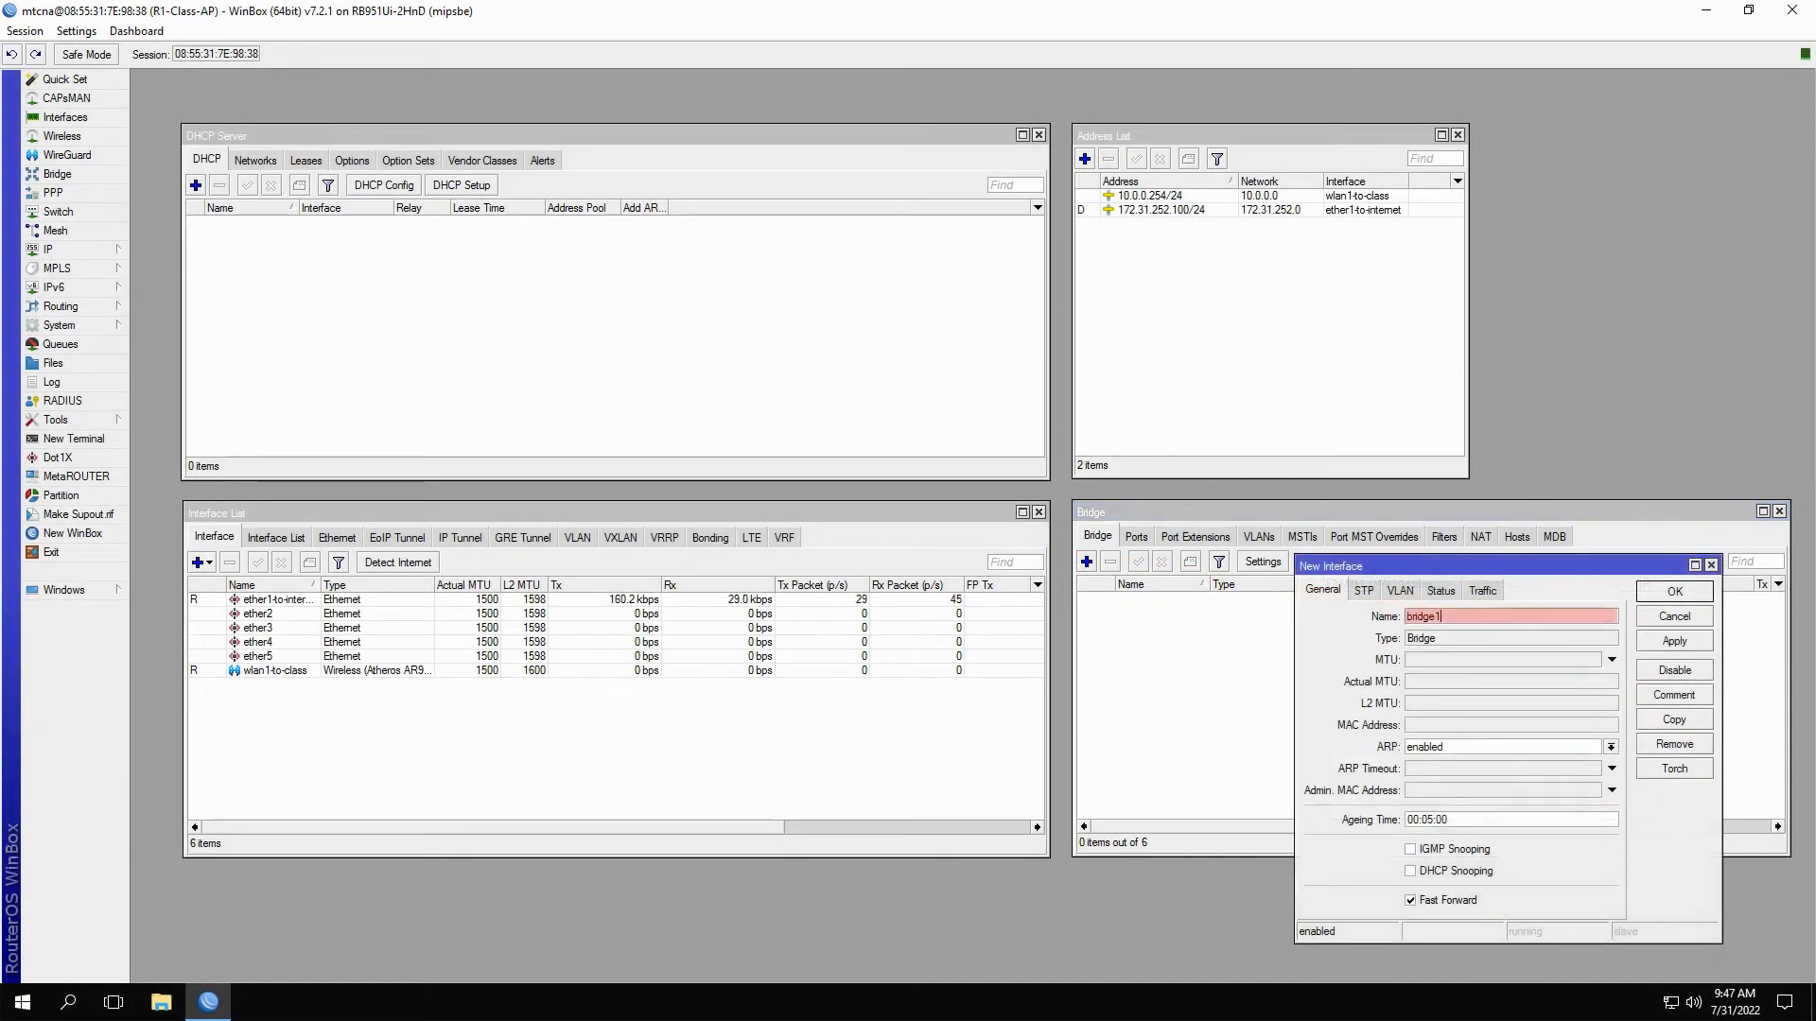
left_click(1674, 590)
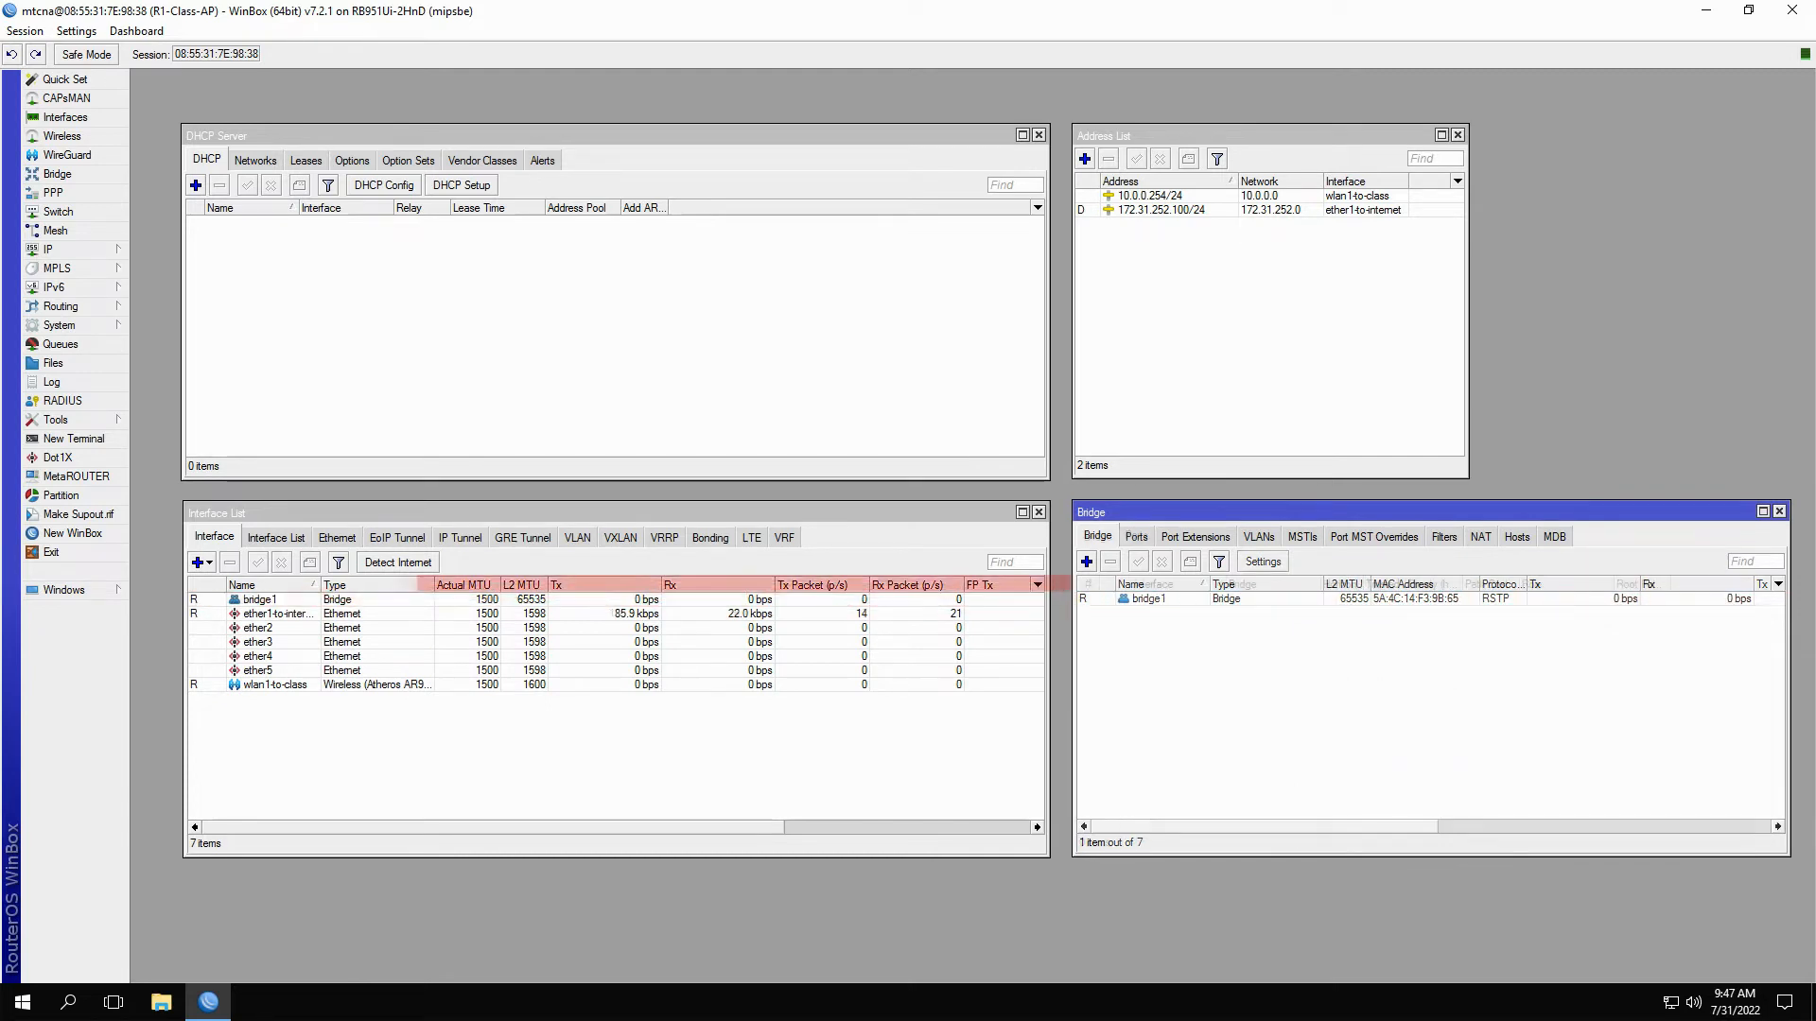
left_click(1134, 537)
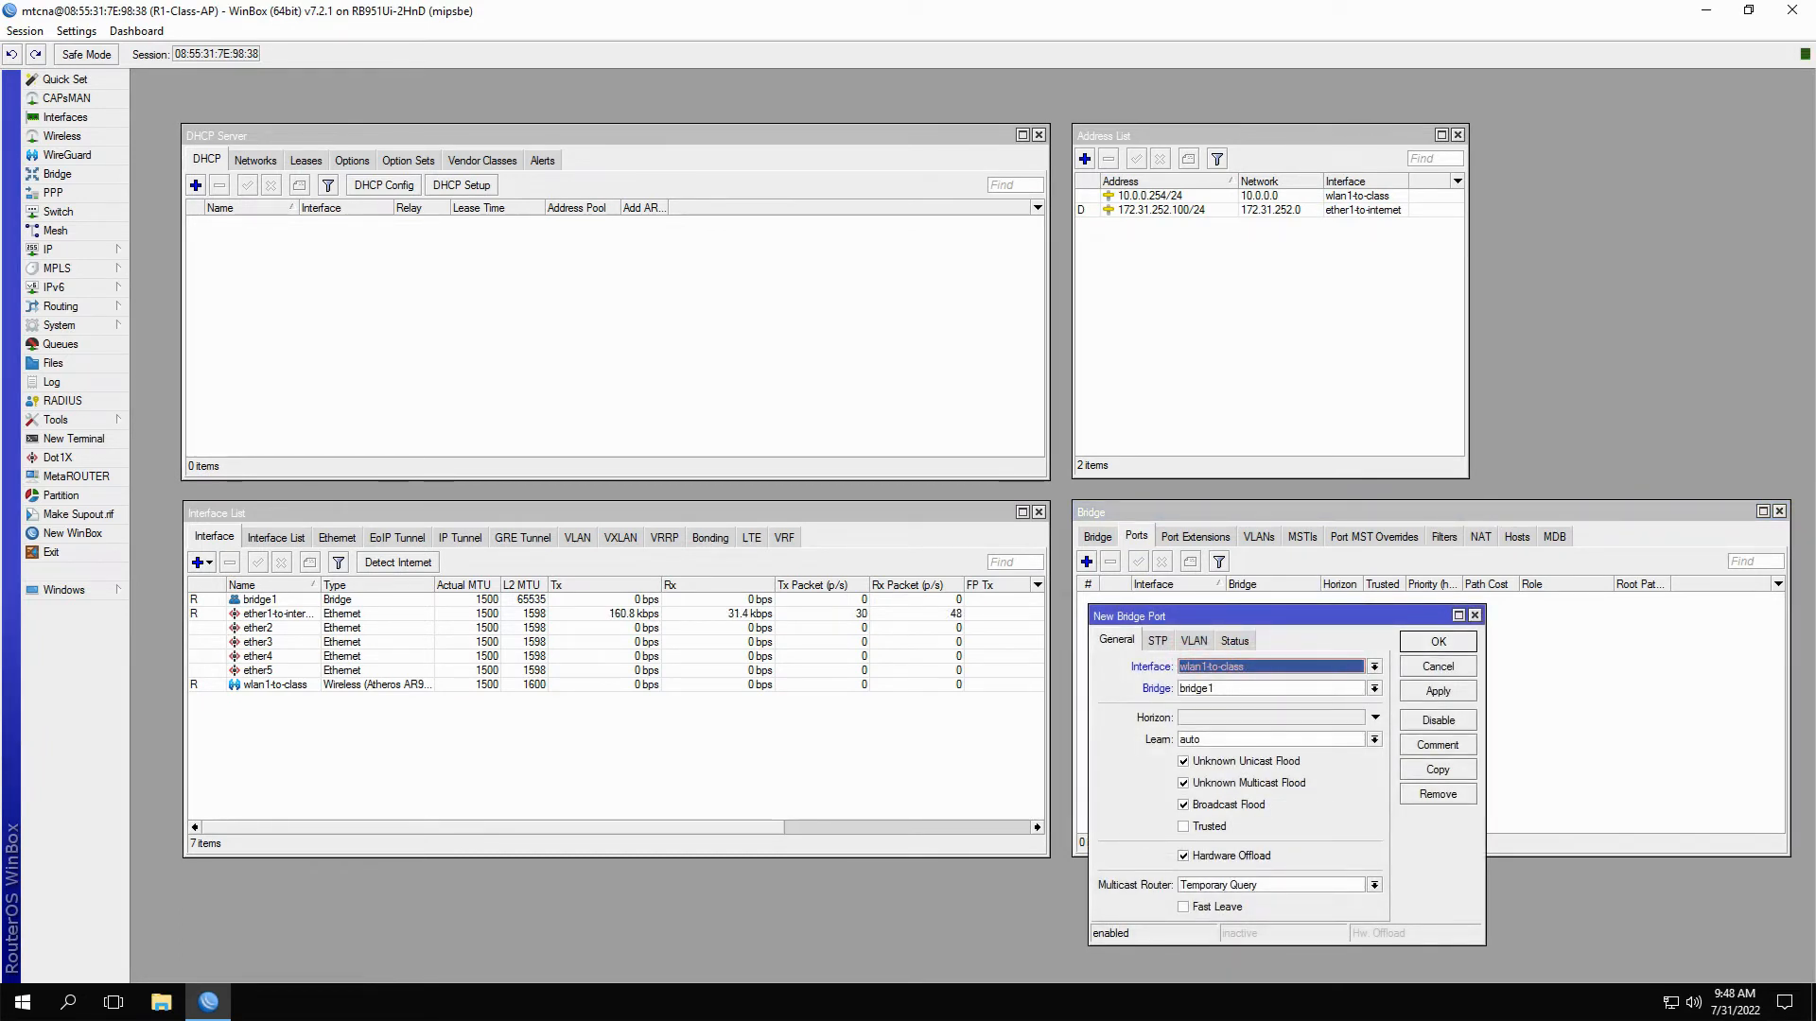
Step: Confirm wlan1-to-class as a port of bridge1
left_click(1437, 641)
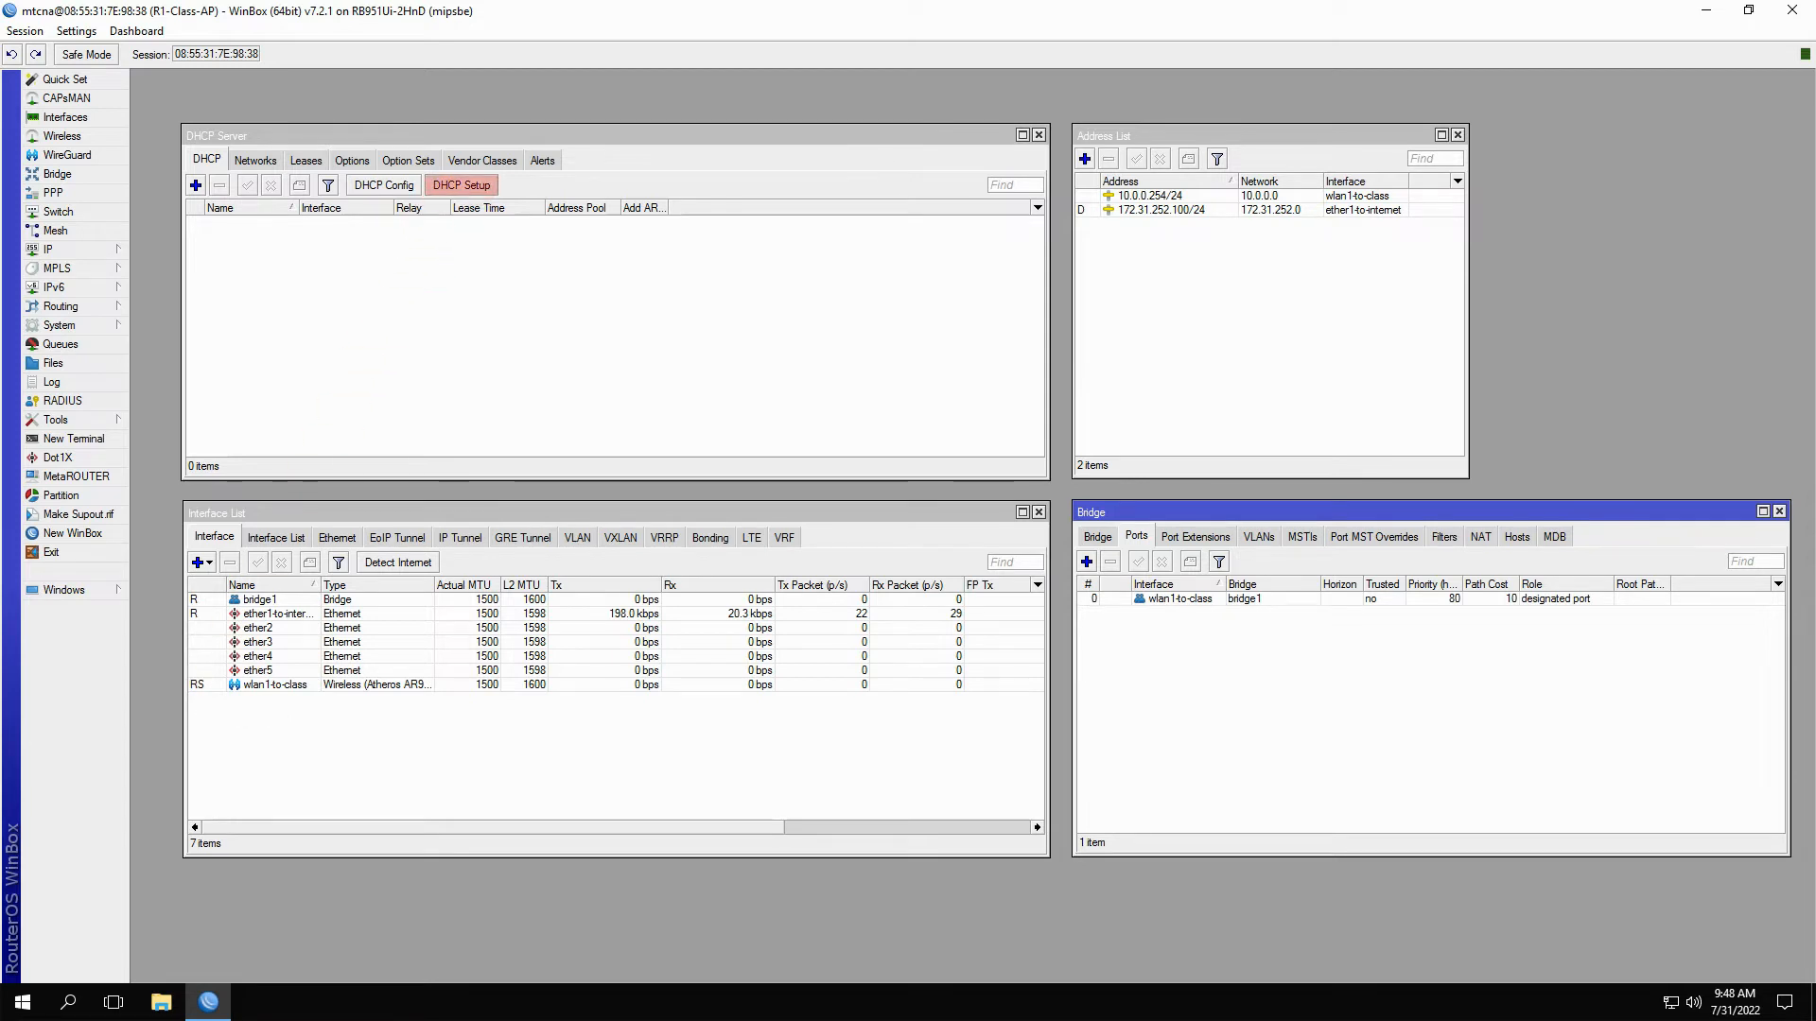
Step: Rerun DHCP Setup targeting bridge1 and review the 10.0.0.254/24 address, still on wlan1-to-class
left_click(461, 185)
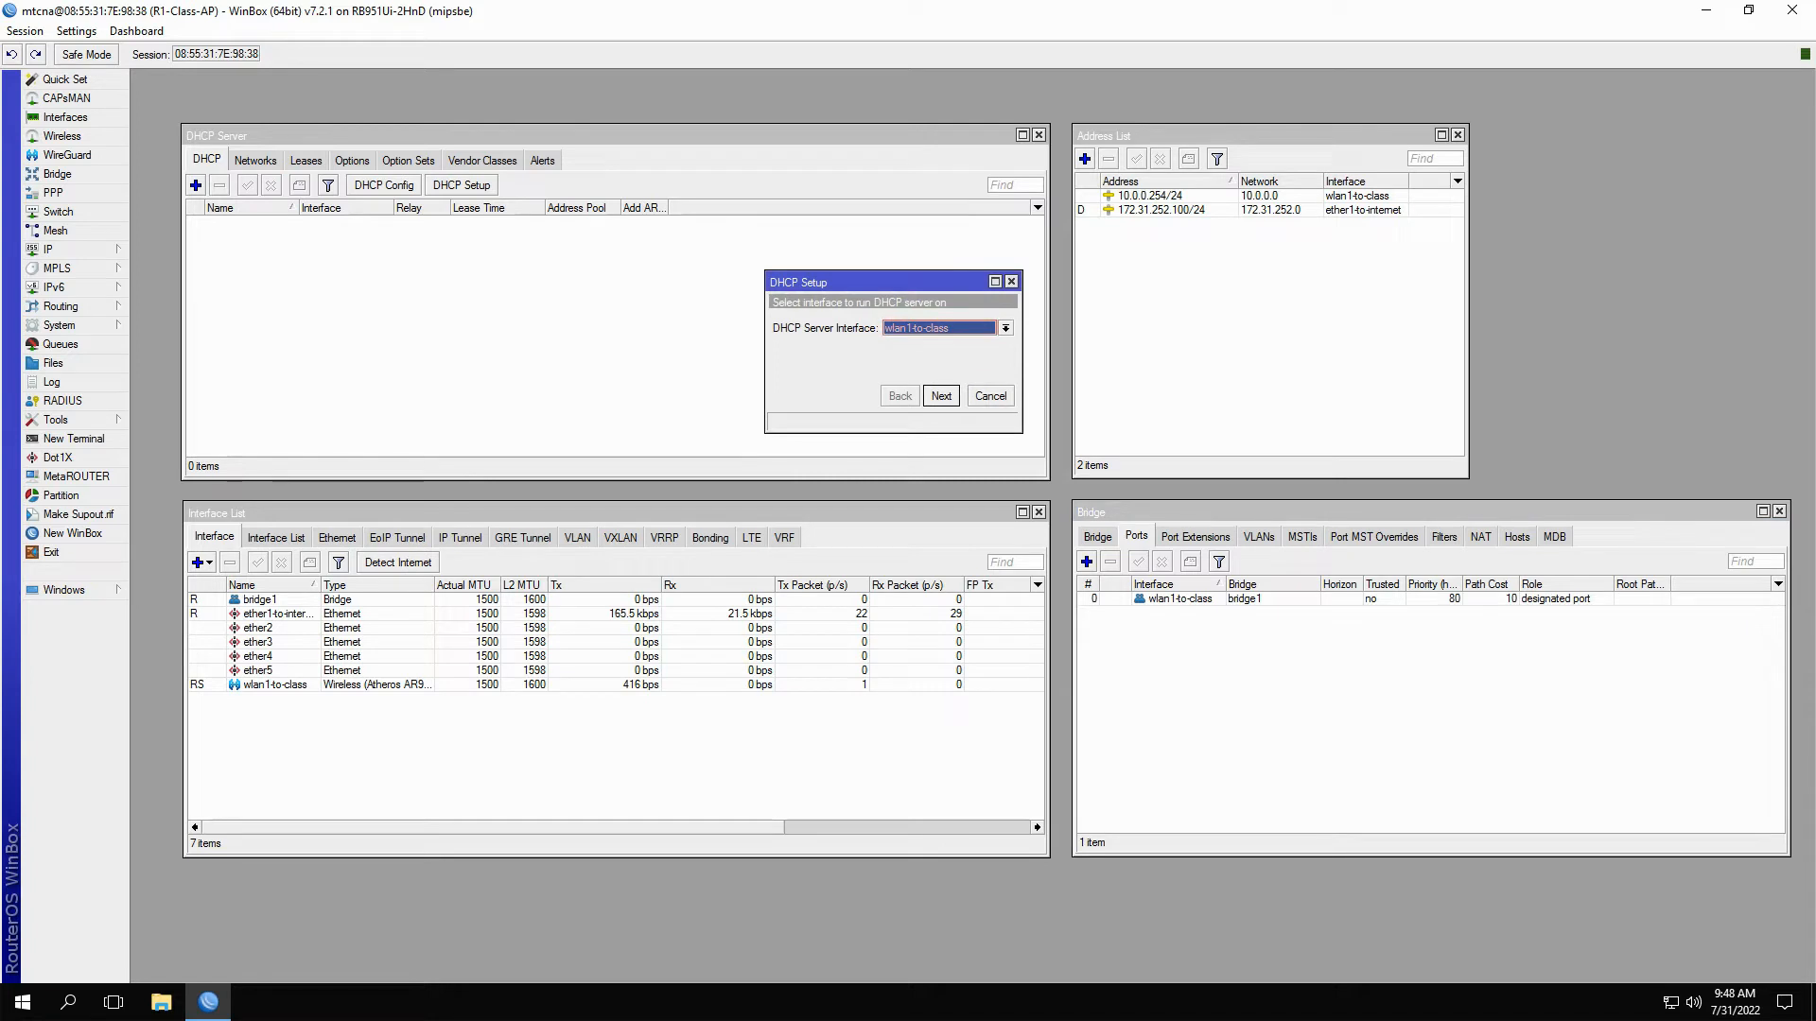
left_click(942, 395)
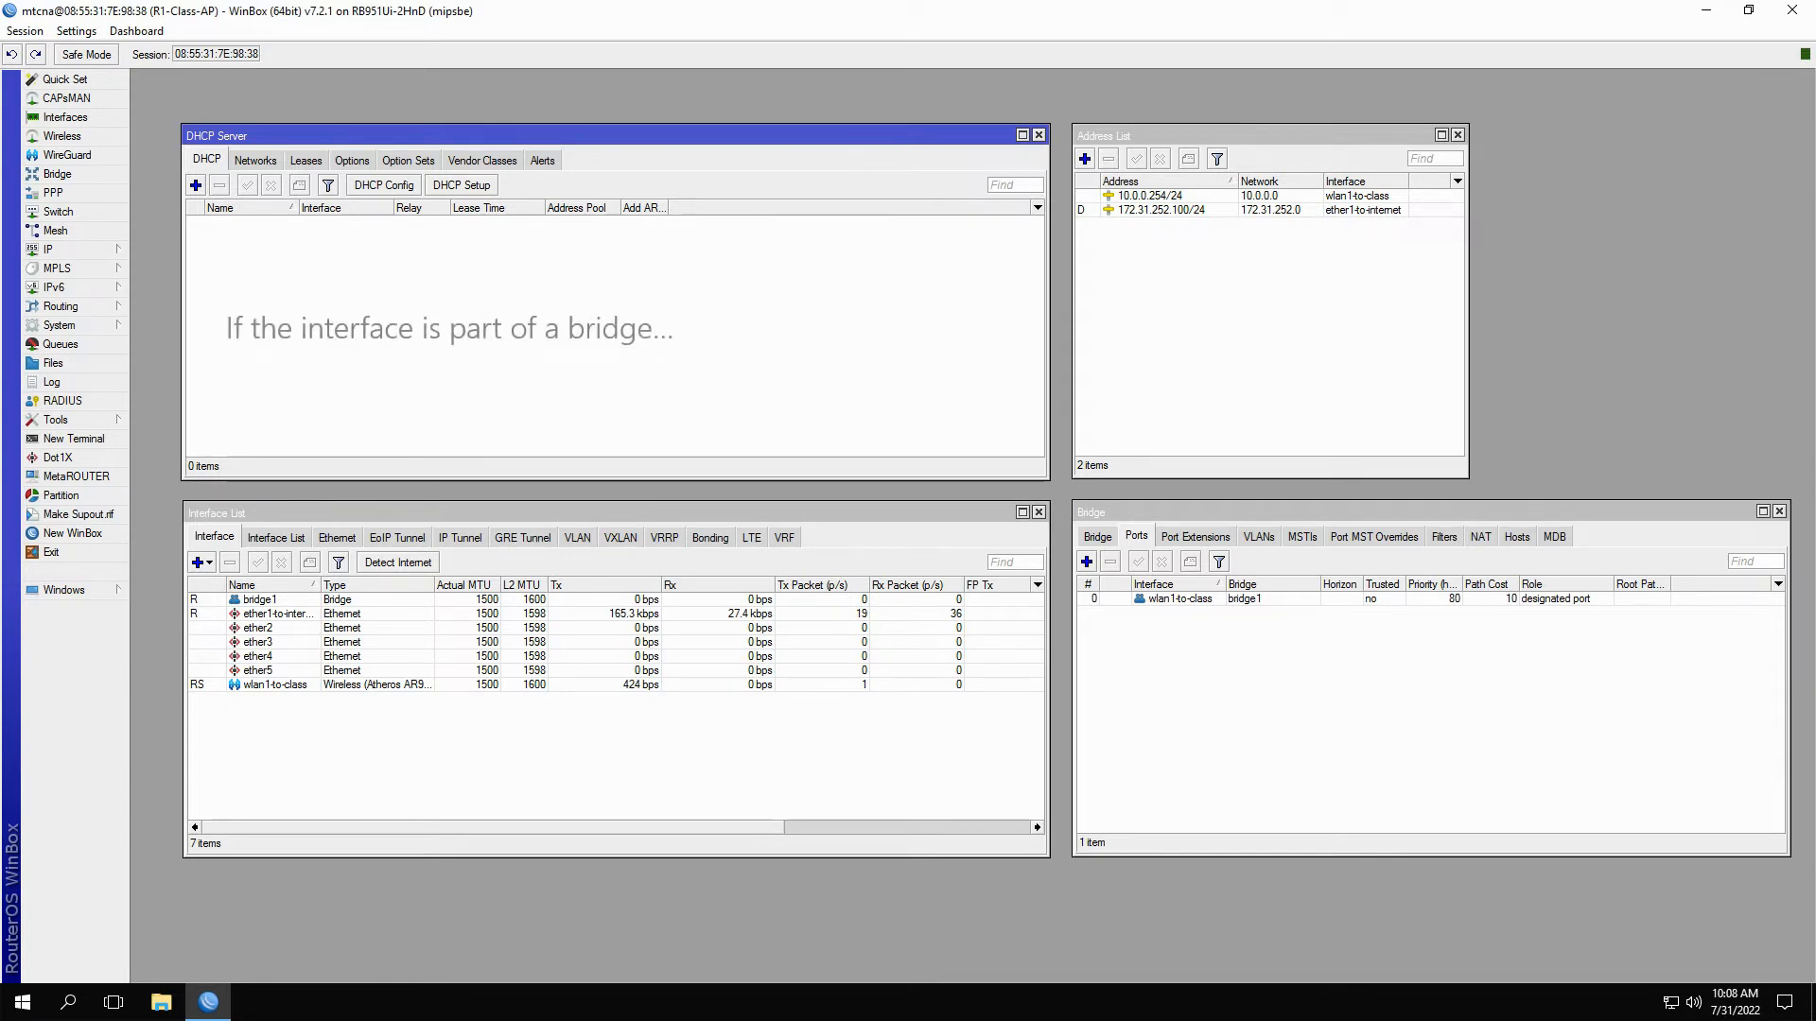
left_click(460, 185)
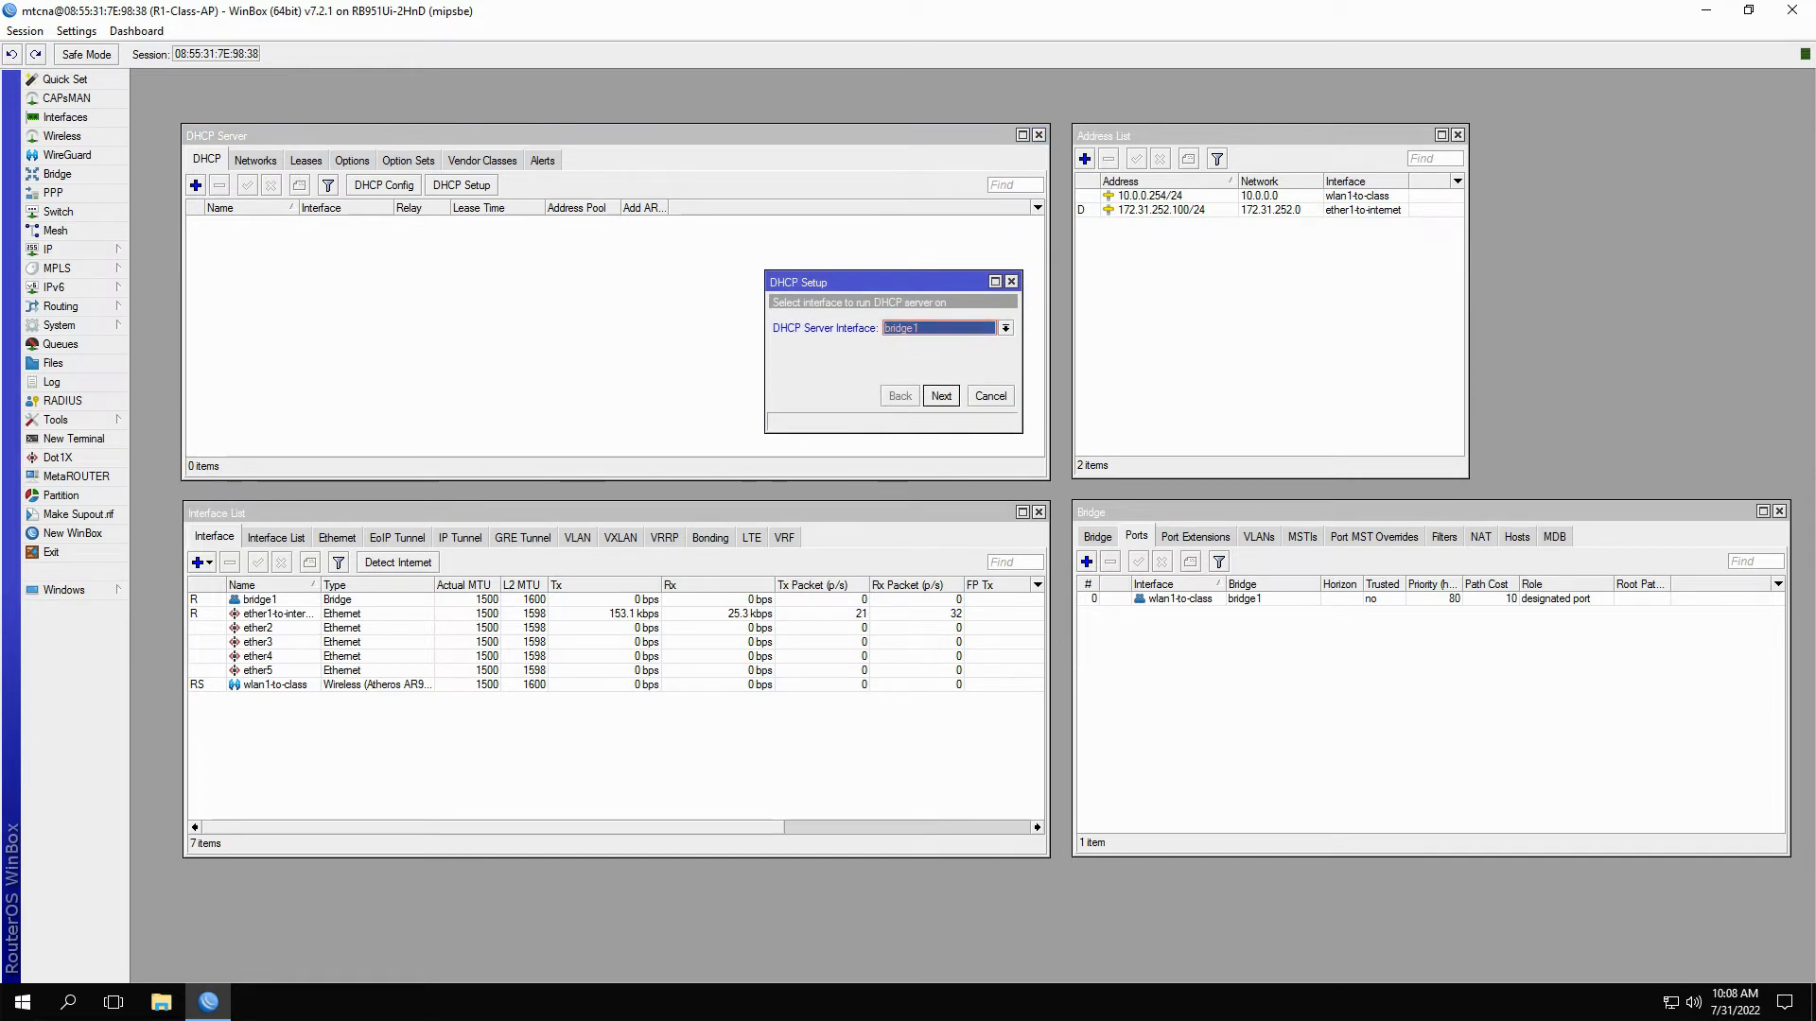
left_click(1161, 195)
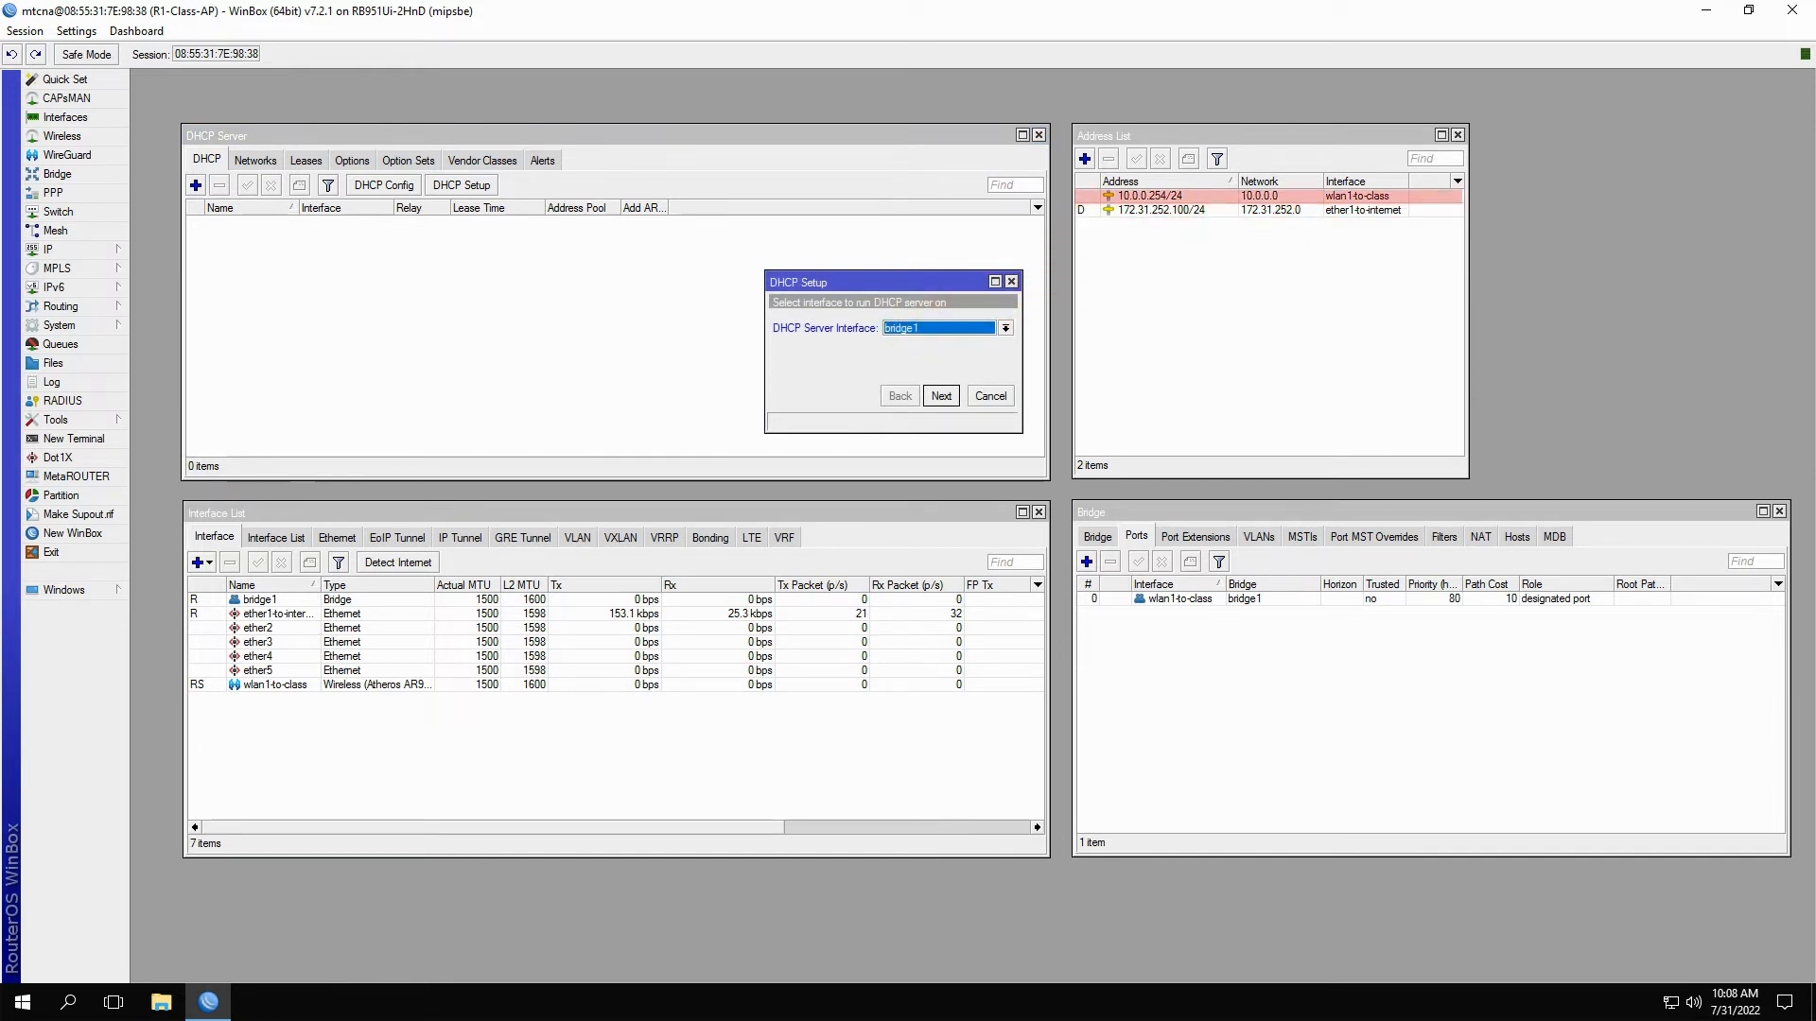
double_click(1142, 195)
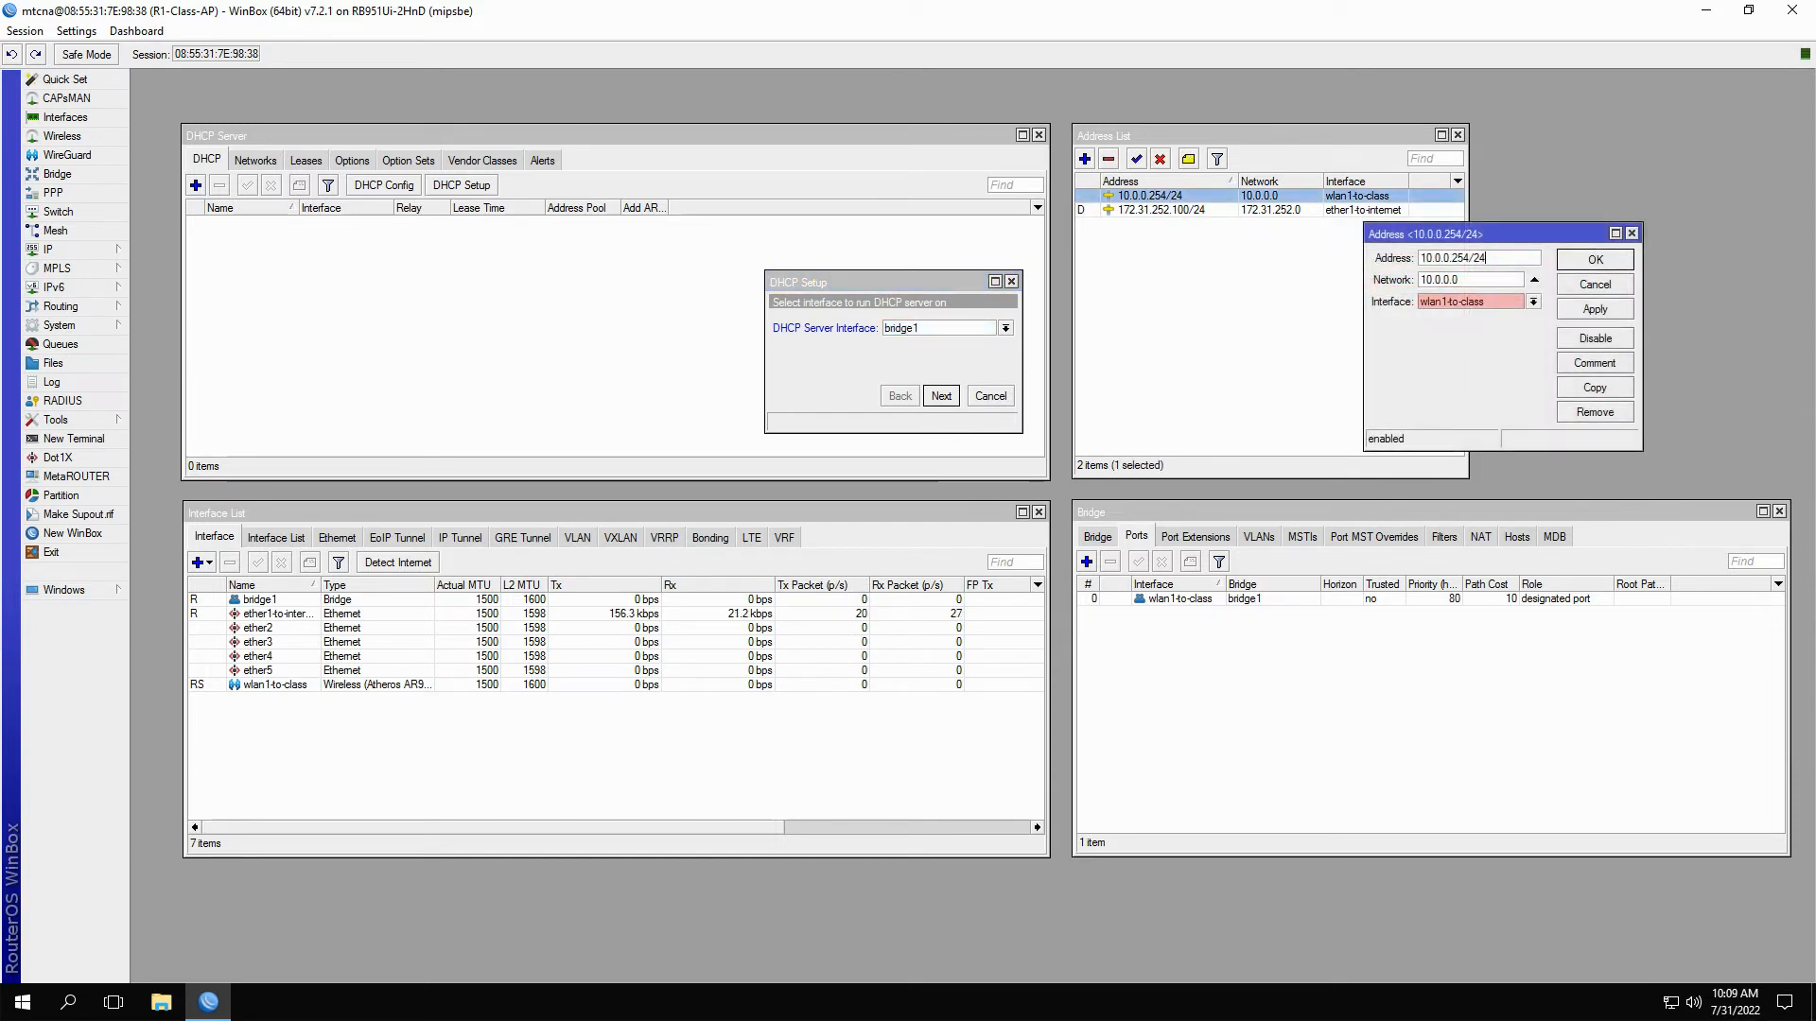
left_click(1532, 301)
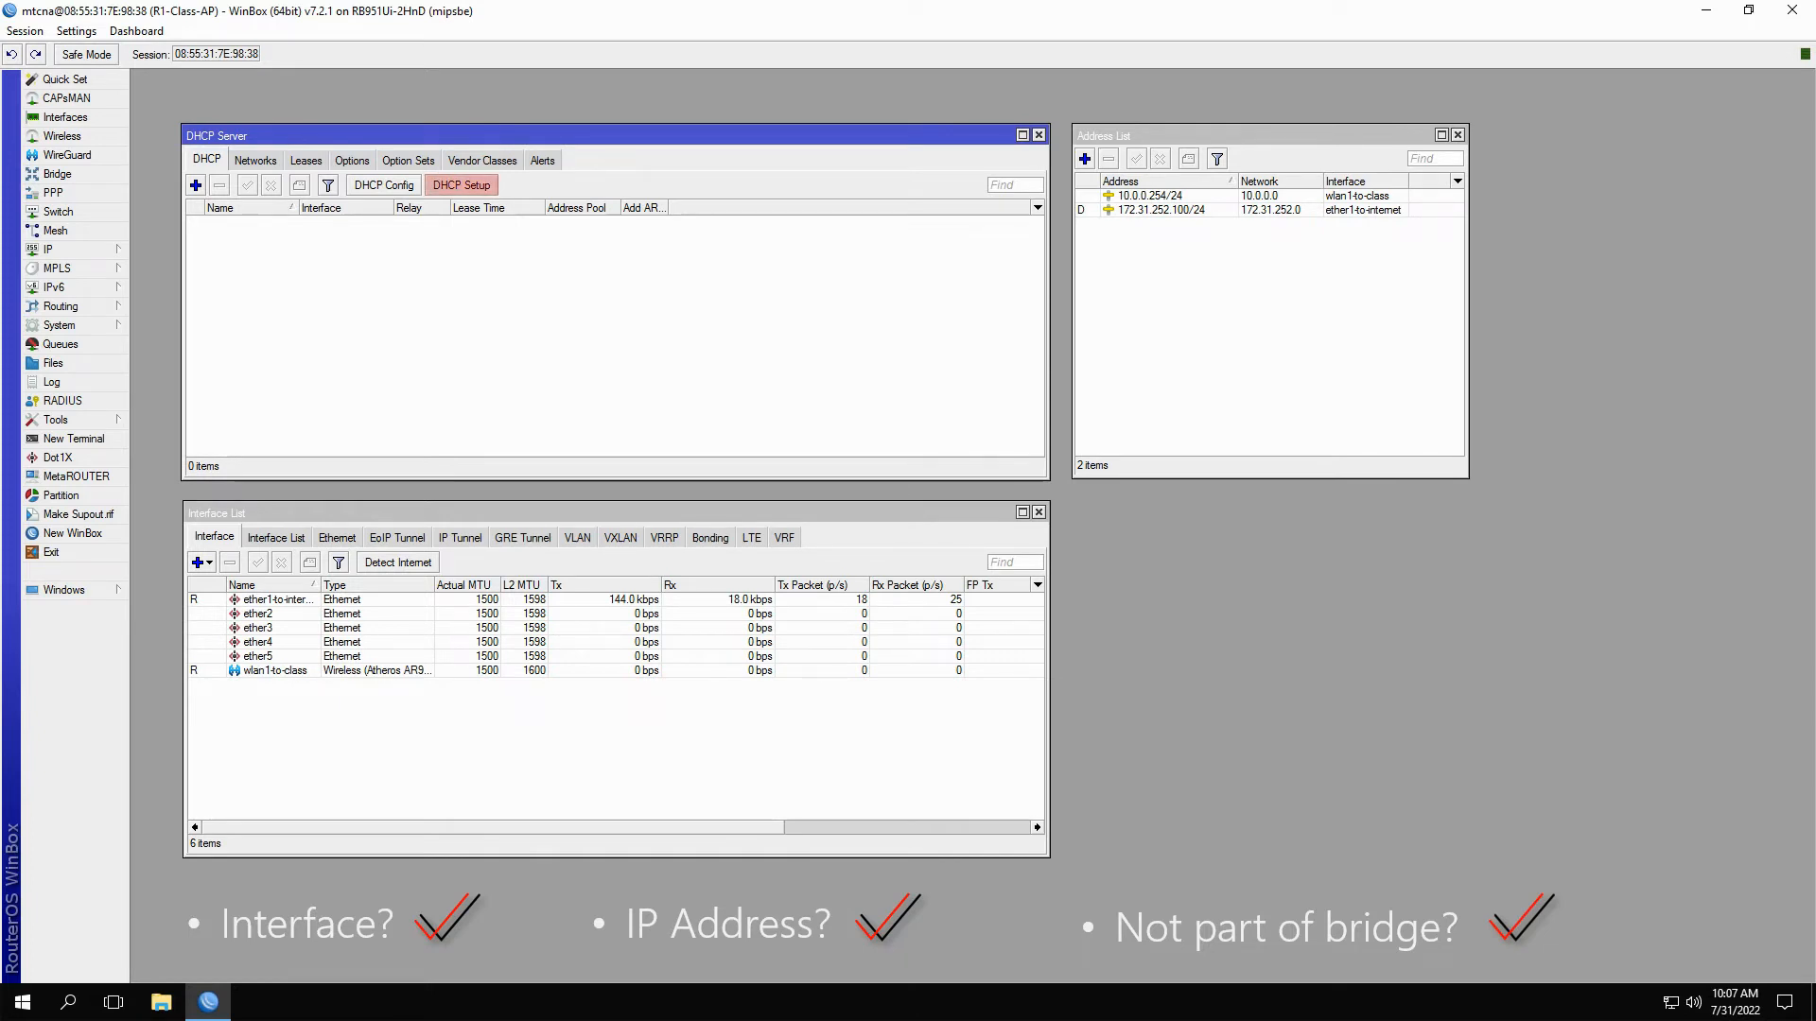
Step: Run DHCP Setup on wlan1-to-class and accept address space 10.0.0.0/24, reaching gateway 10.0.0.254
left_click(459, 186)
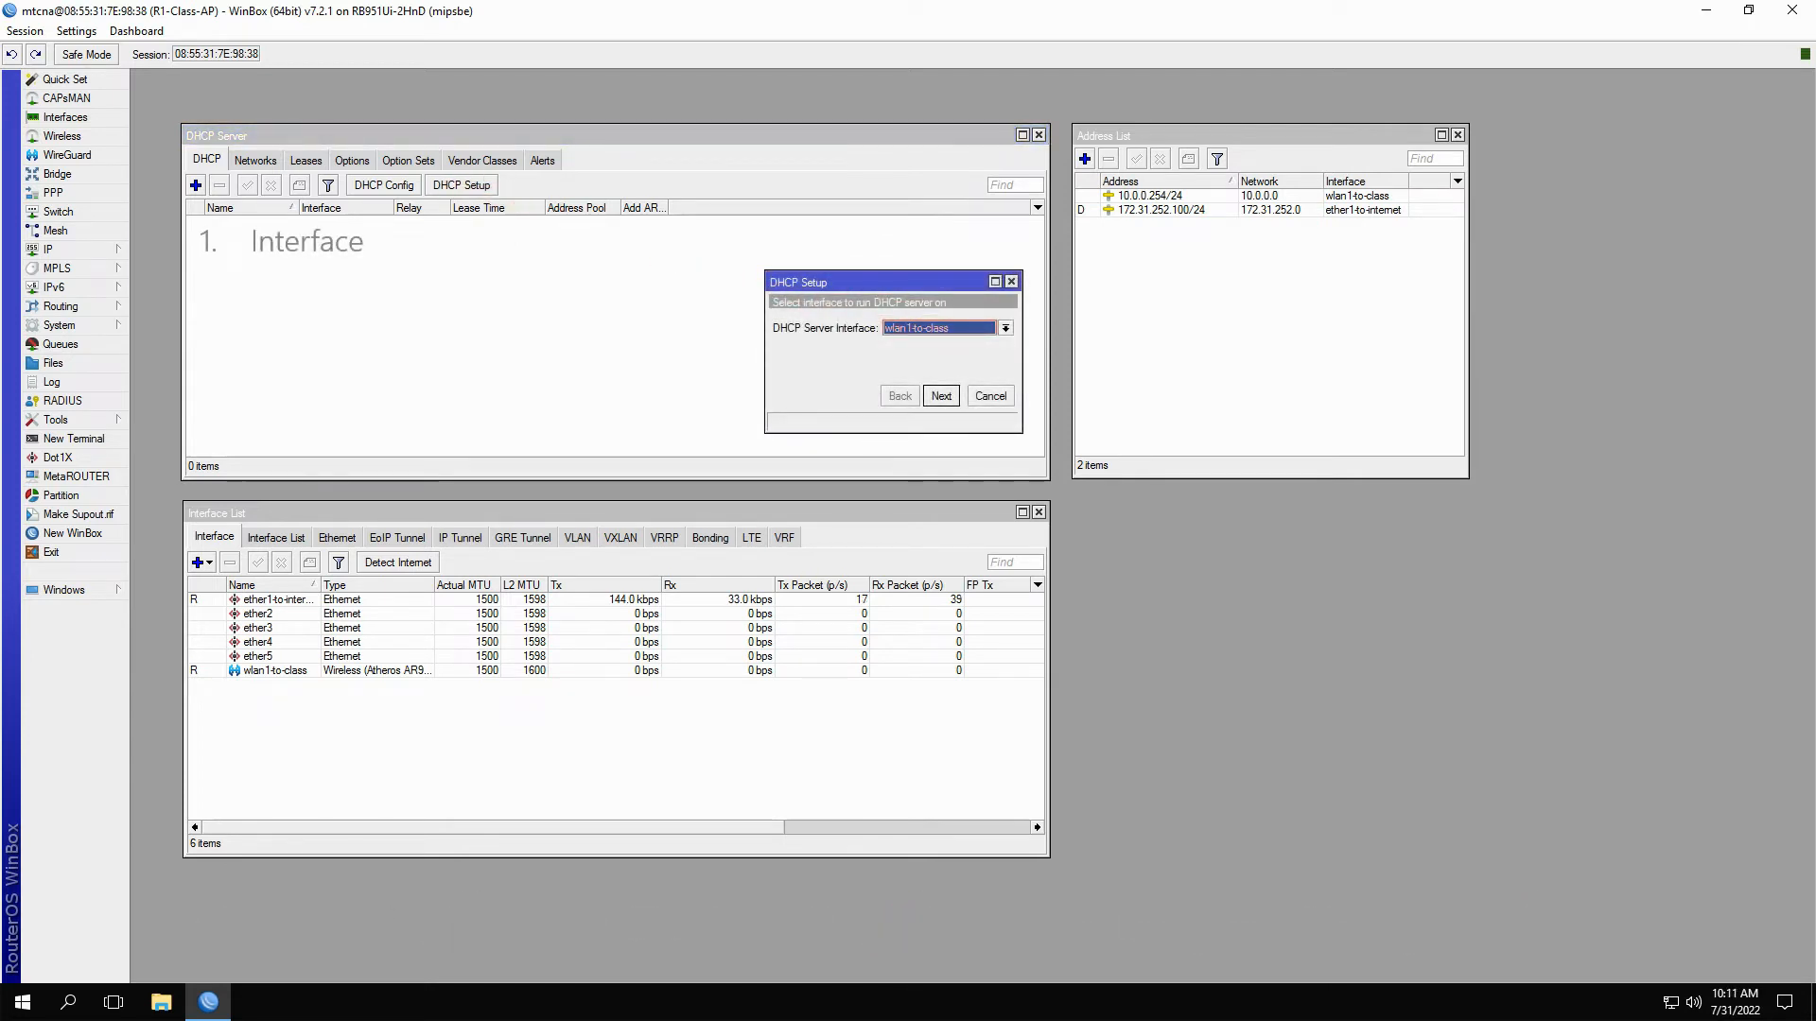
left_click(274, 669)
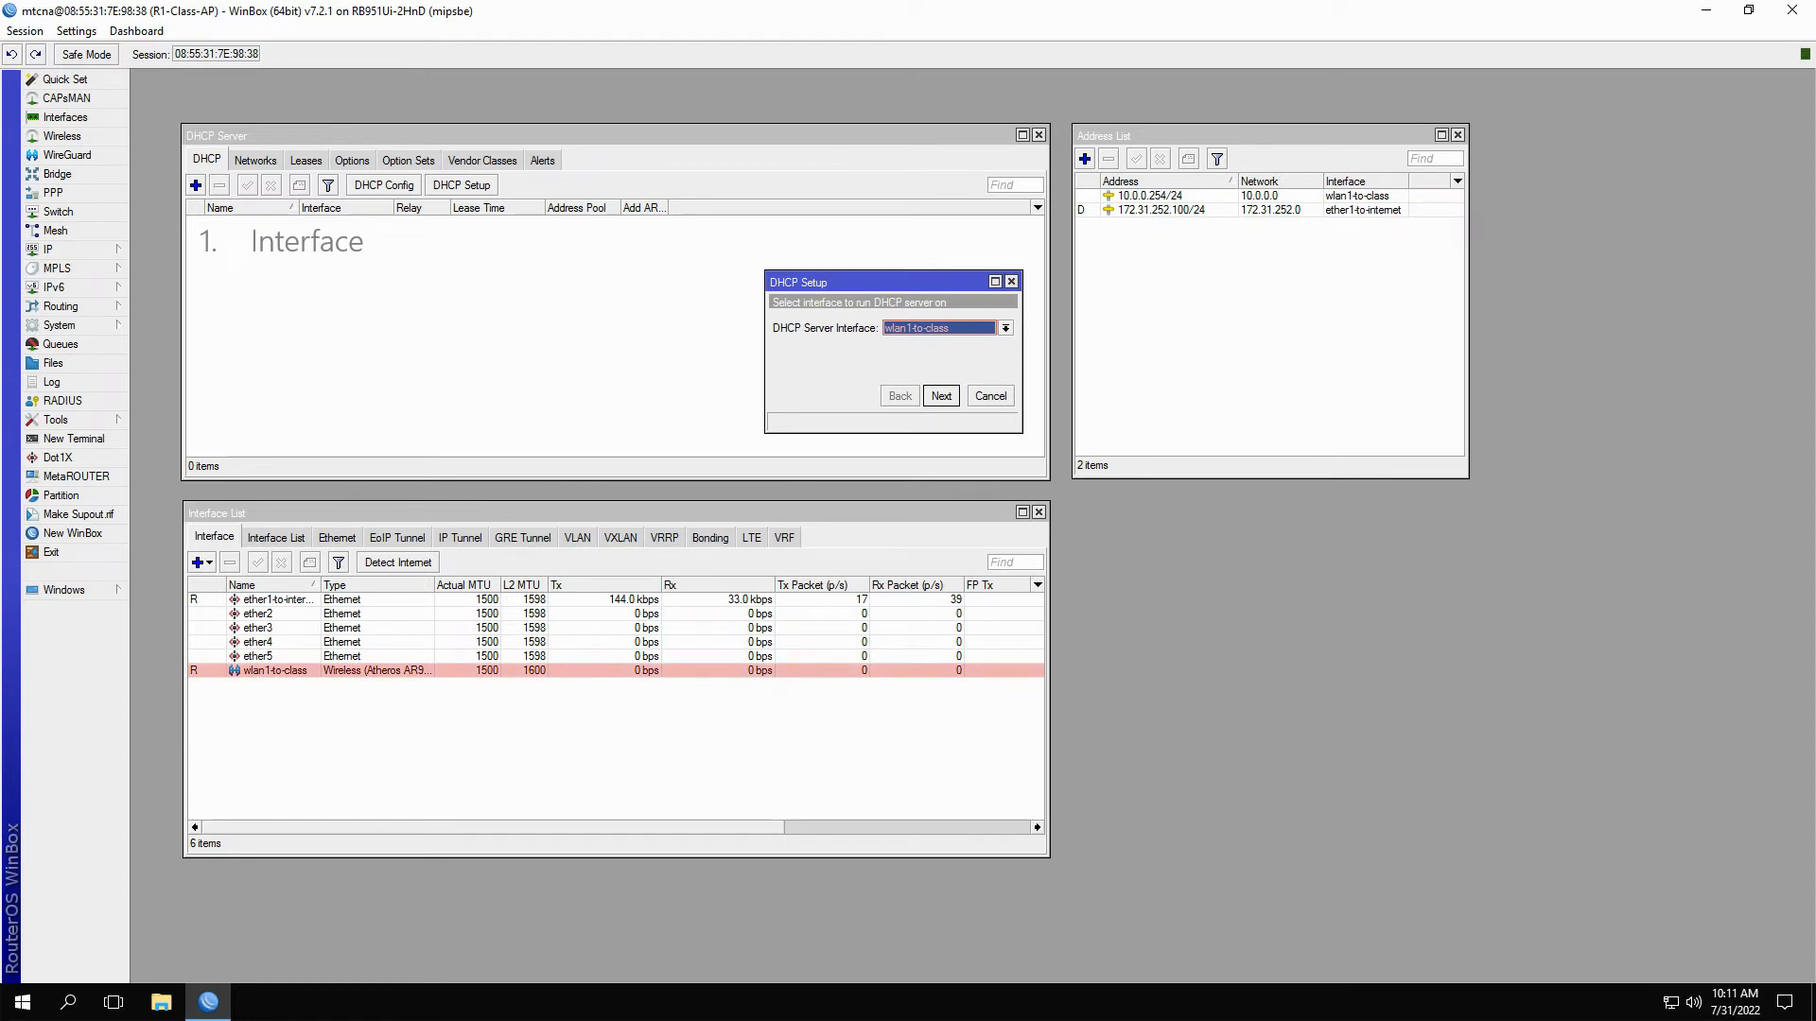
left_click(942, 396)
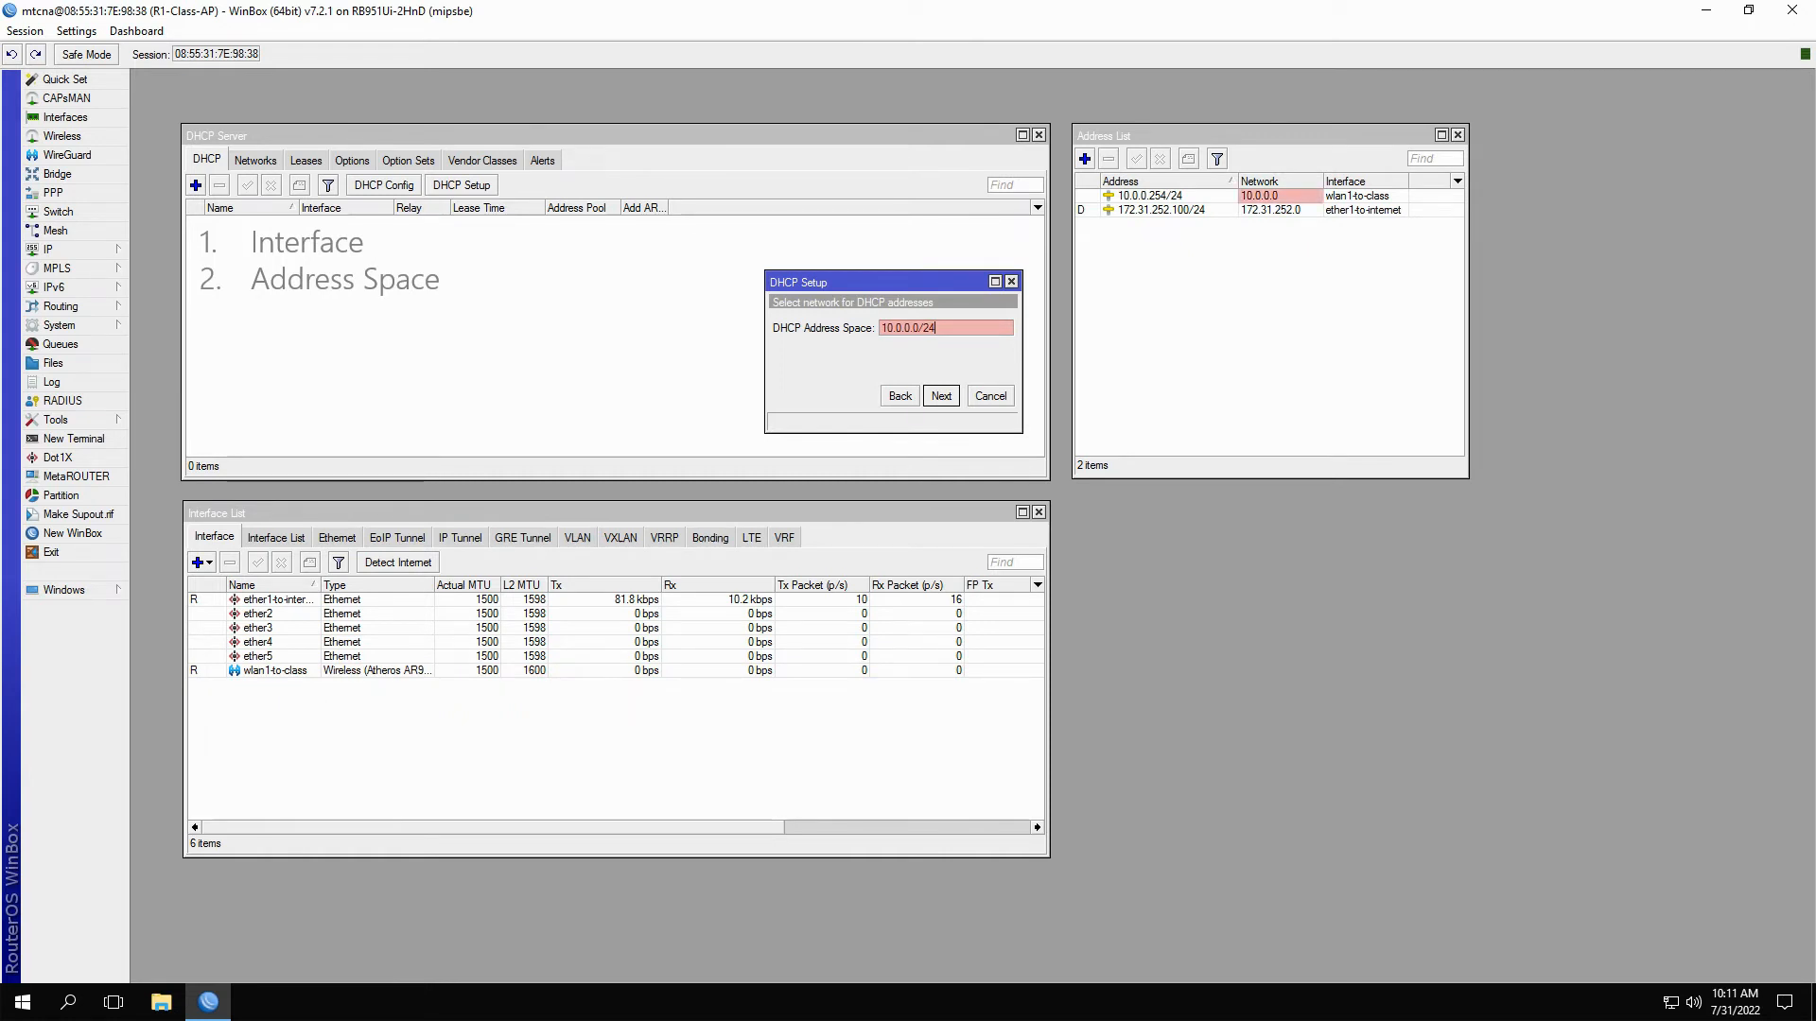
left_click(940, 395)
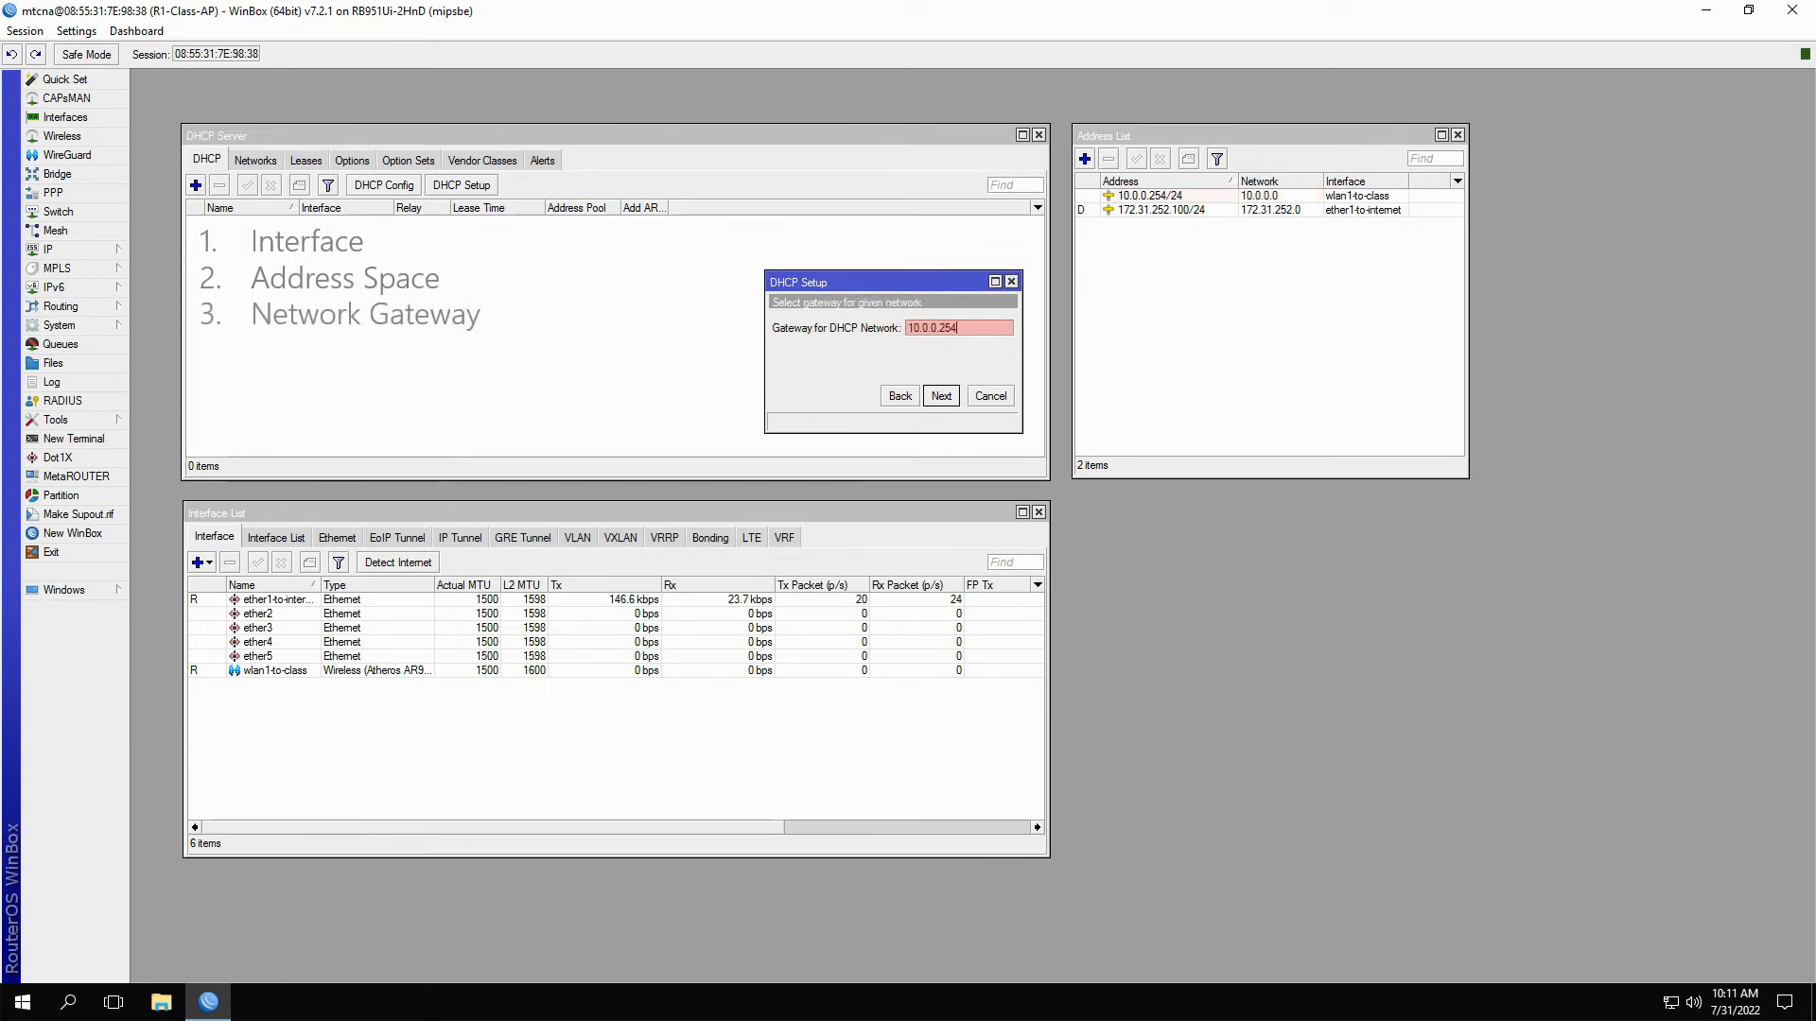
left_click(1143, 195)
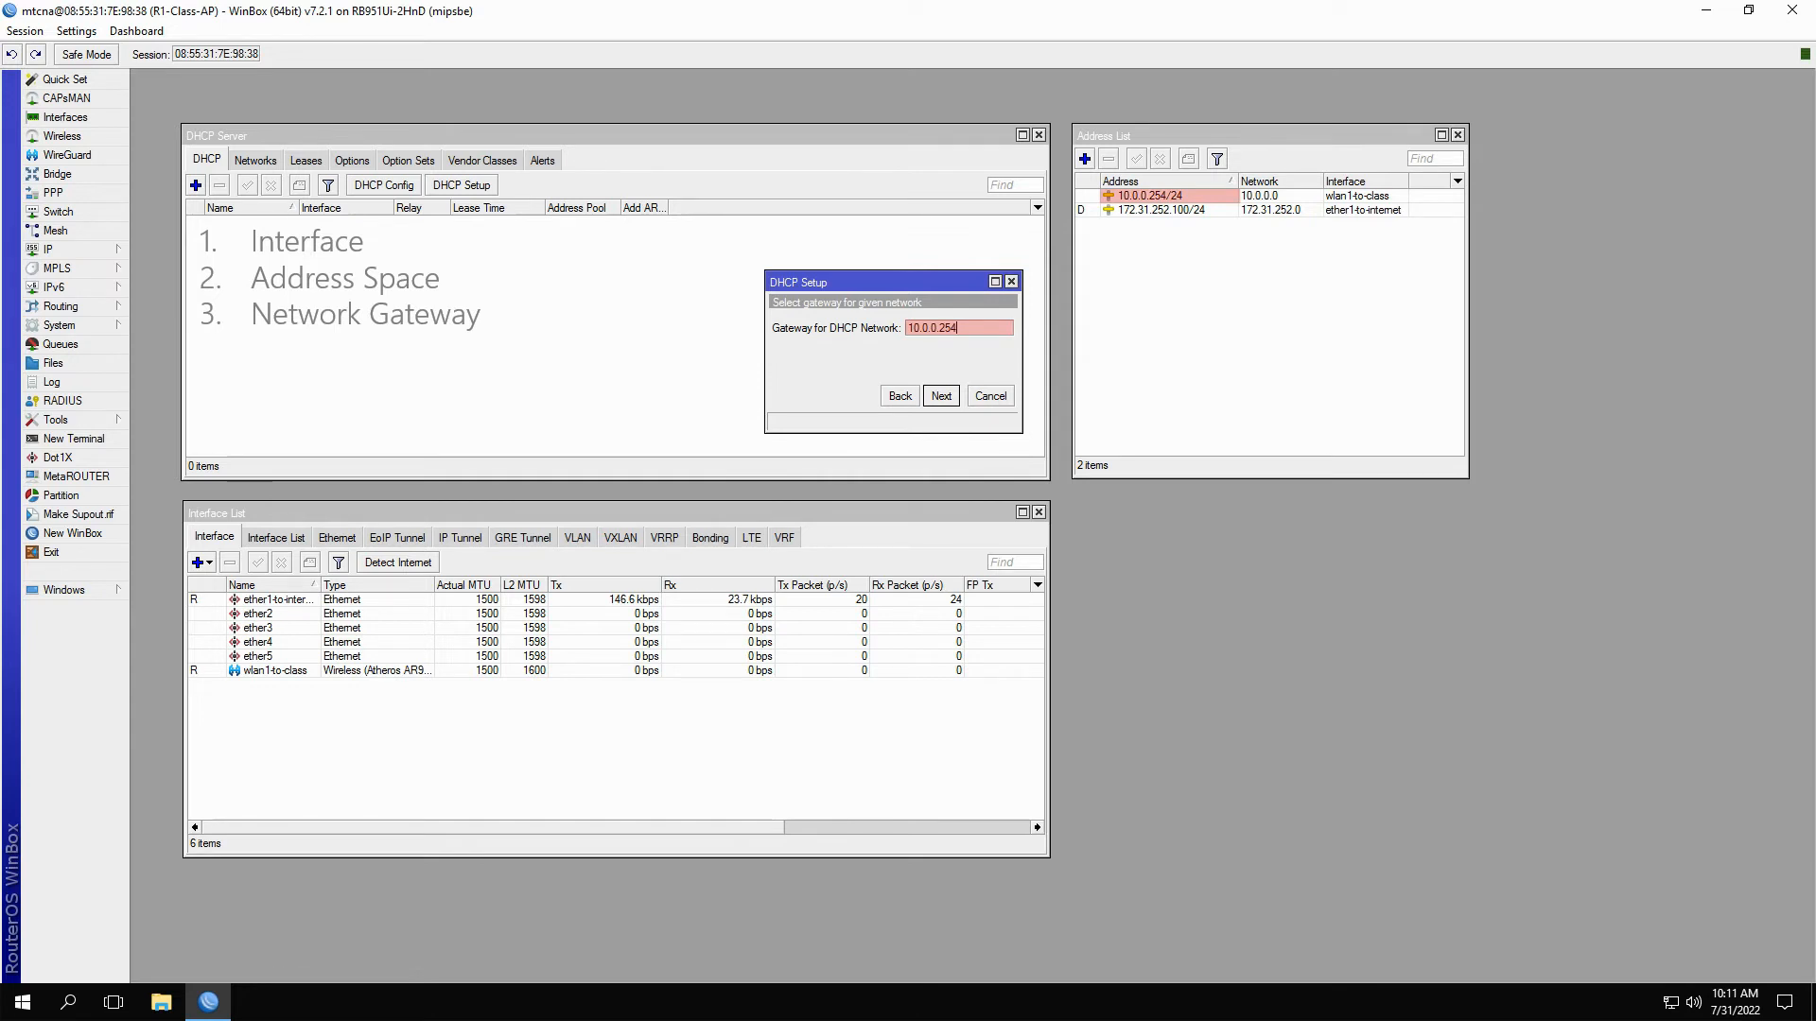
Step: Accept gateway 10.0.0.254, pool 10.0.0.1-10.0.0.253 and DNS 8.8.8.8, reaching lease time 00:10:00
left_click(941, 395)
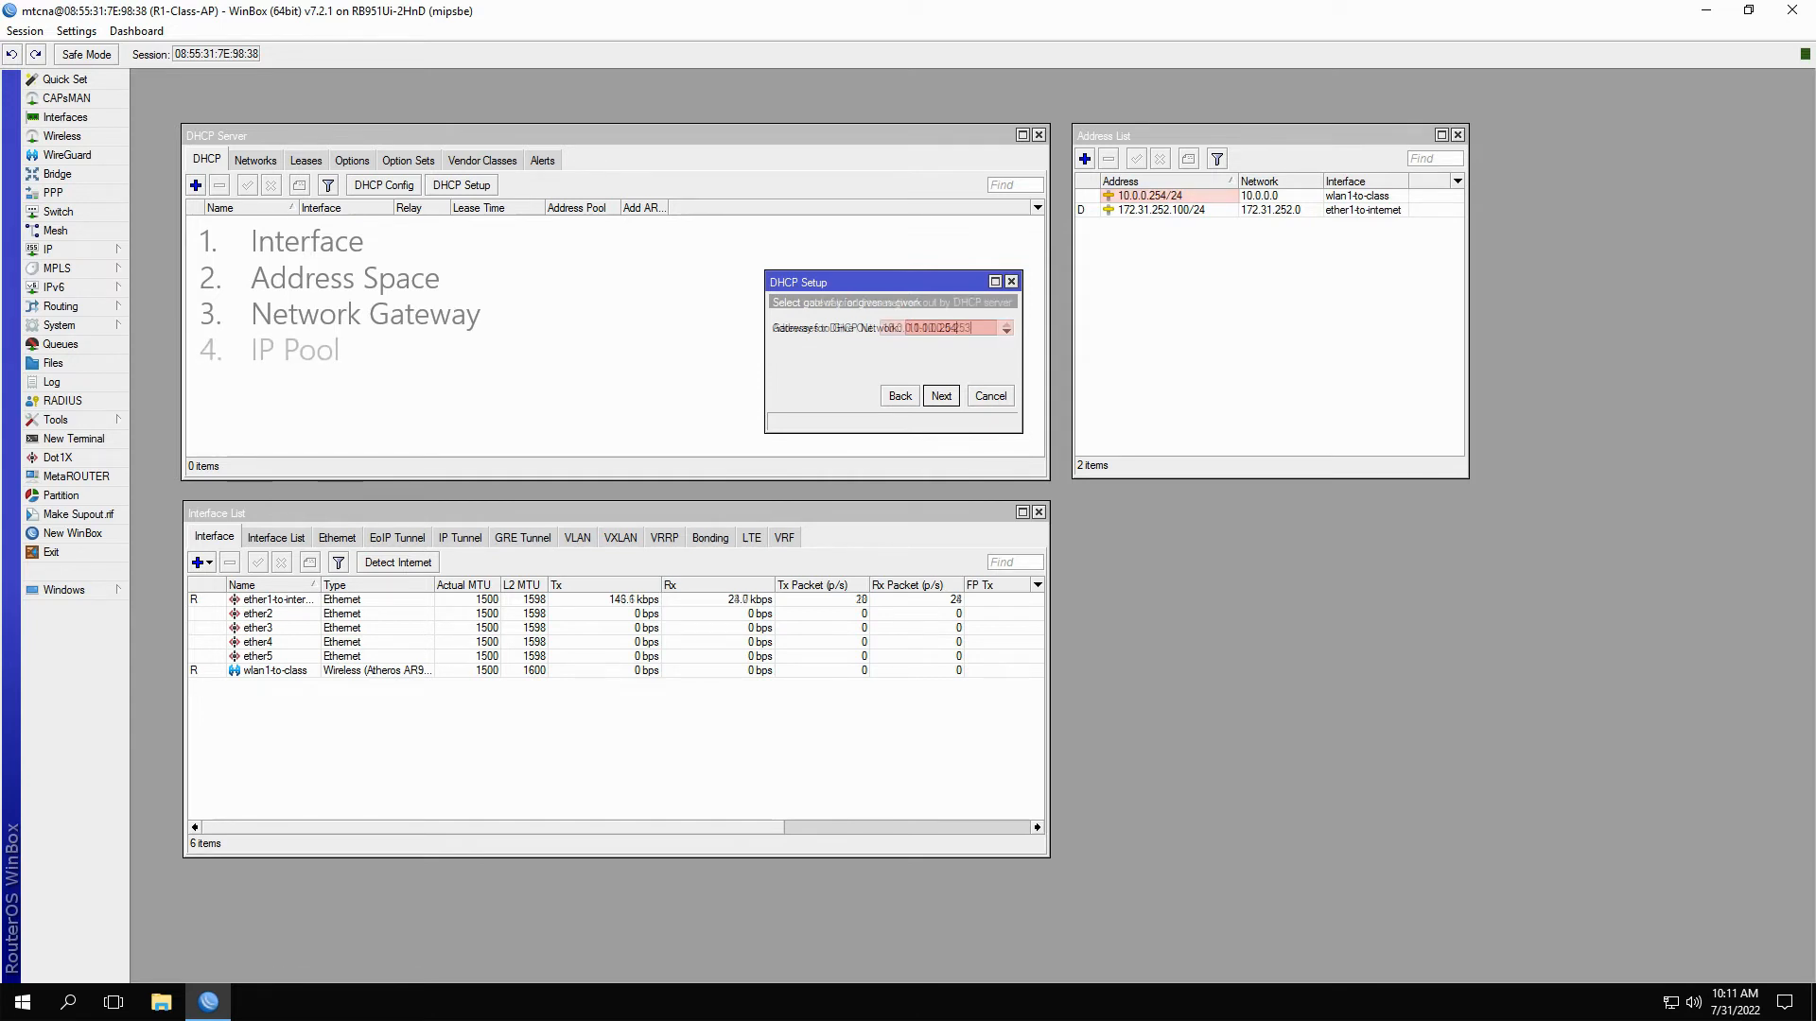
left_click(942, 395)
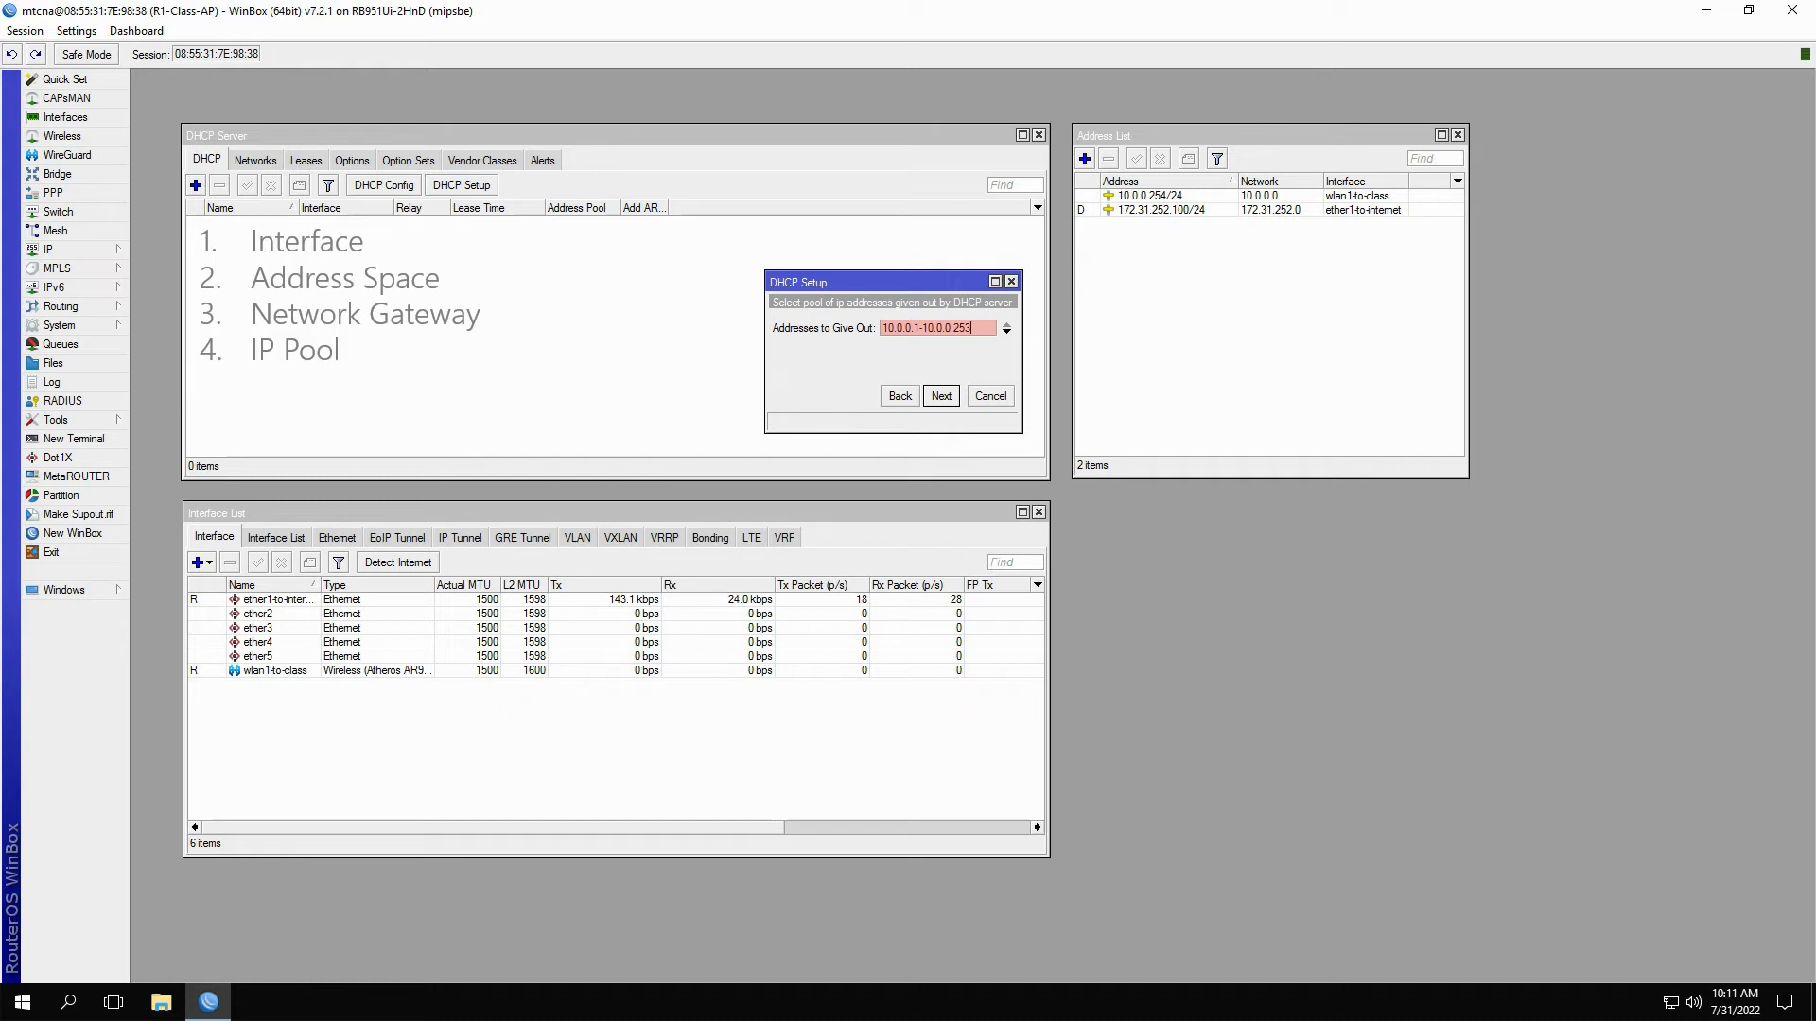
left_click(940, 395)
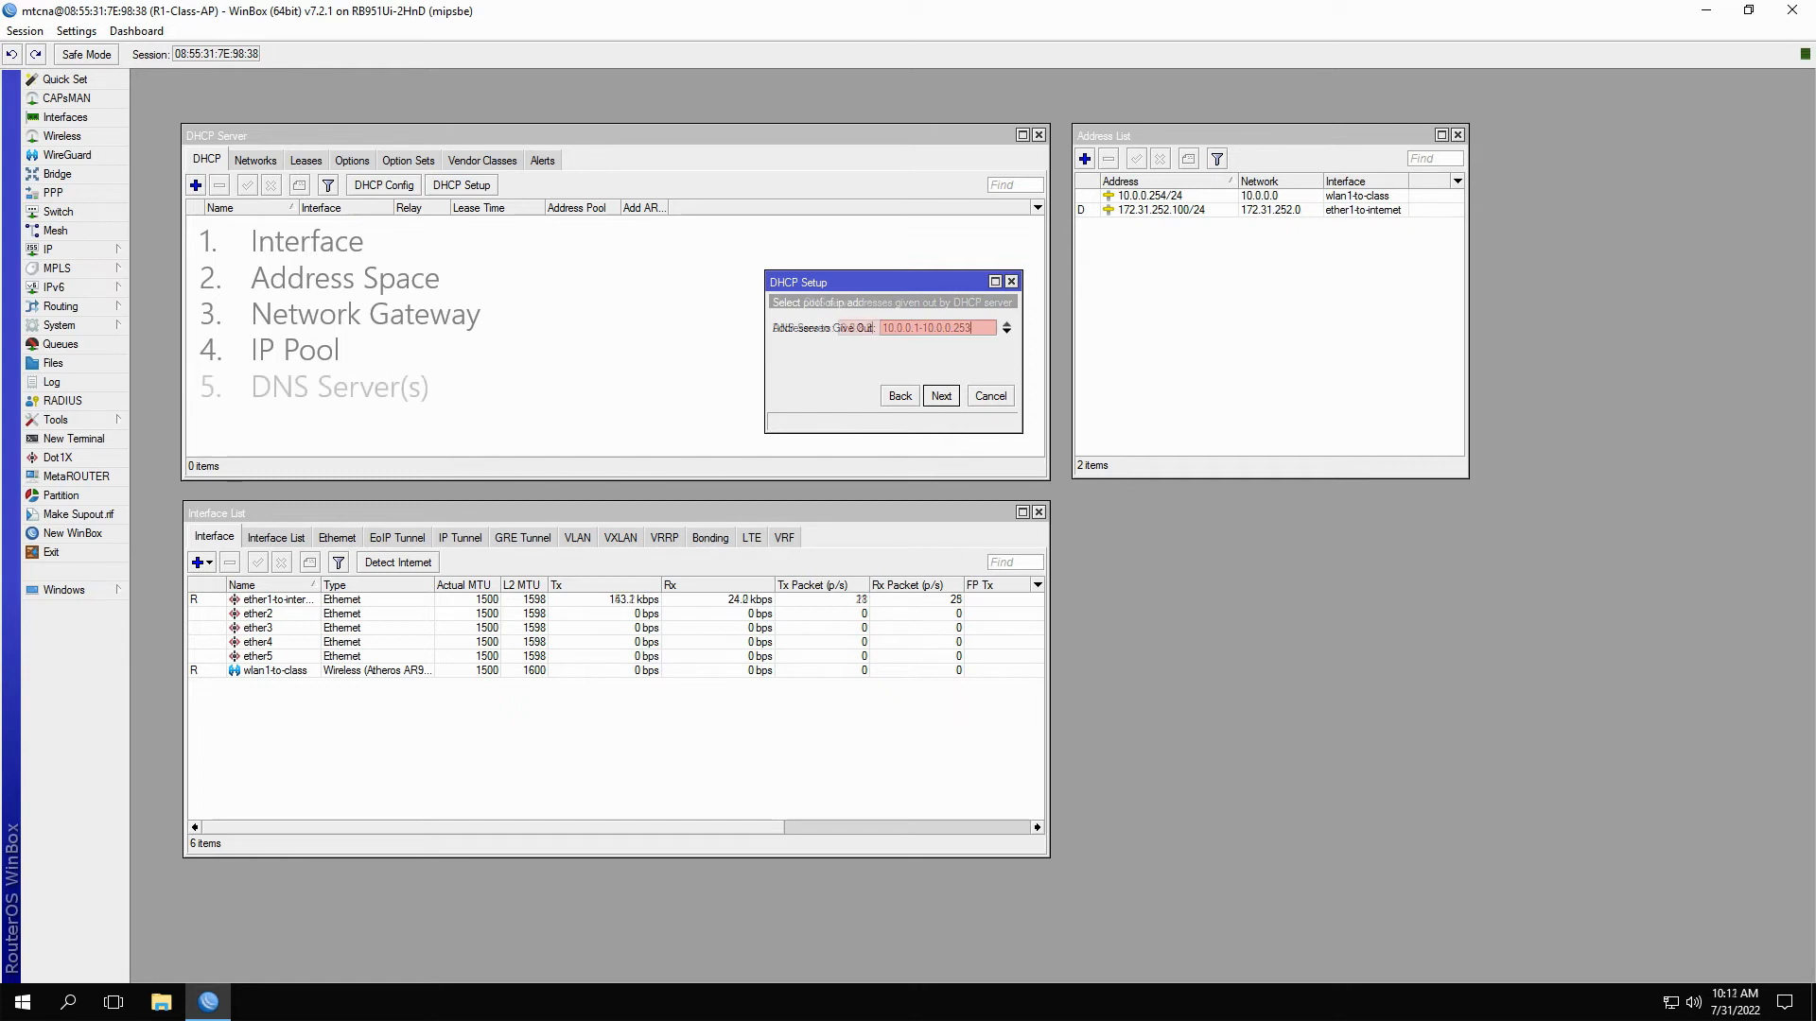
left_click(942, 395)
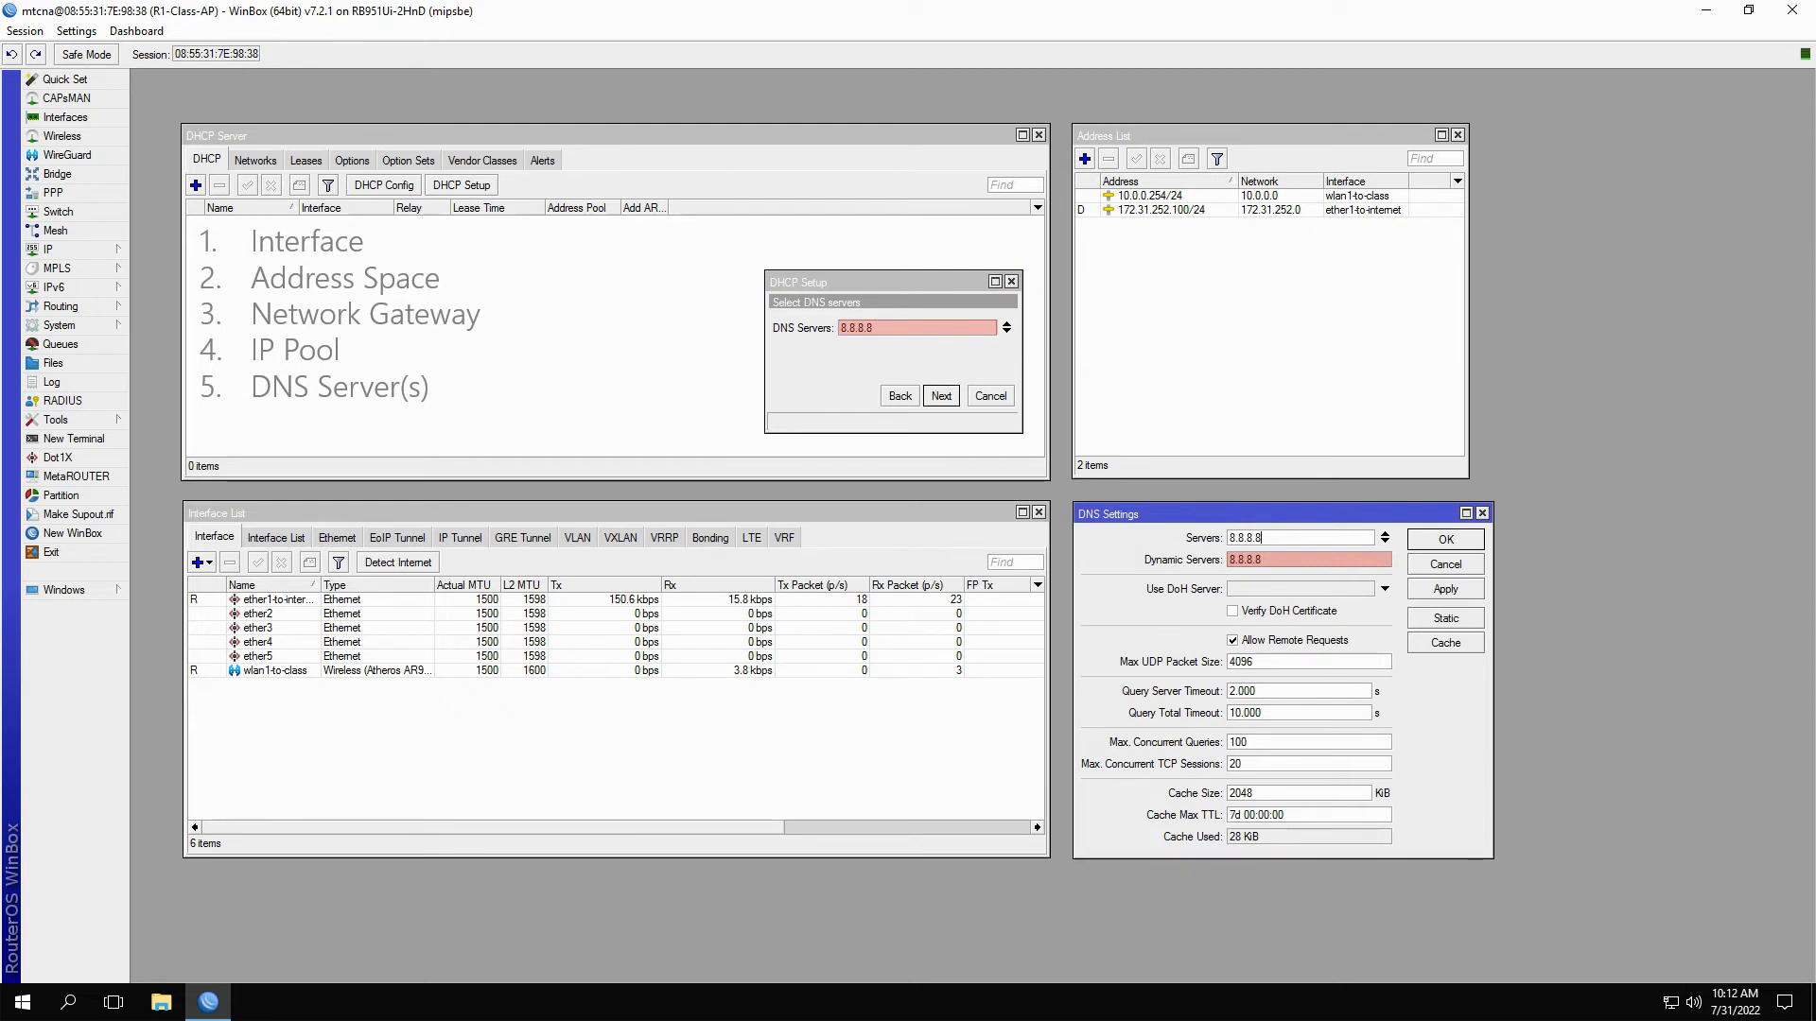
left_click(942, 395)
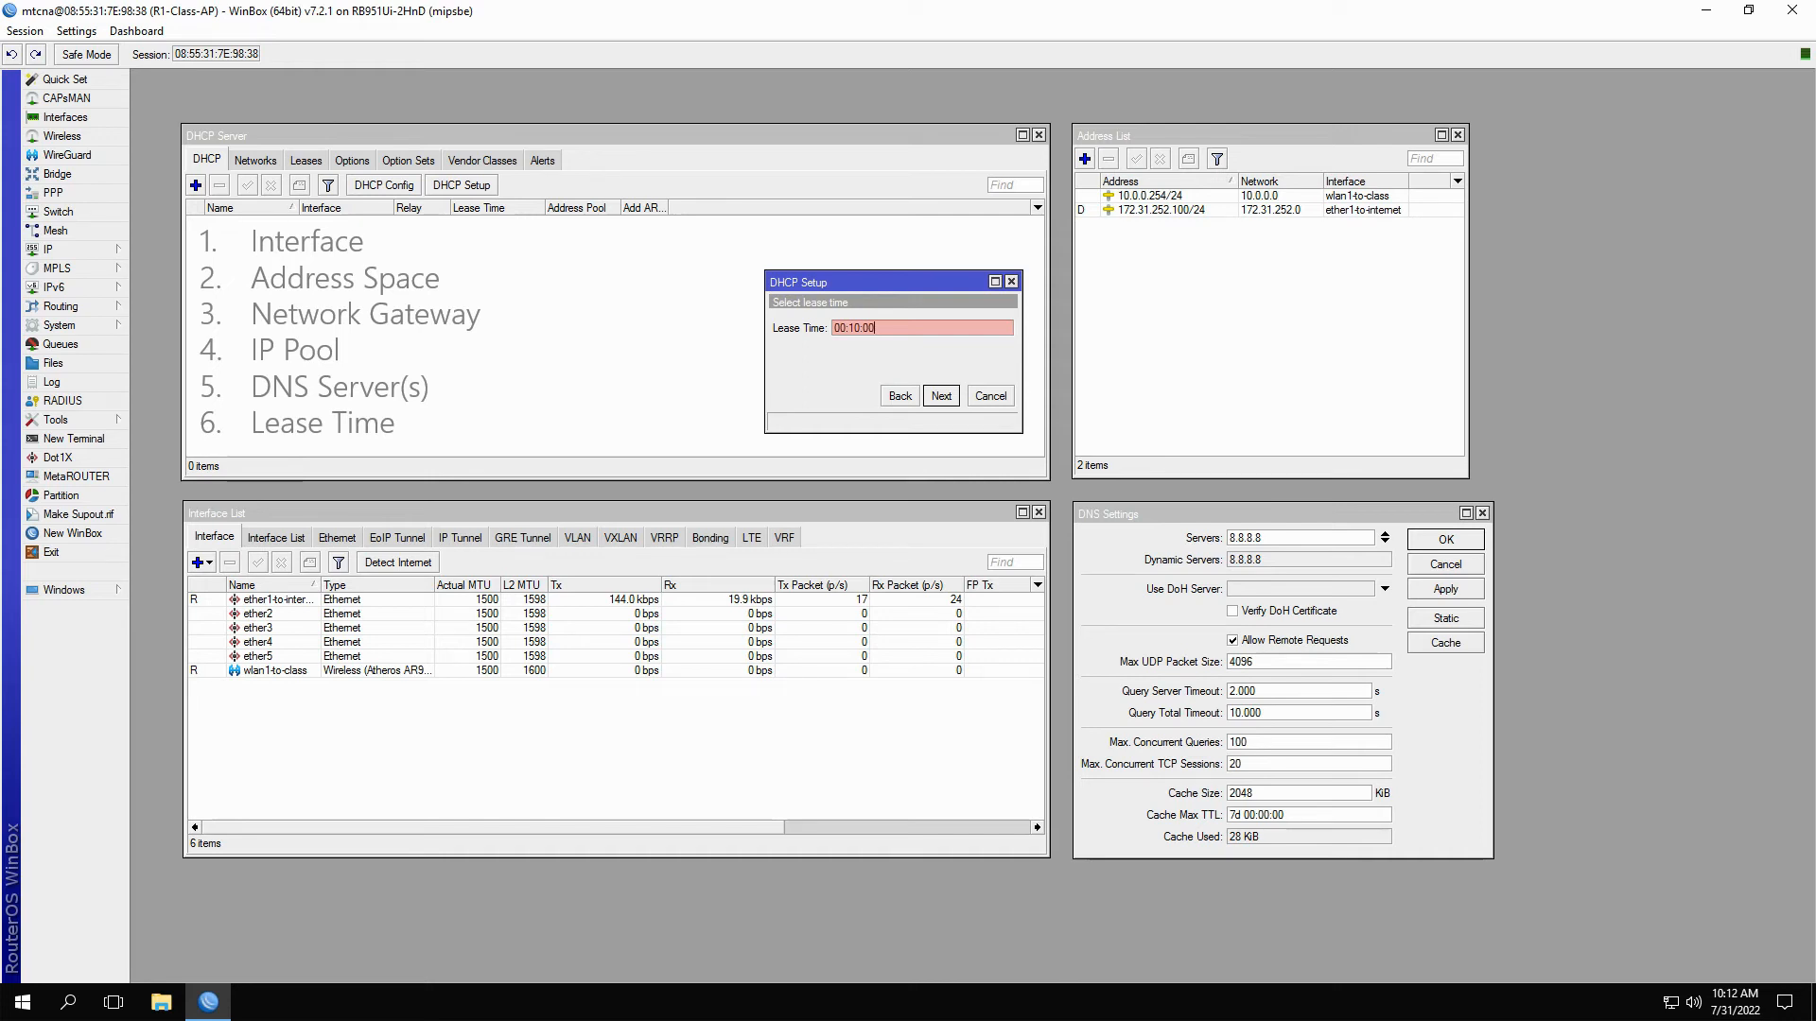
Step: Accept the 00:10:00 lease time and finish the DHCP Setup wizard for dhcp1
left_click(942, 395)
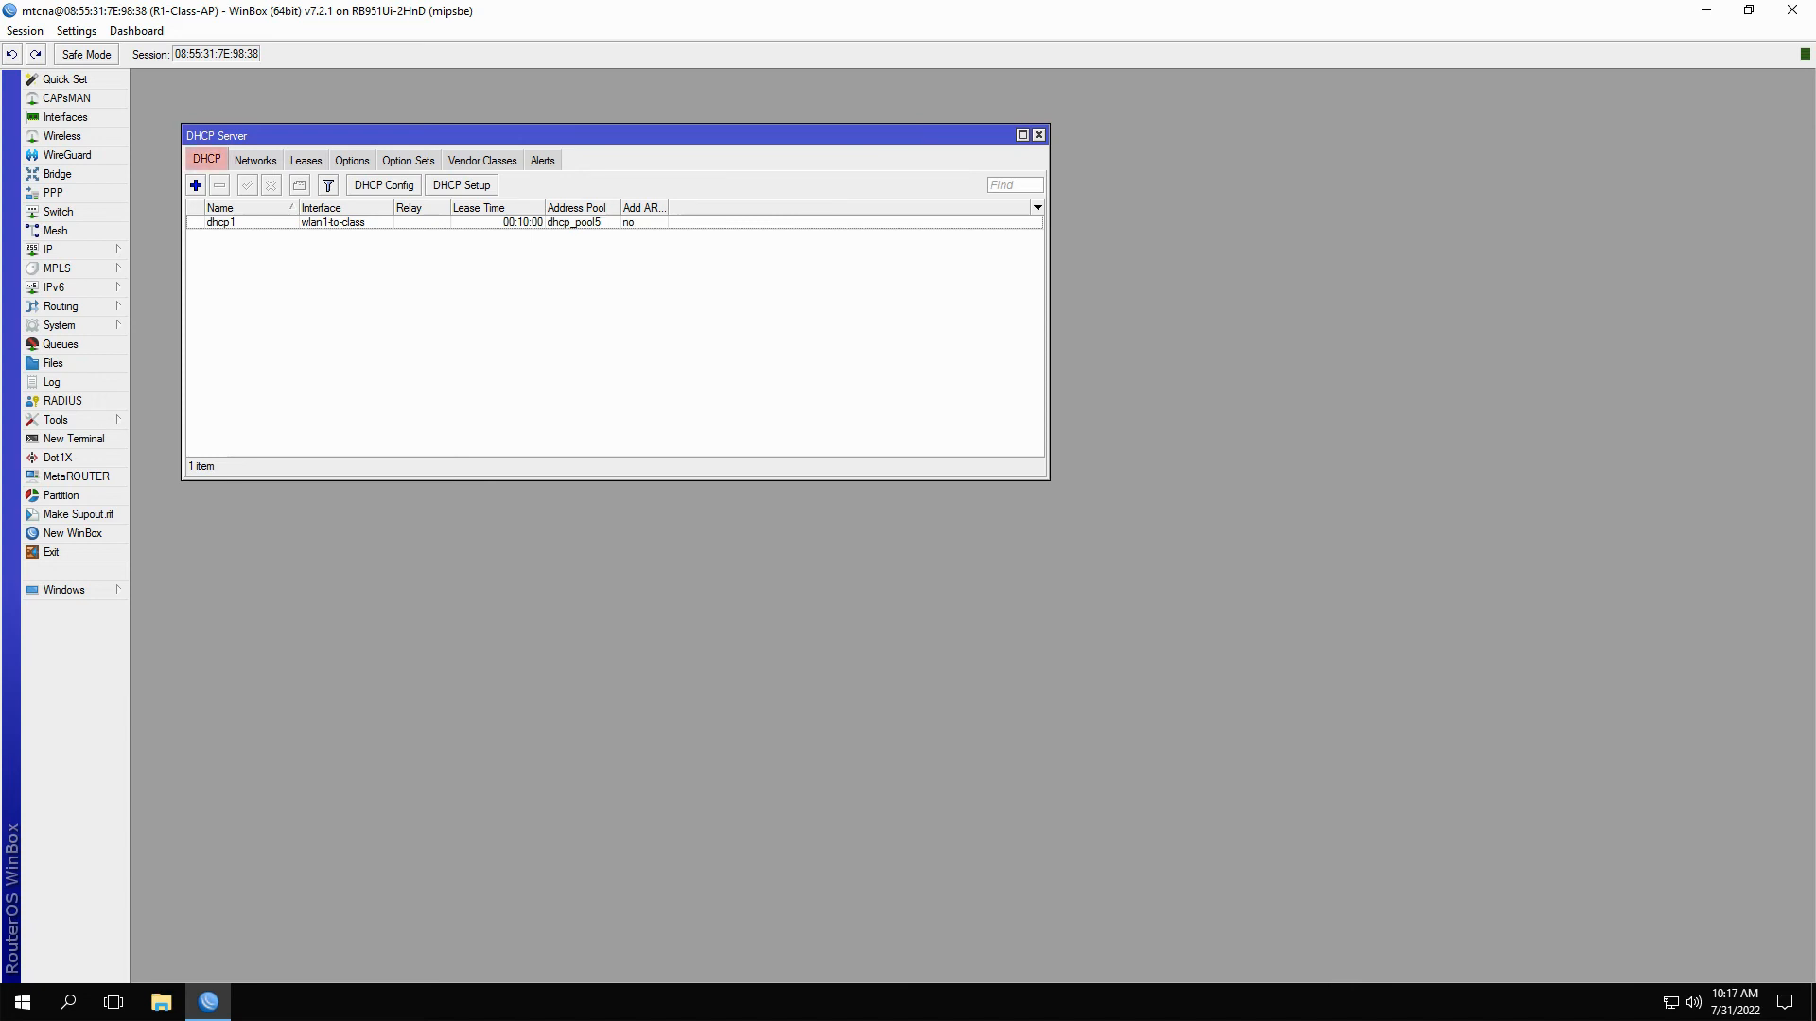
Step: Review dhcp1's settings: interface wlan1-to-class, pool dhcp_pool5, lease time 00:10:00
left_click(291, 221)
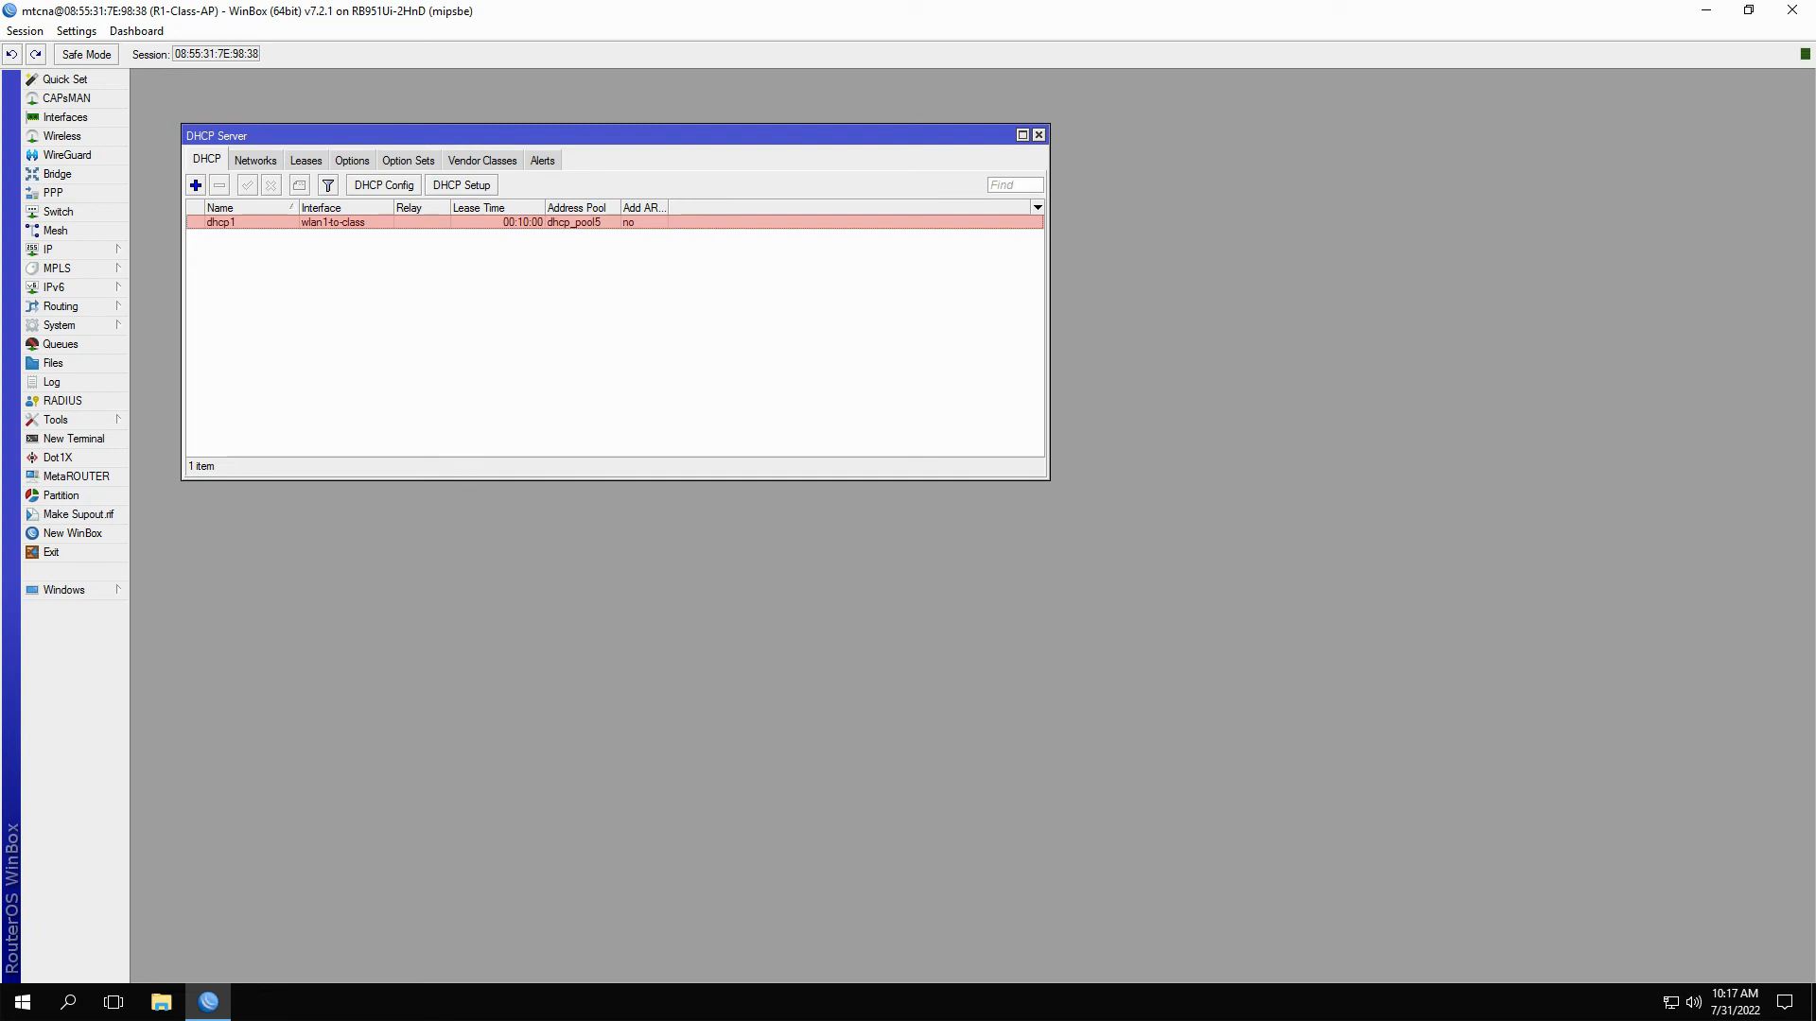
double_click(225, 223)
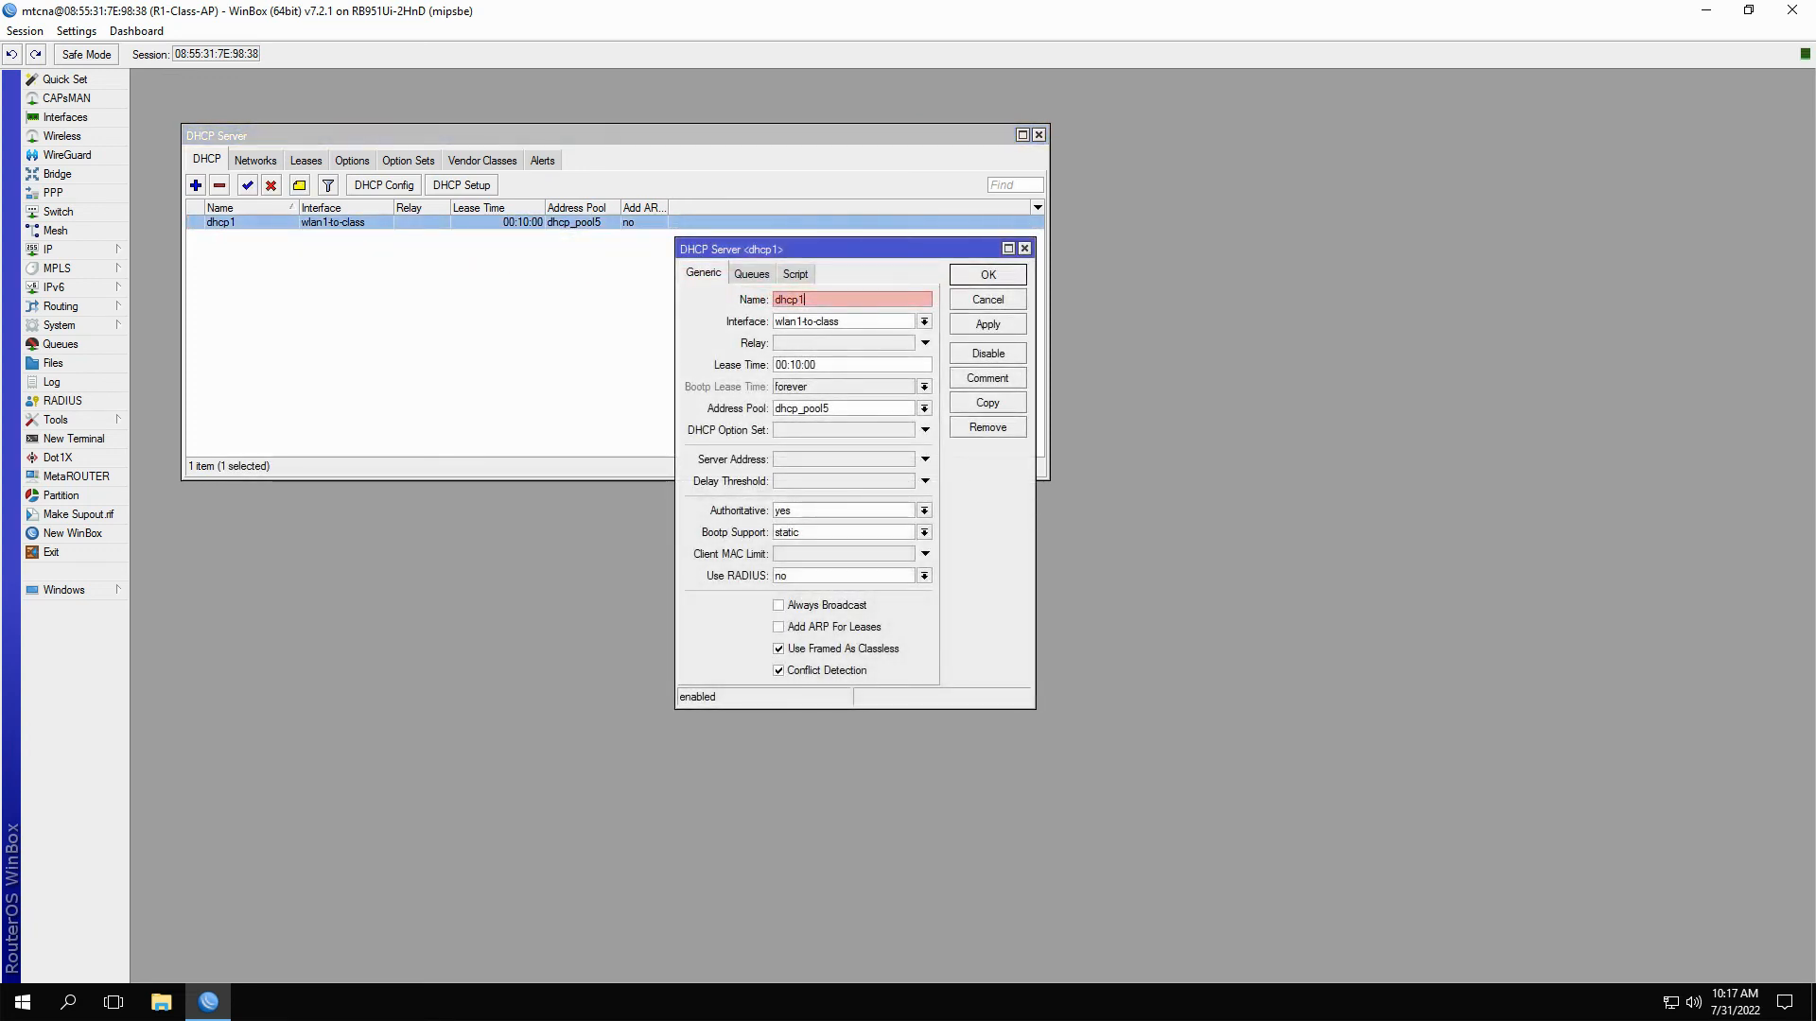
left_click(843, 343)
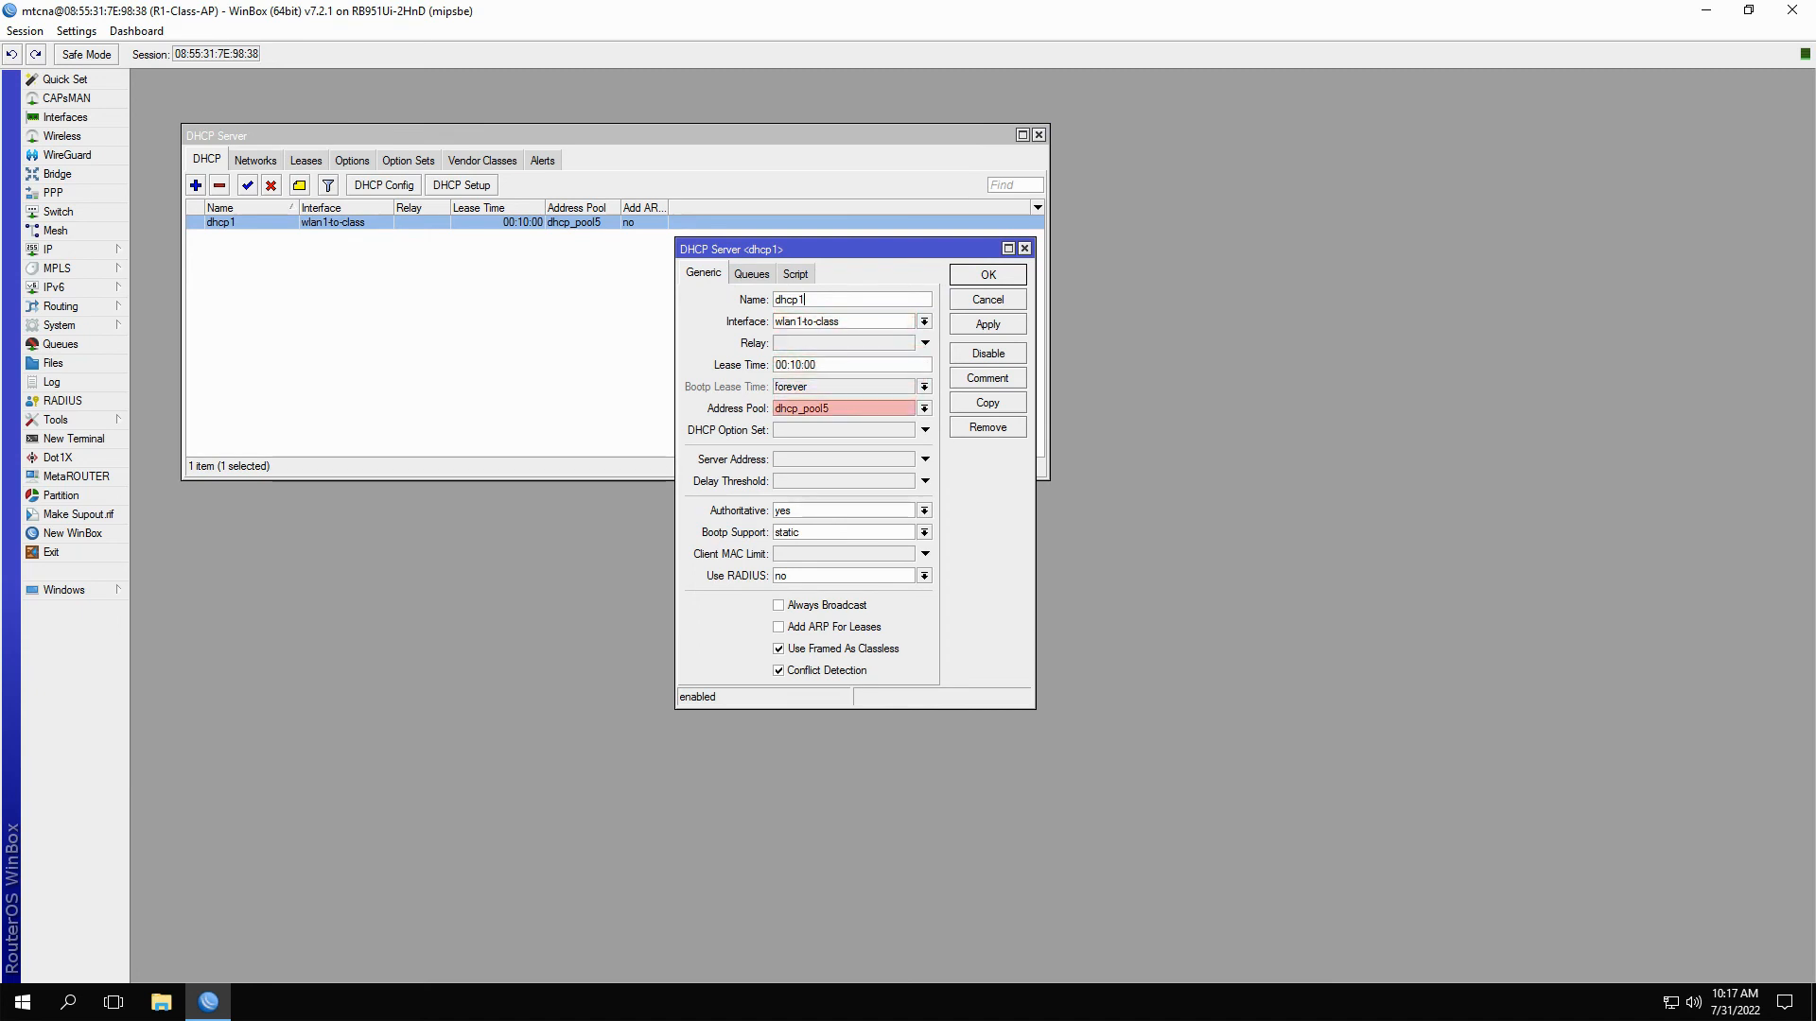
left_click(36, 249)
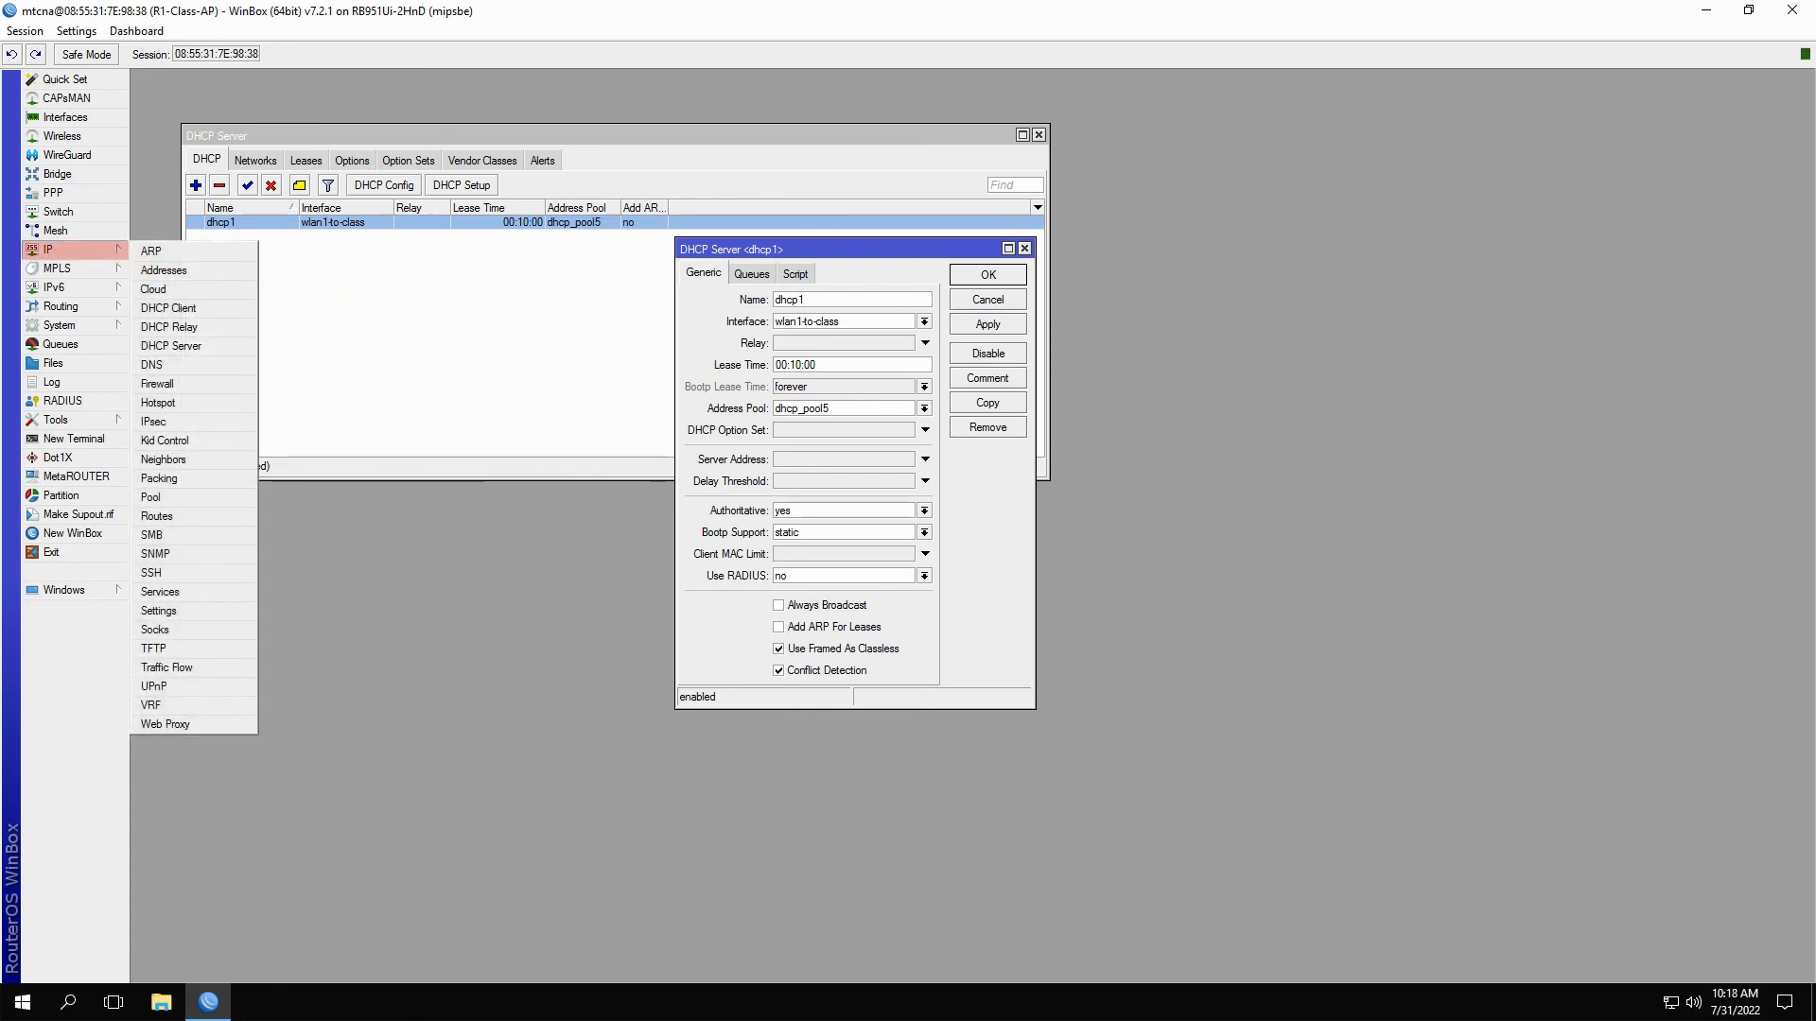
mouse_move(150, 496)
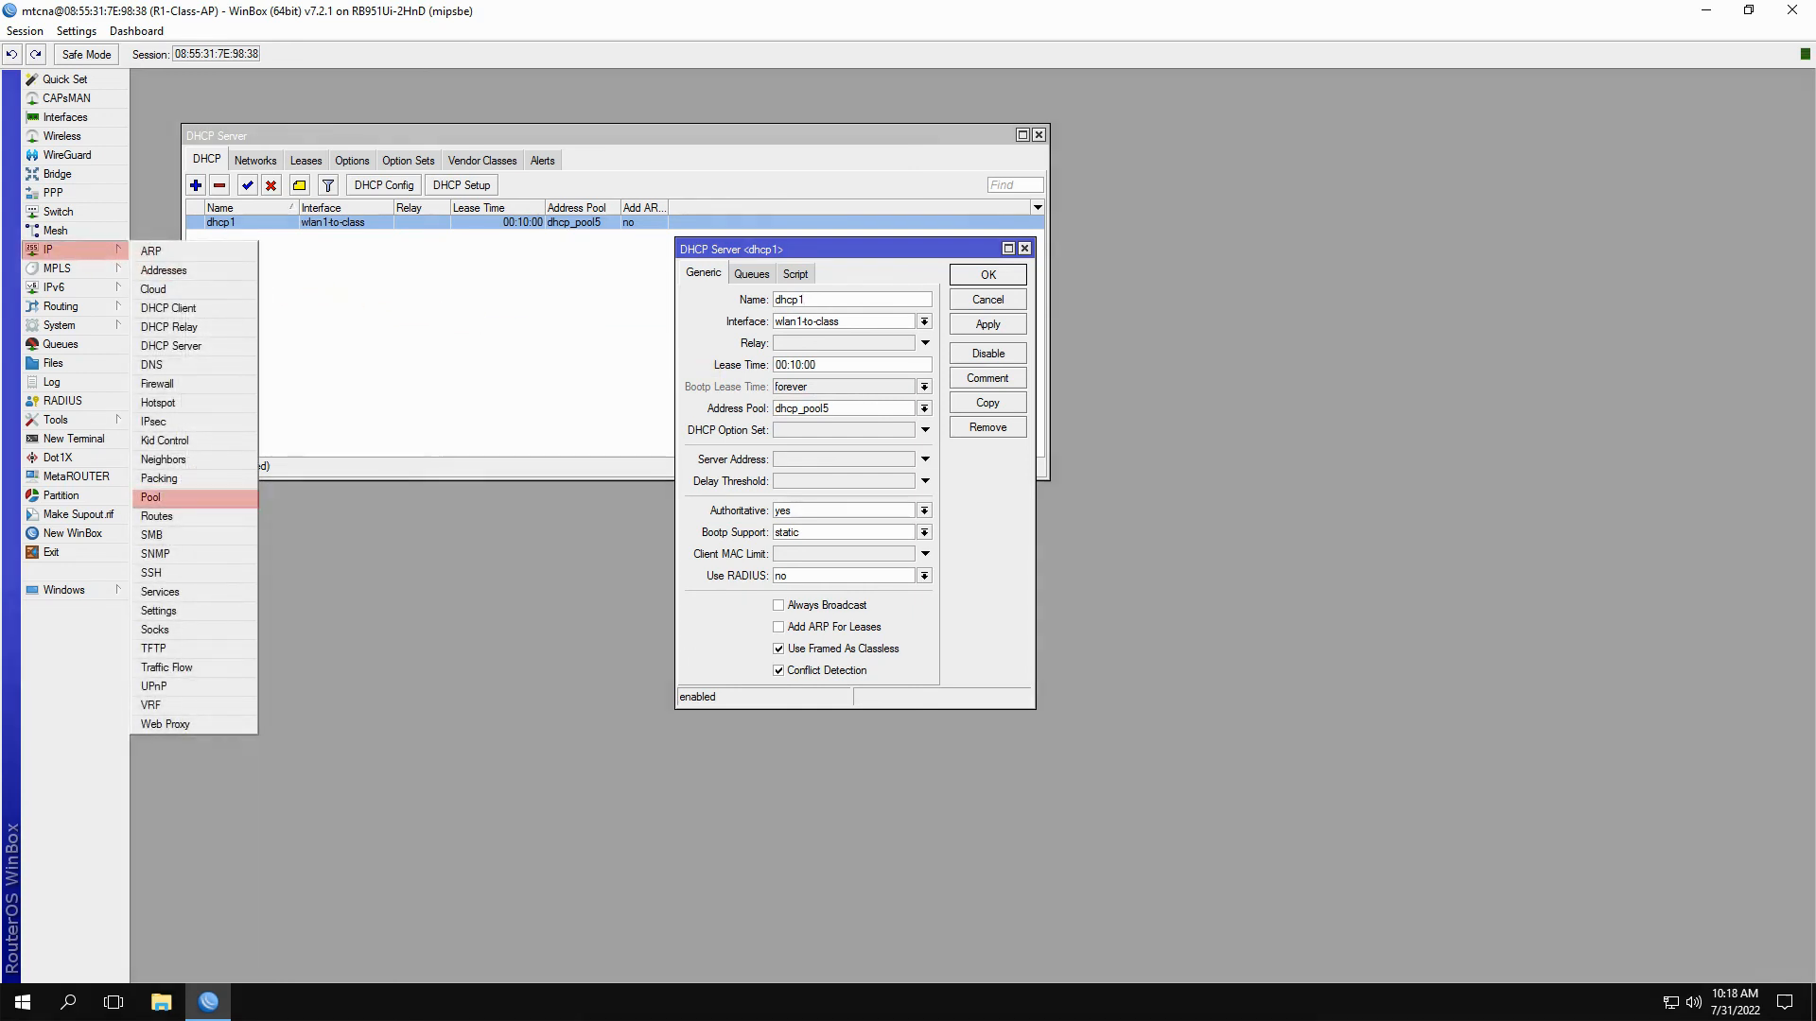
Step: Show the address pools under IP > Pool to verify dhcp_pool5
left_click(151, 497)
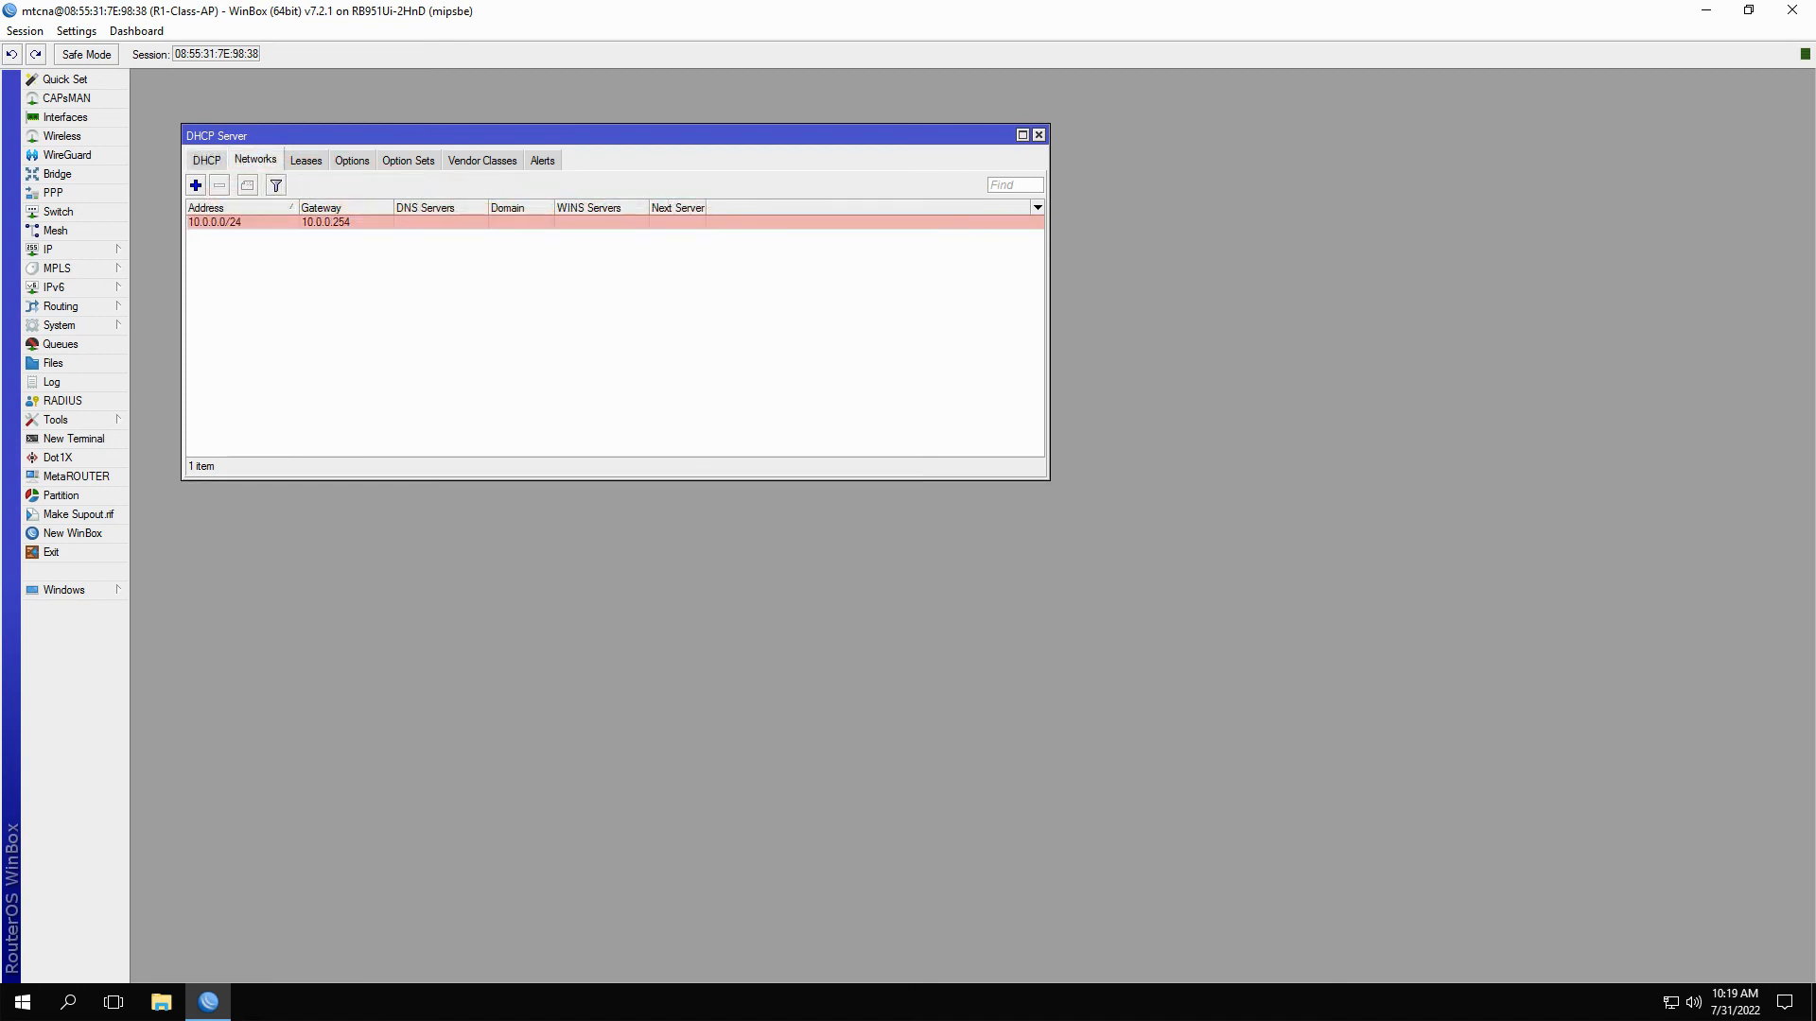
Step: Review the 10.0.0.0/24 network's details: gateway 10.0.0.254 and DNS server 8.8.8.8
double_click(227, 223)
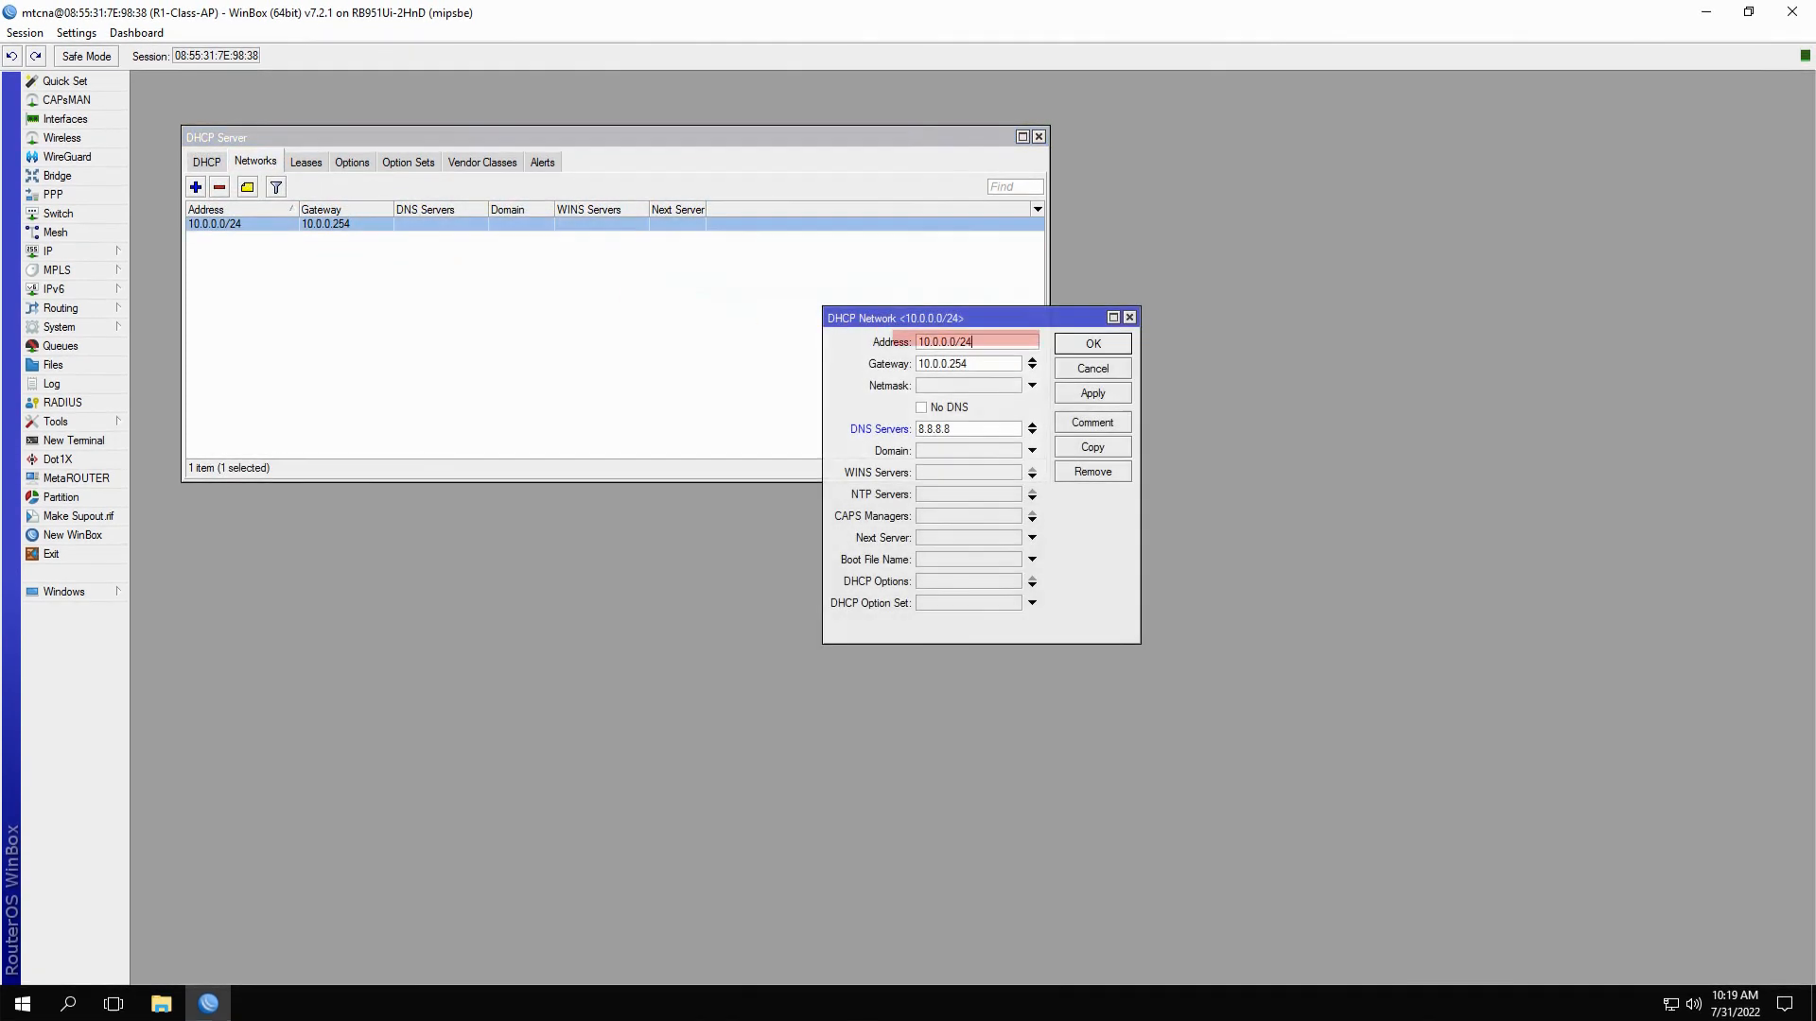
left_click(969, 363)
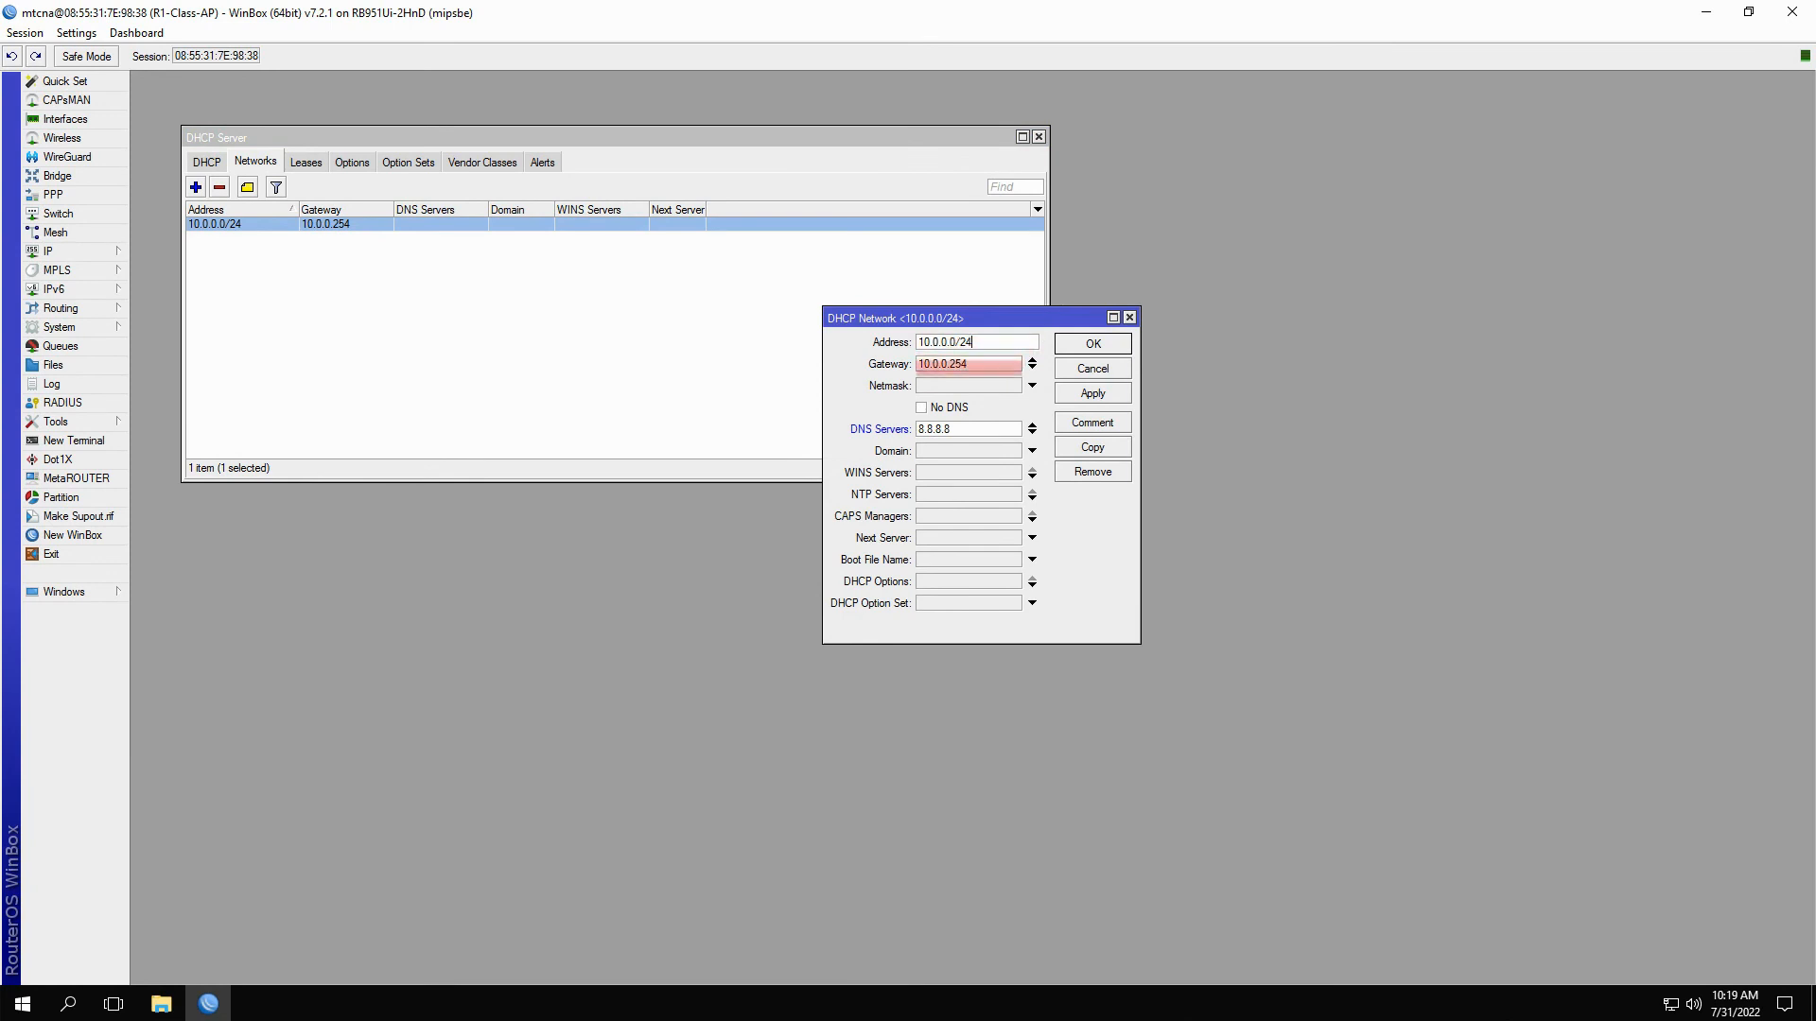
left_click(967, 427)
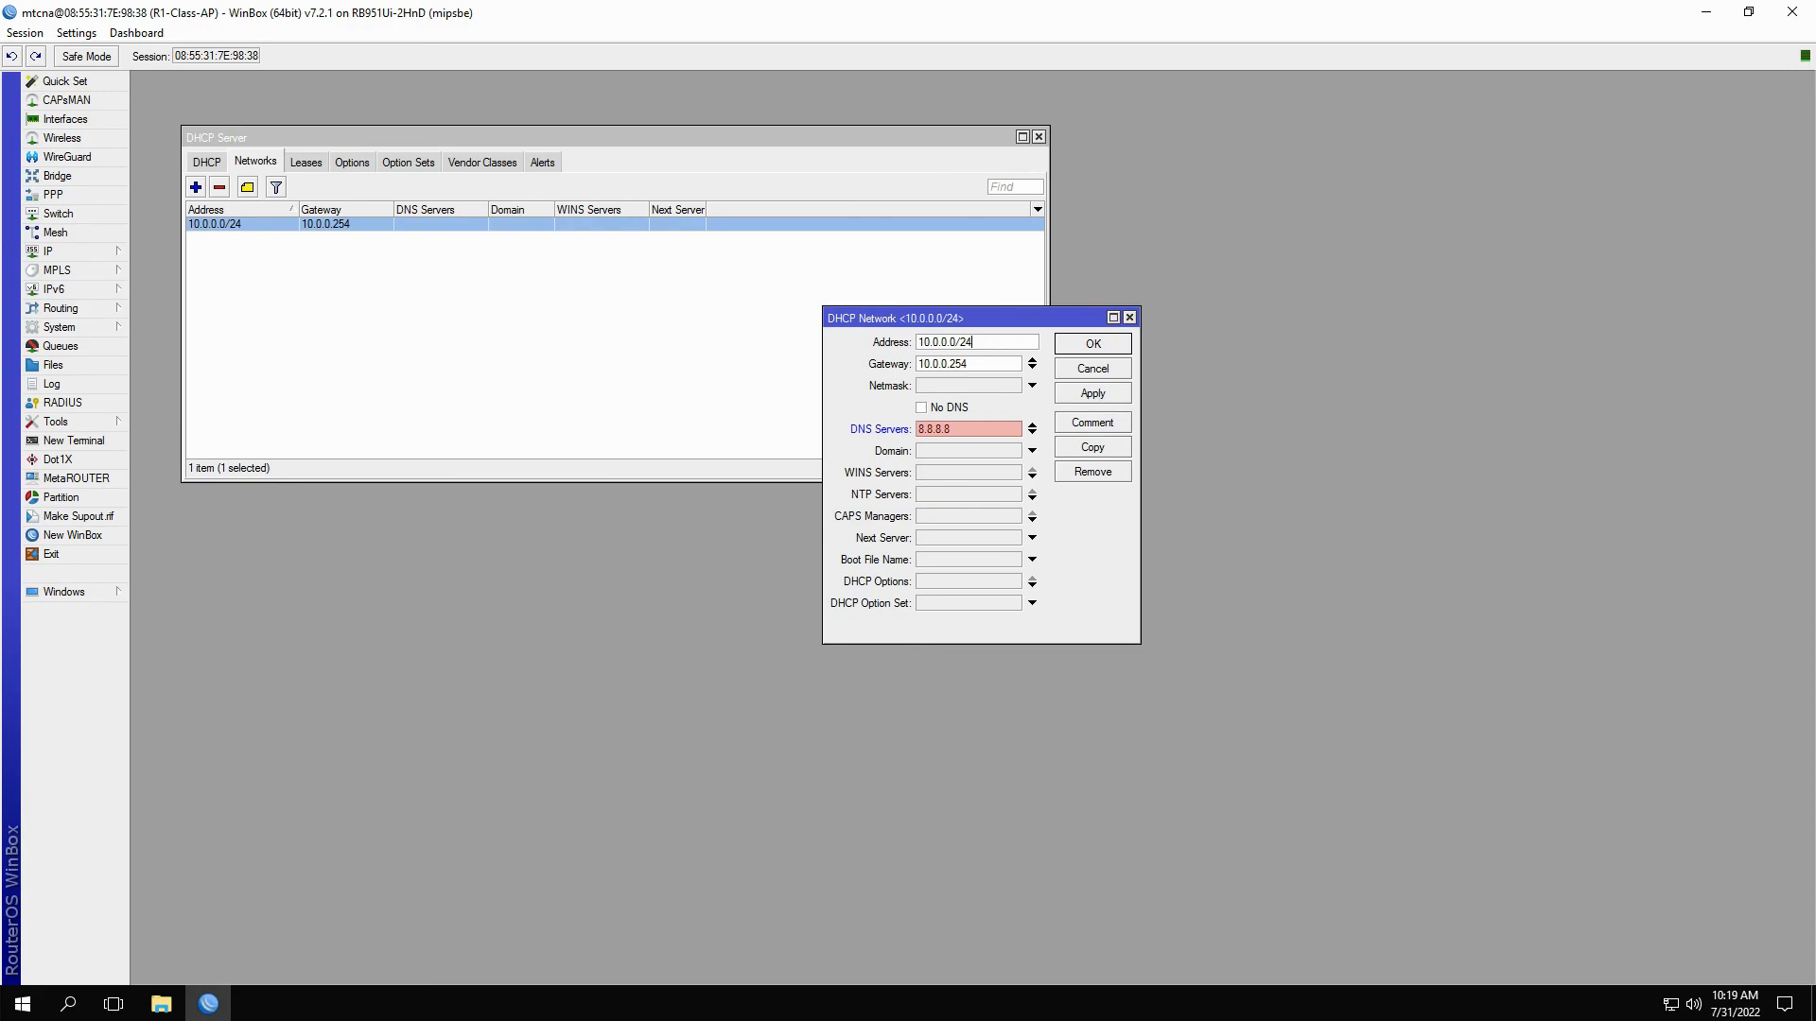